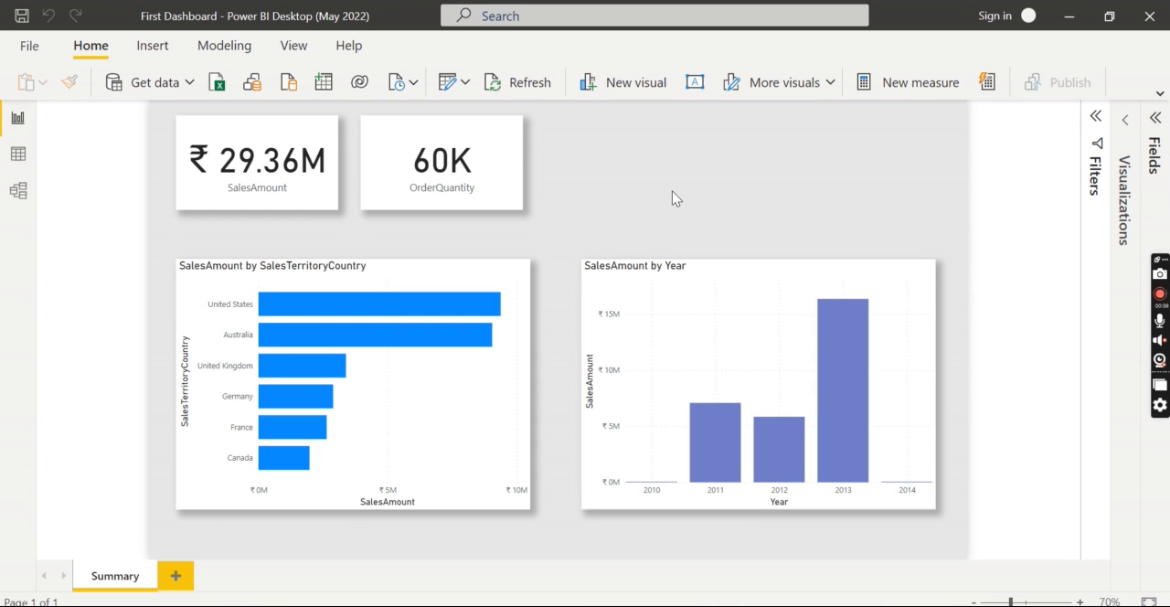
{"action": "mouse_move", "coordinate": [980, 190]}
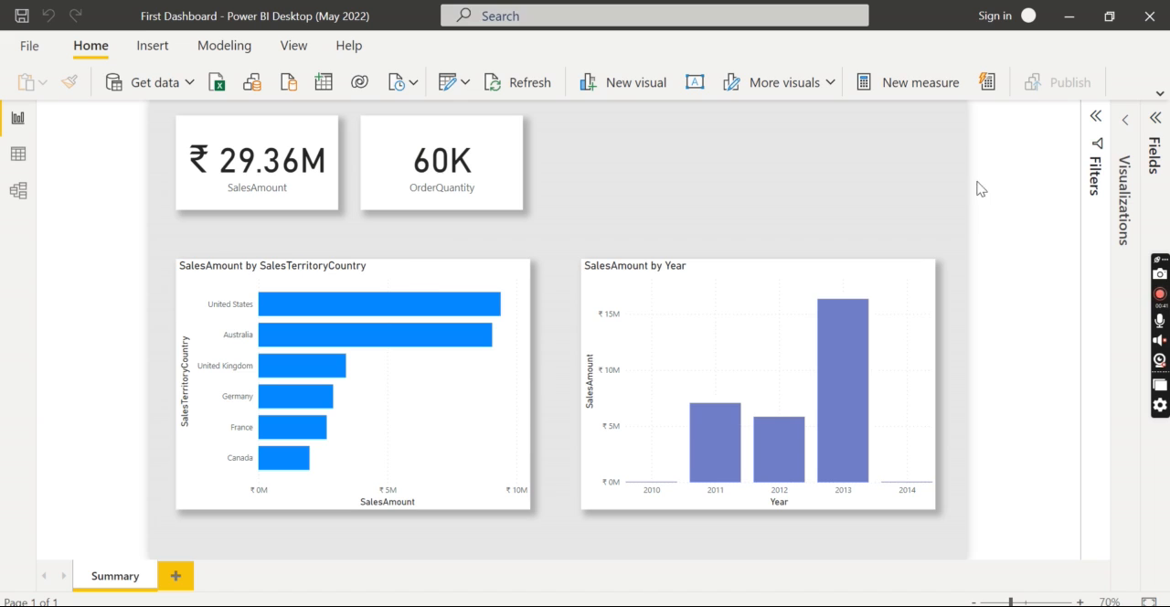
{"action": "mouse_move", "coordinate": [969, 462]}
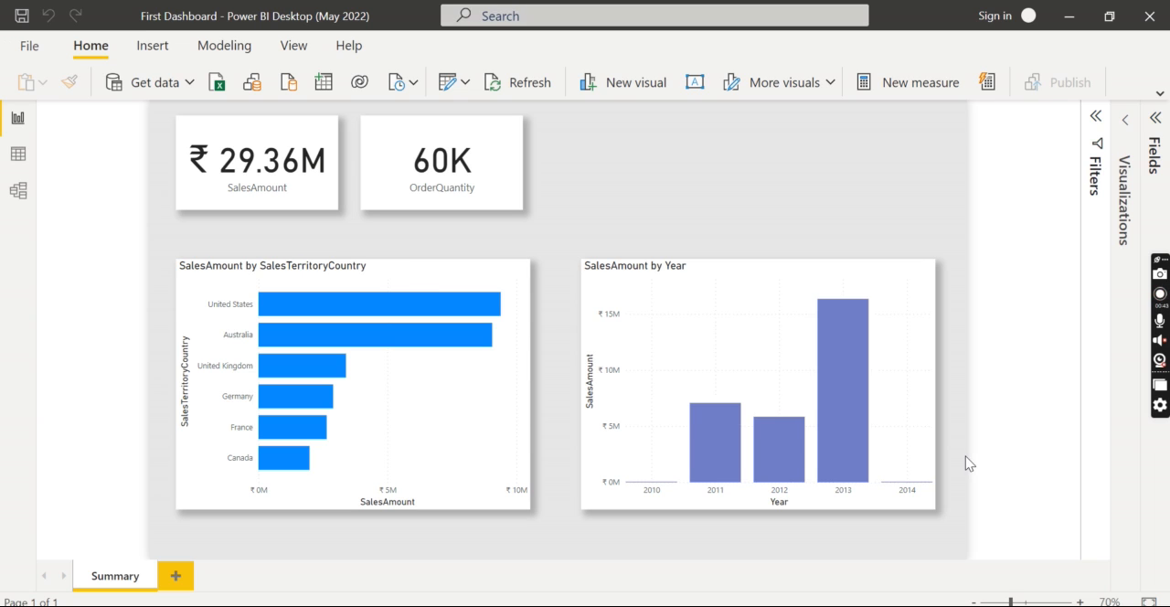
{"action": "mouse_move", "coordinate": [960, 187]}
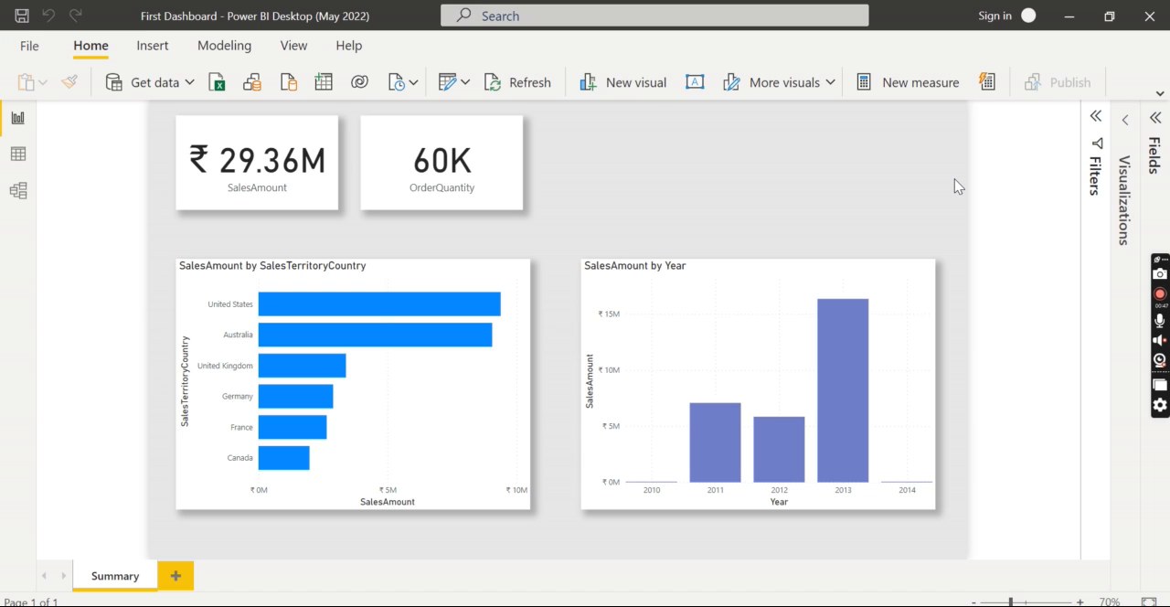
{"action": "mouse_move", "coordinate": [29, 43]}
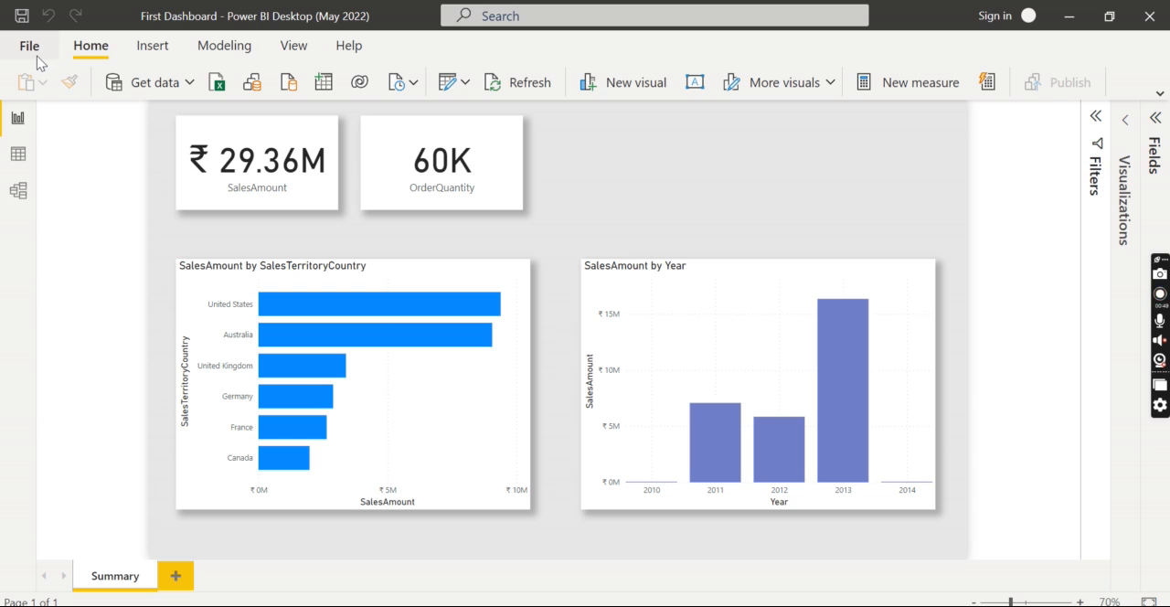
{"action": "mouse_move", "coordinate": [1035, 95]}
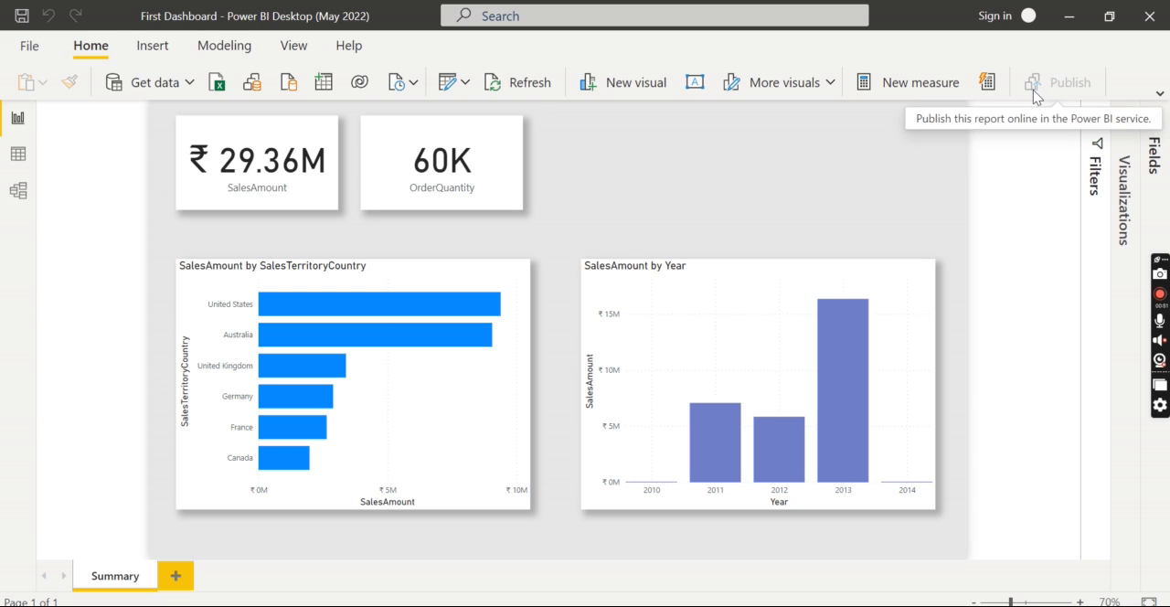
{"action": "mouse_move", "coordinate": [1075, 110]}
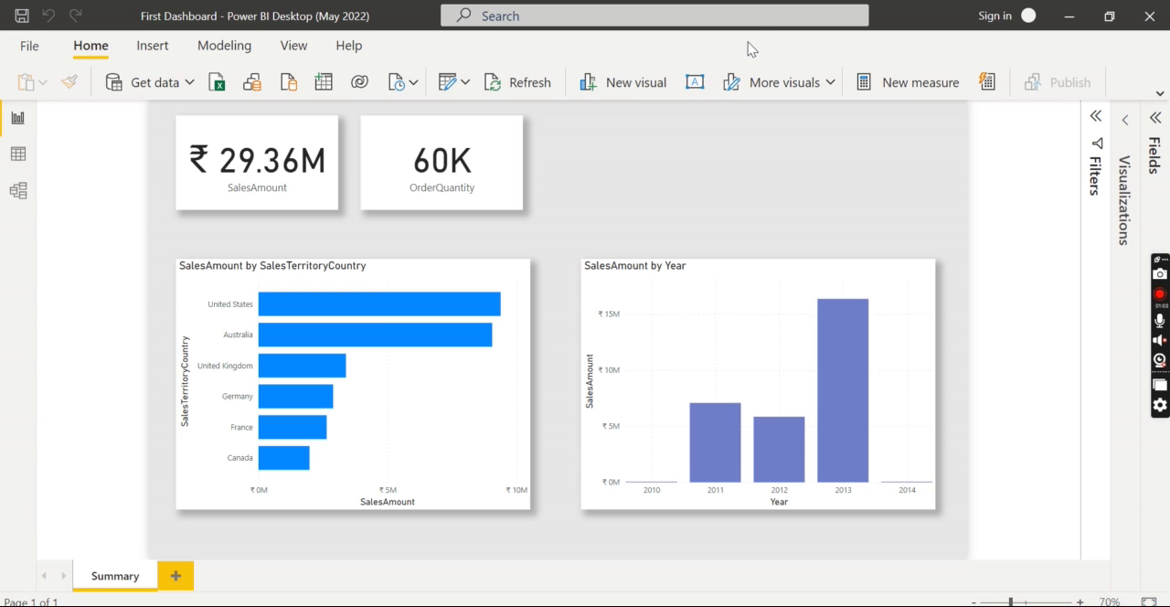
{"action": "mouse_move", "coordinate": [723, 176]}
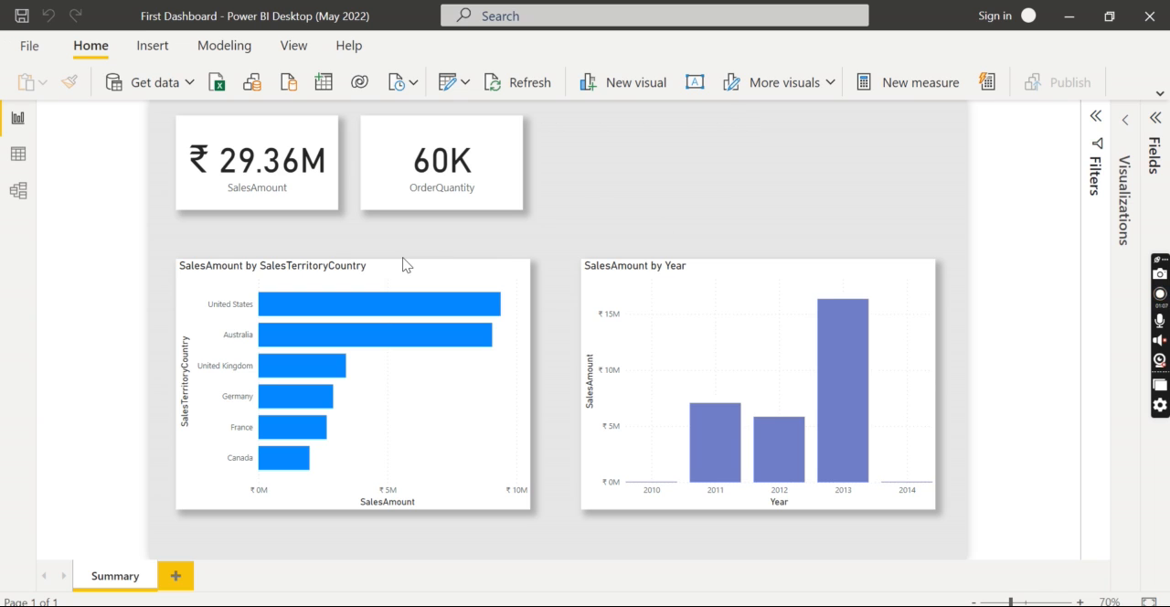
{"action": "mouse_move", "coordinate": [1051, 87]}
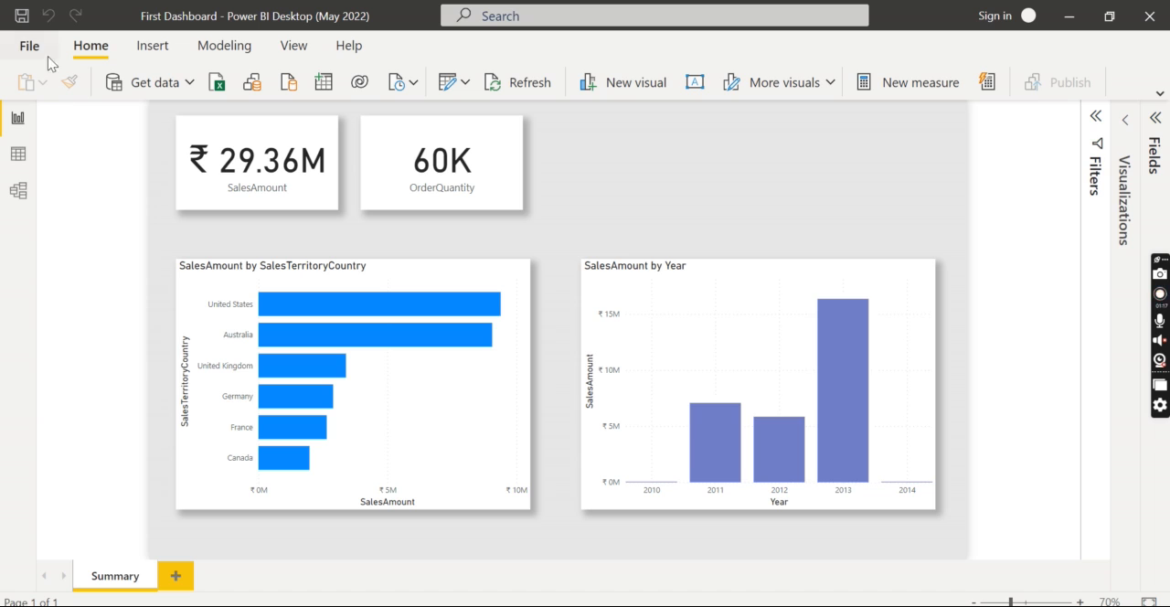
{"action": "mouse_move", "coordinate": [30, 44]}
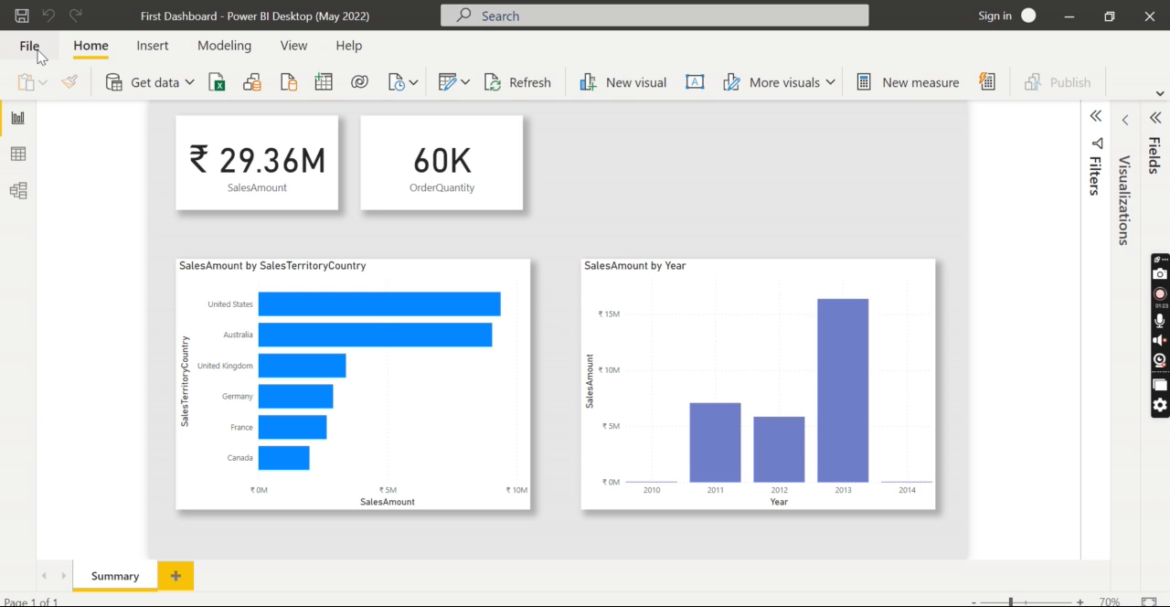
{"action": "mouse_move", "coordinate": [1064, 108]}
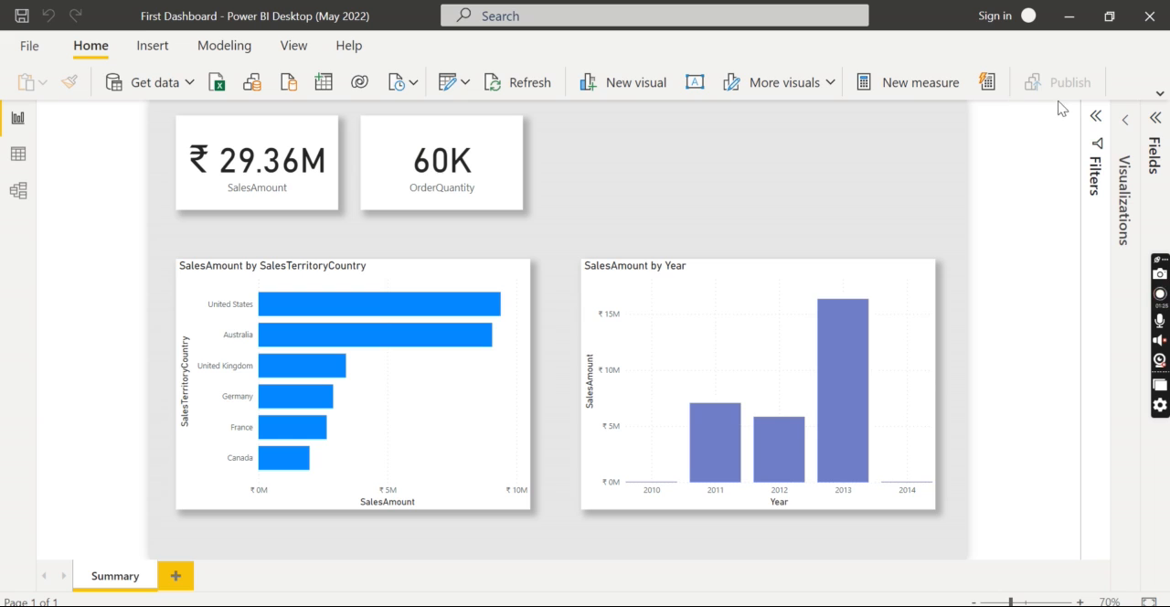
{"action": "mouse_move", "coordinate": [512, 159]}
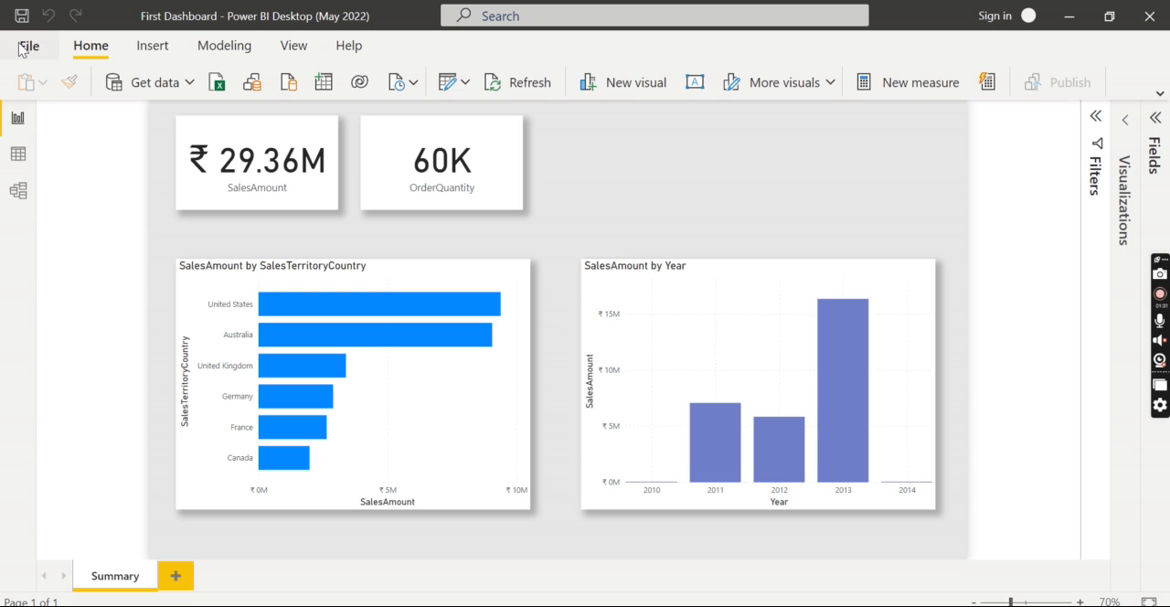
Save the report to Power BI Report Server at localhost/Reports under the name First Dashboard.
{"action": "left_click", "coordinate": [30, 45]}
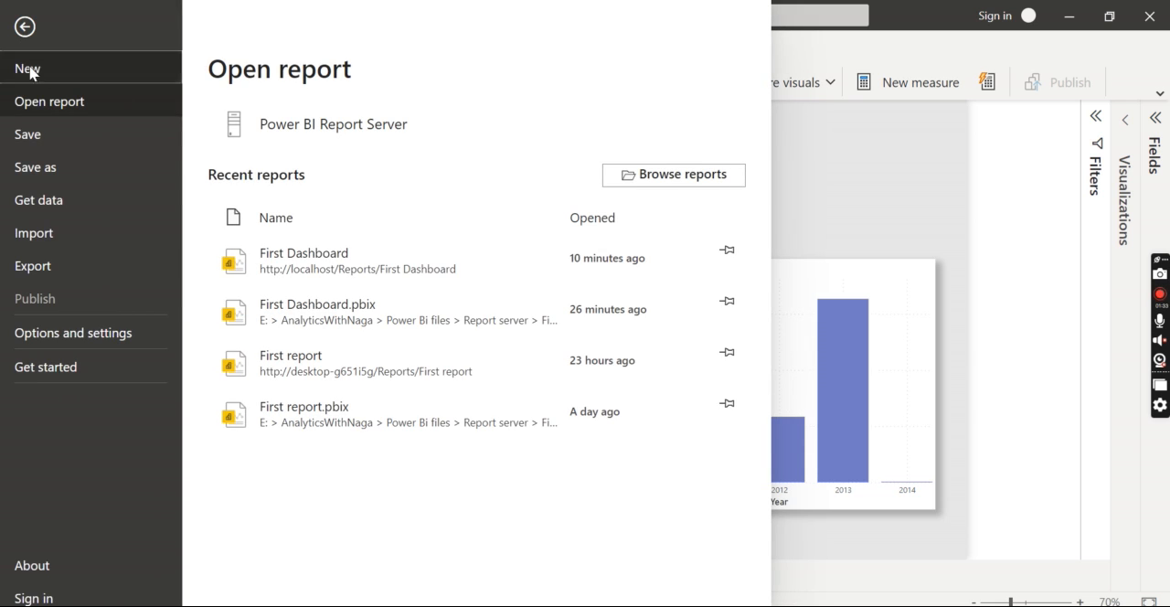
{"action": "left_click", "coordinate": [37, 169]}
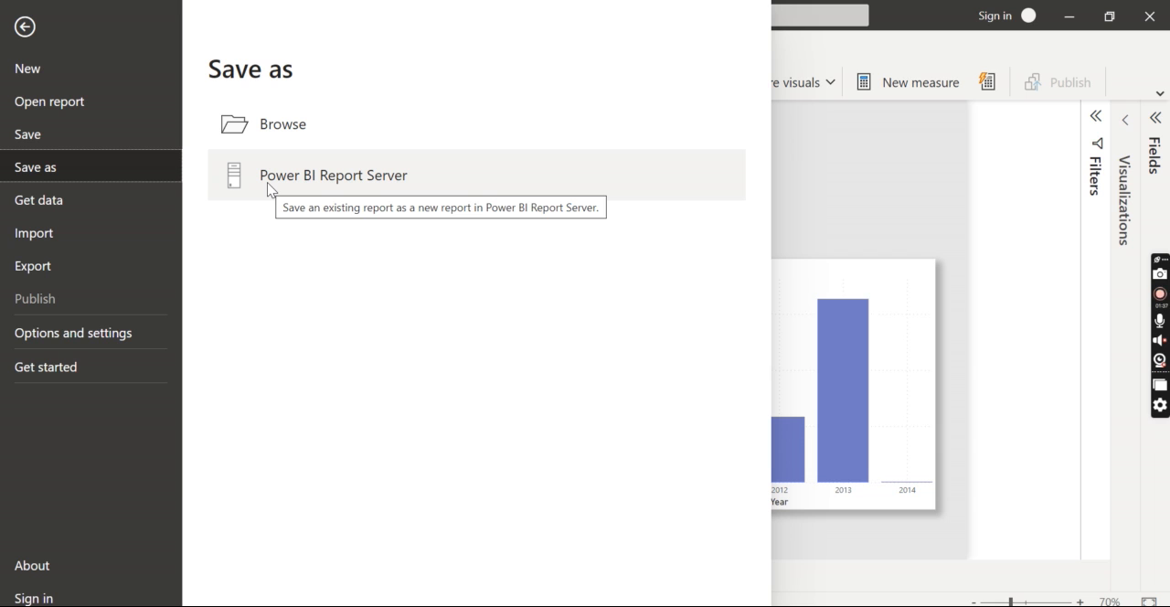
{"action": "left_click", "coordinate": [332, 176]}
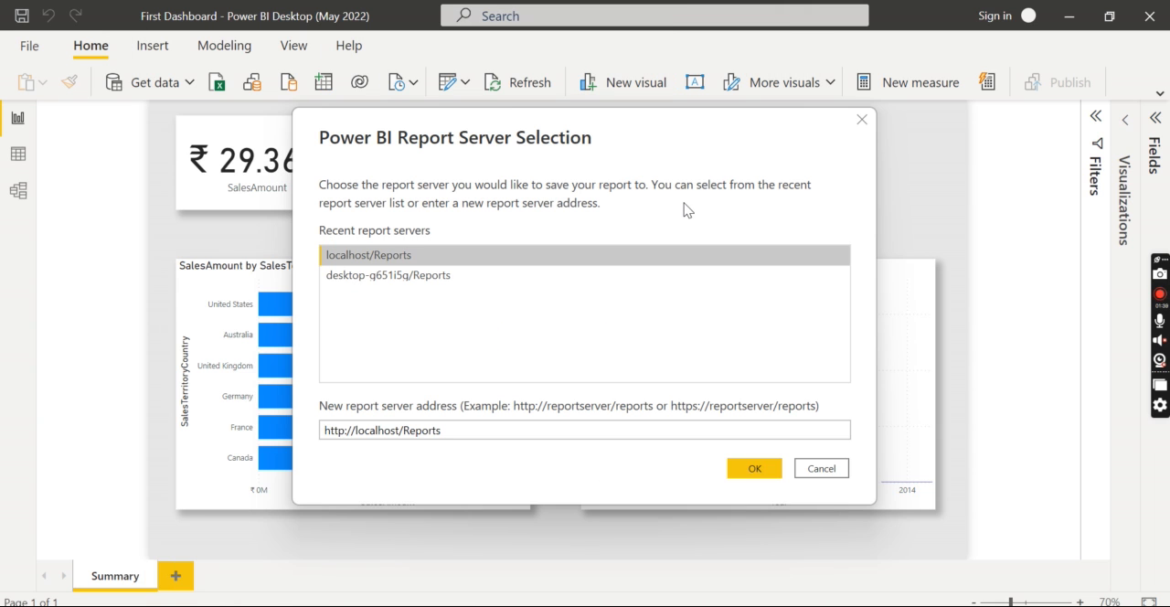
{"action": "mouse_move", "coordinate": [362, 267]}
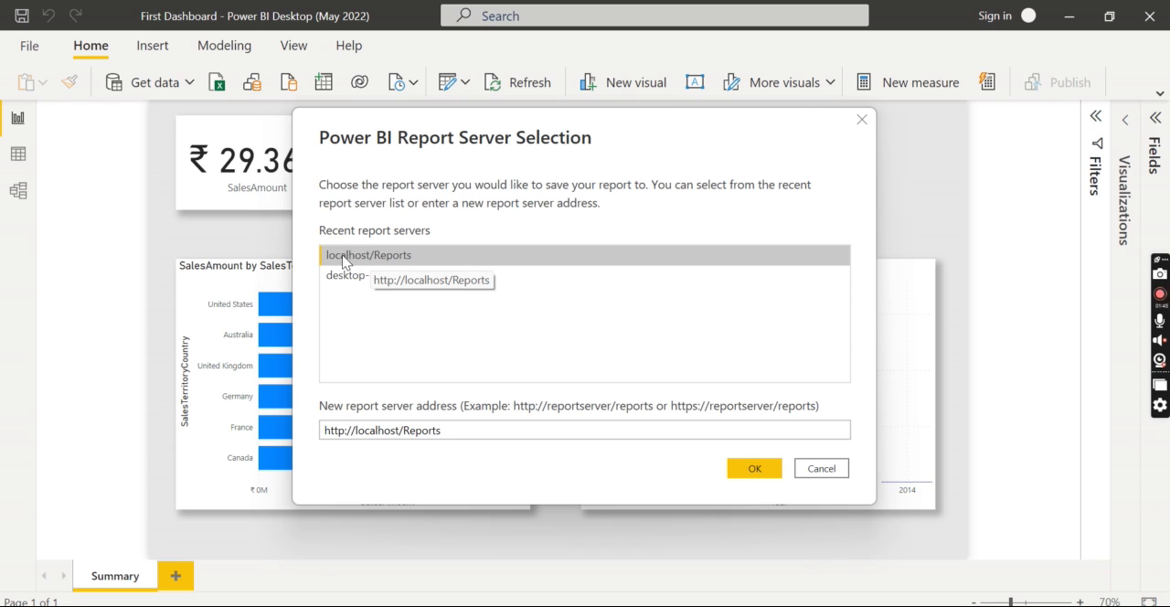
{"action": "mouse_move", "coordinate": [366, 254]}
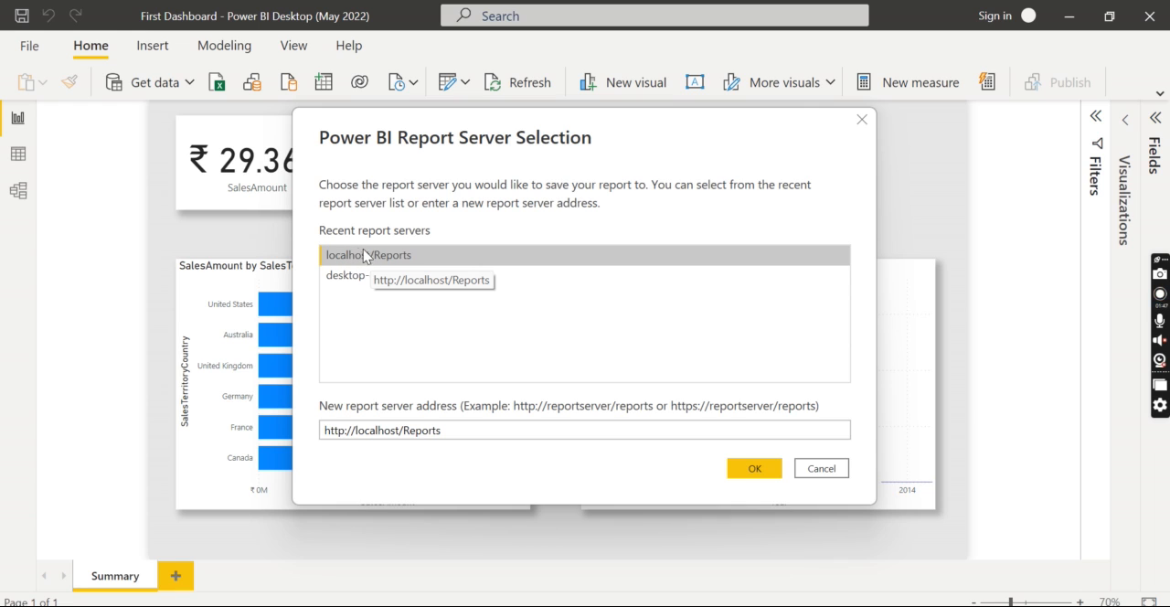
{"action": "mouse_move", "coordinate": [399, 263]}
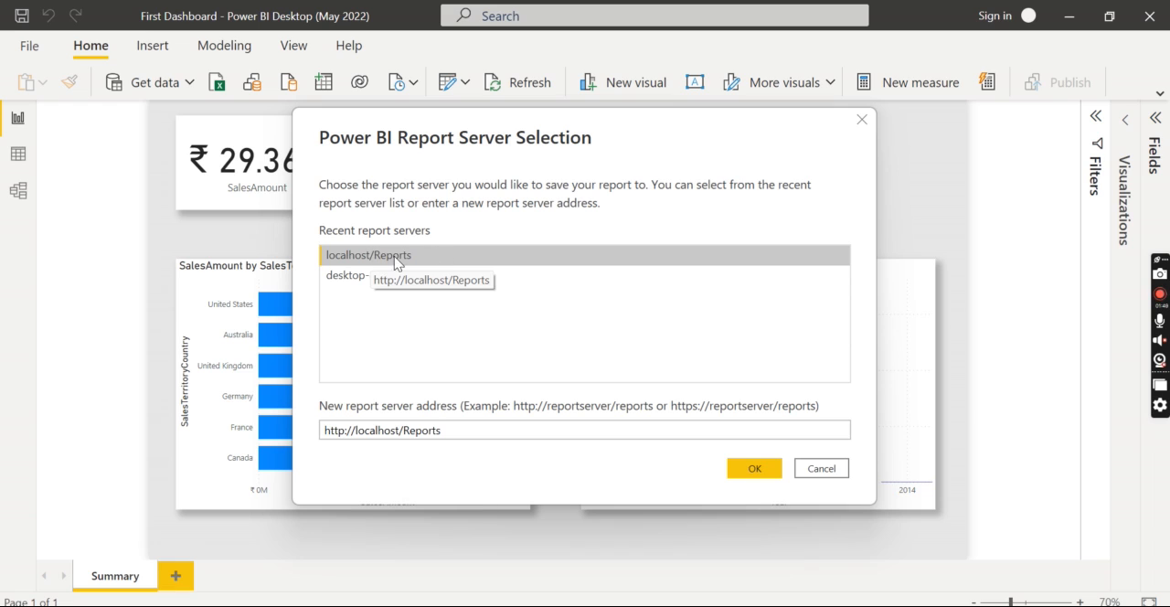
{"action": "mouse_move", "coordinate": [446, 267]}
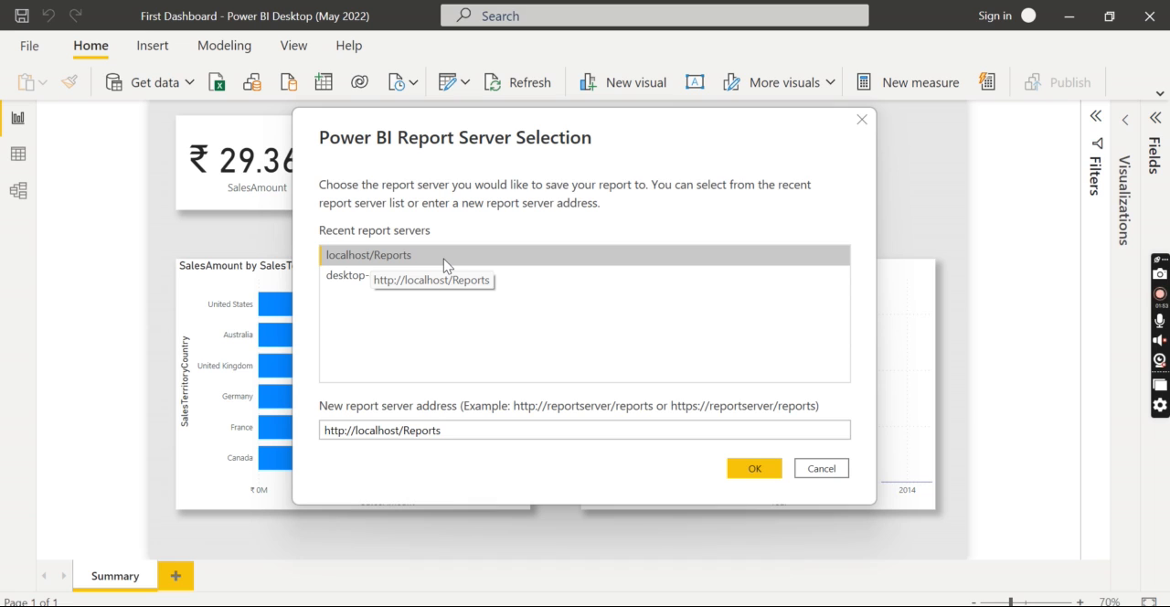
{"action": "mouse_move", "coordinate": [777, 497]}
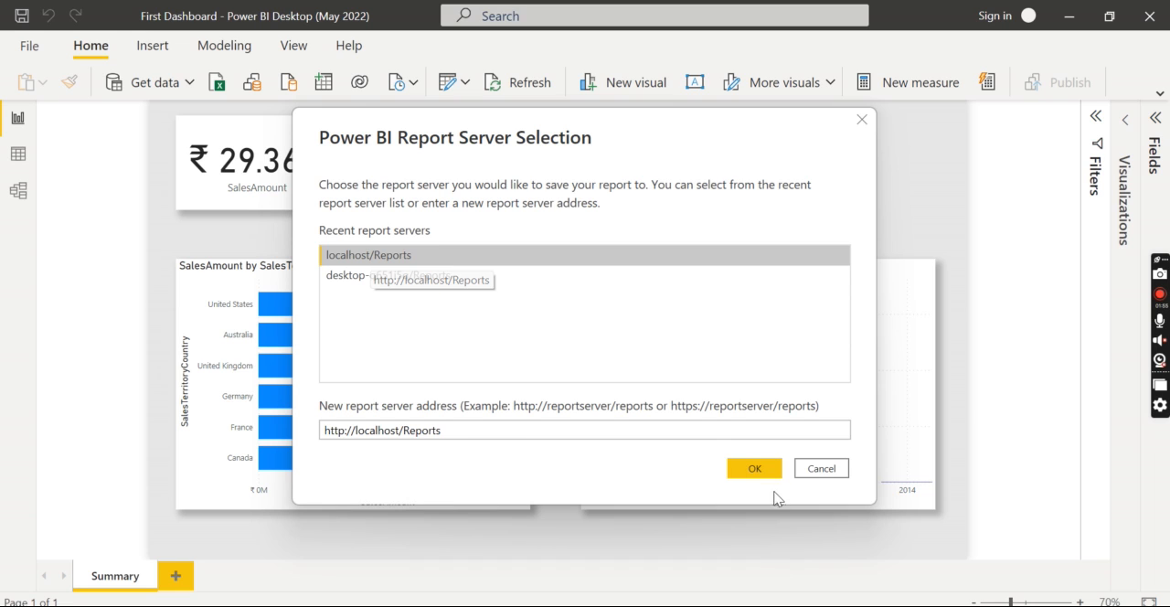
{"action": "left_click", "coordinate": [753, 468]}
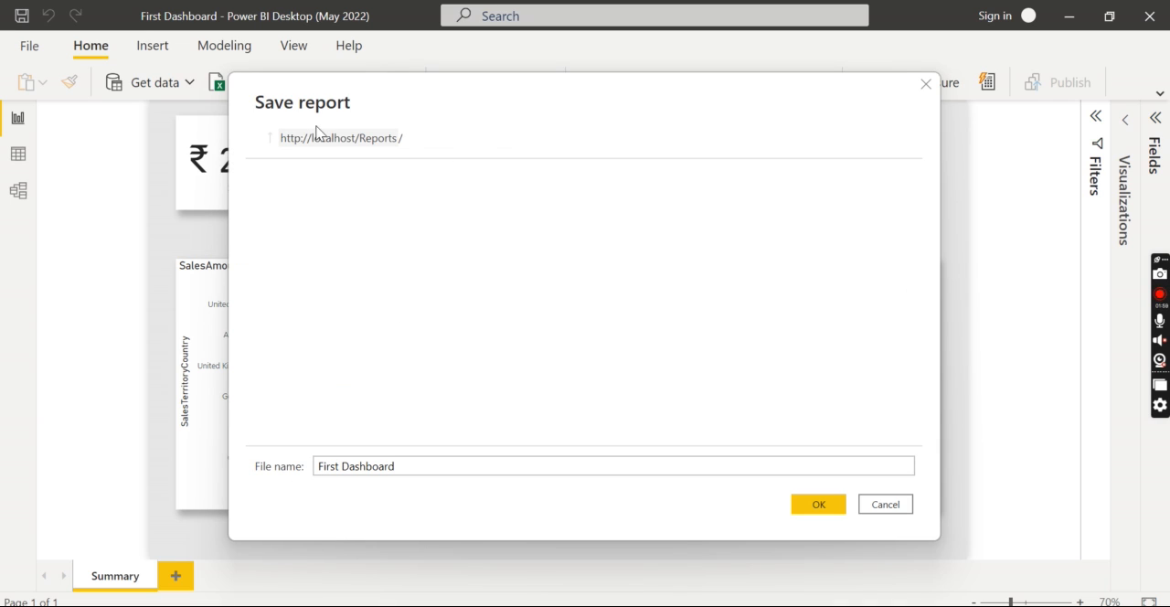
{"action": "mouse_move", "coordinate": [796, 505]}
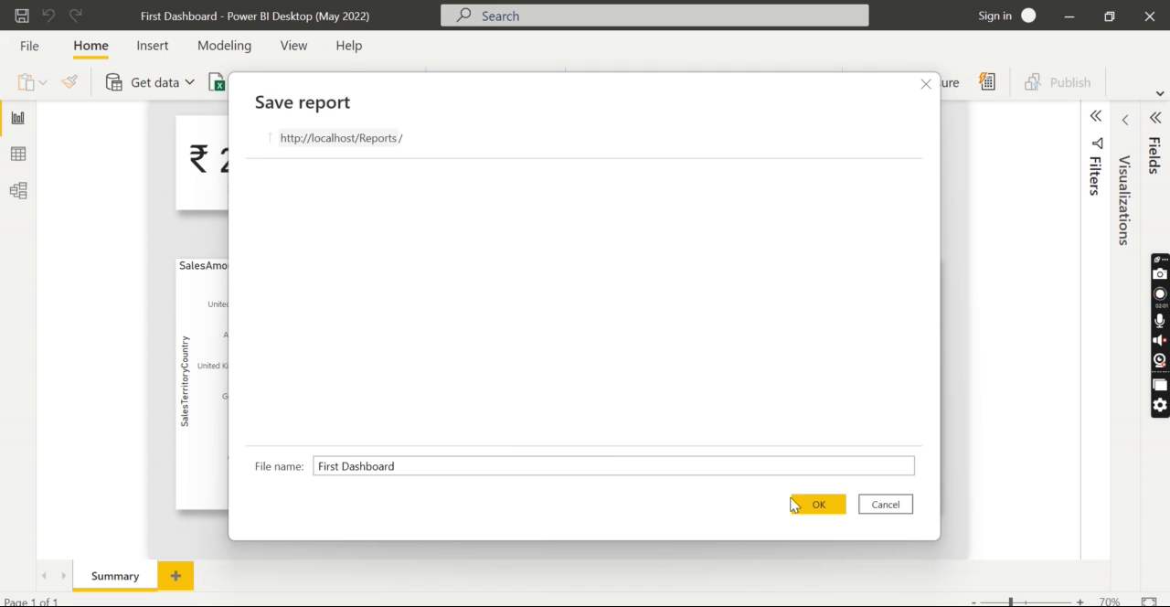
{"action": "left_click", "coordinate": [817, 504]}
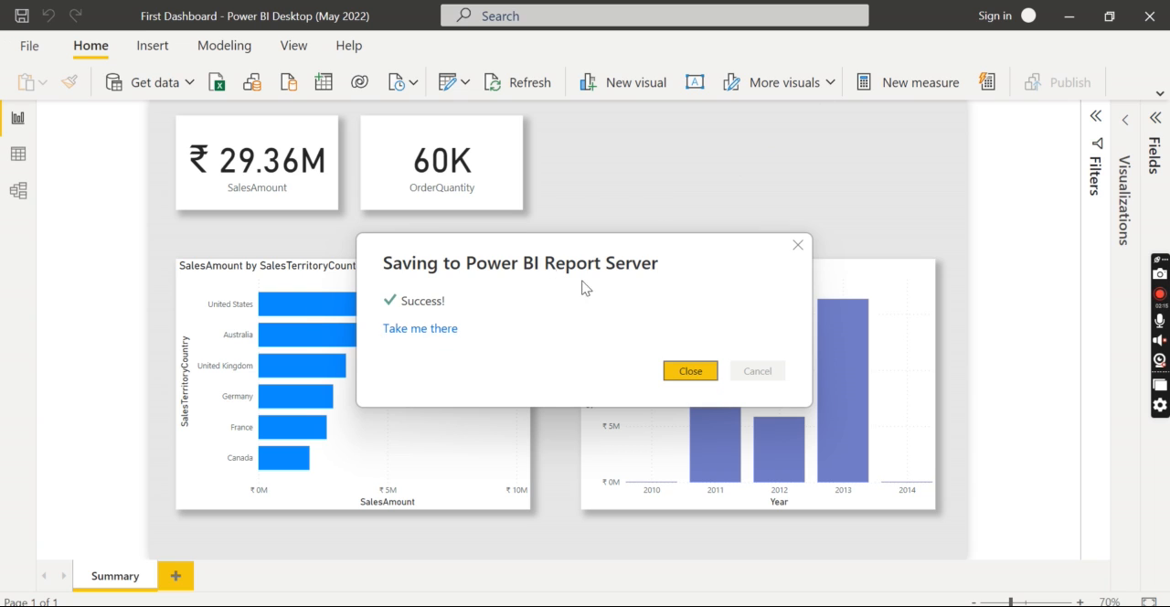
Dismiss the success message and view First Dashboard from the report server Home folder.
{"action": "left_click", "coordinate": [420, 327]}
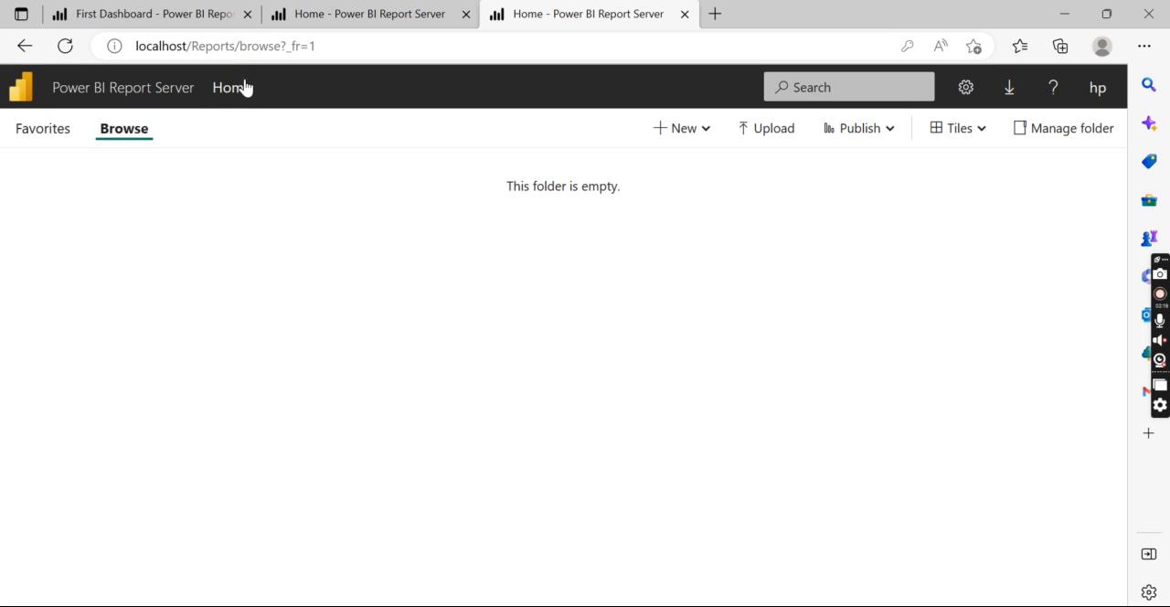
{"action": "left_click", "coordinate": [230, 88]}
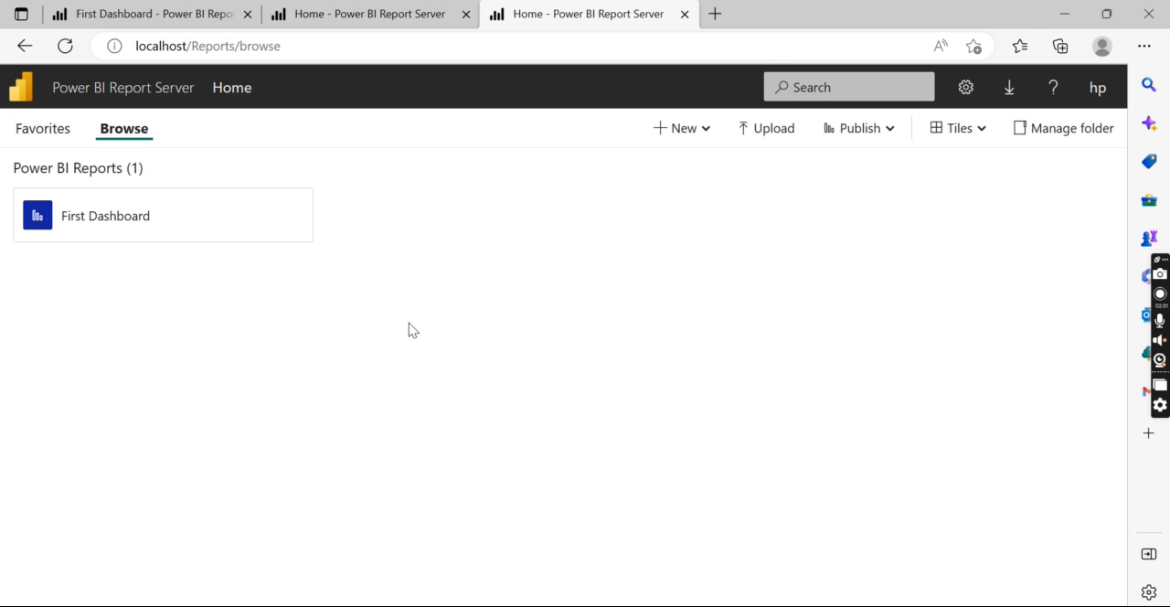
{"action": "mouse_move", "coordinate": [132, 227]}
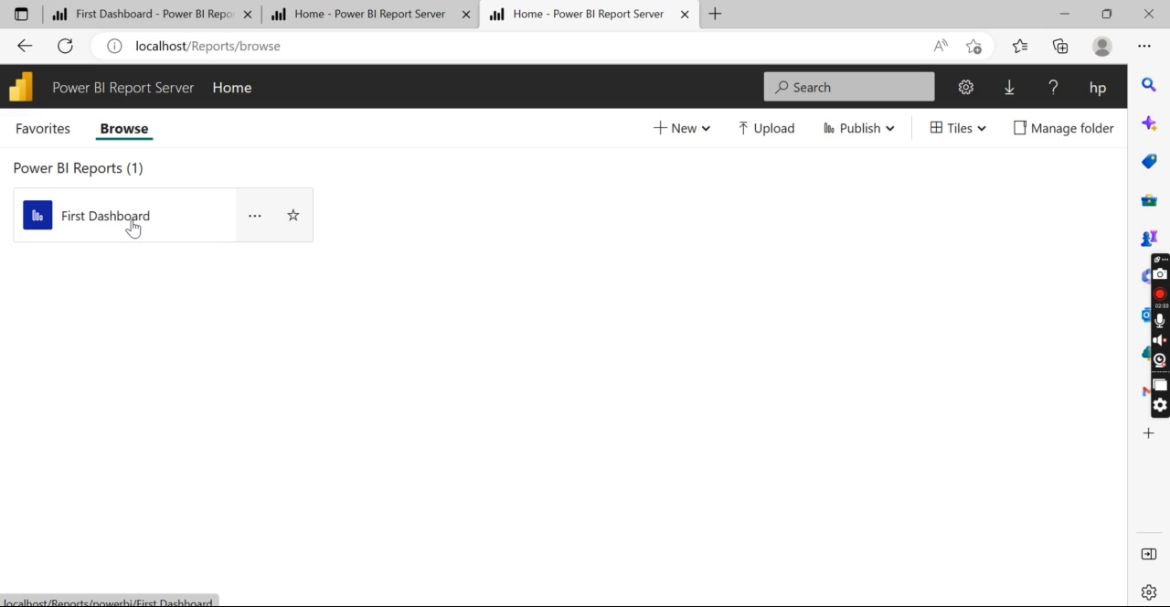
{"action": "left_click", "coordinate": [106, 216]}
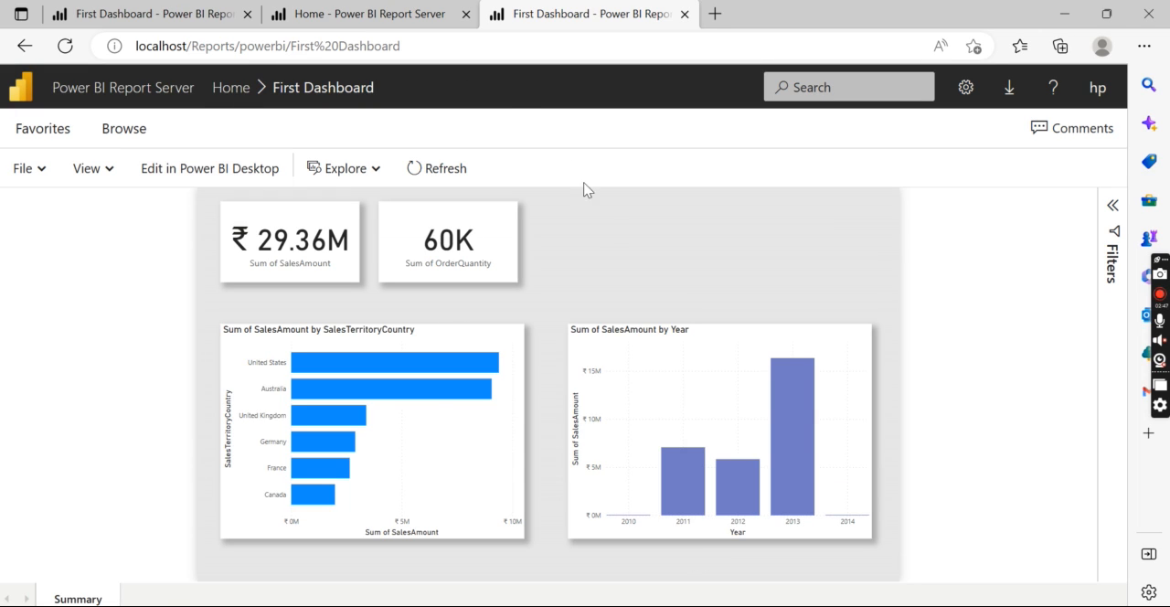
{"action": "mouse_move", "coordinate": [593, 210]}
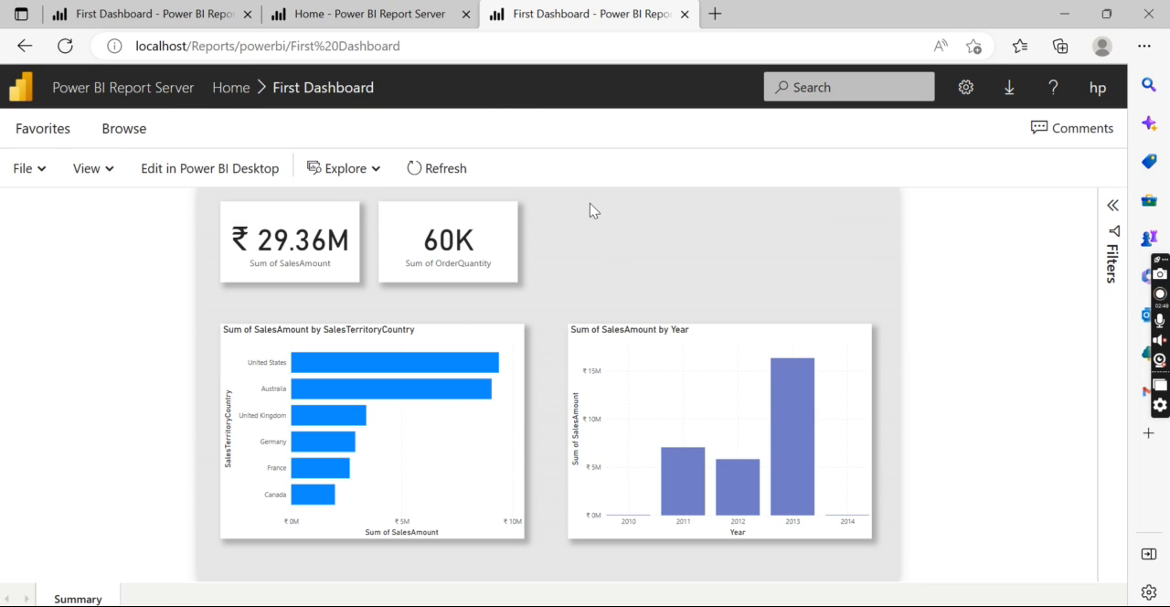
{"action": "mouse_move", "coordinate": [338, 223]}
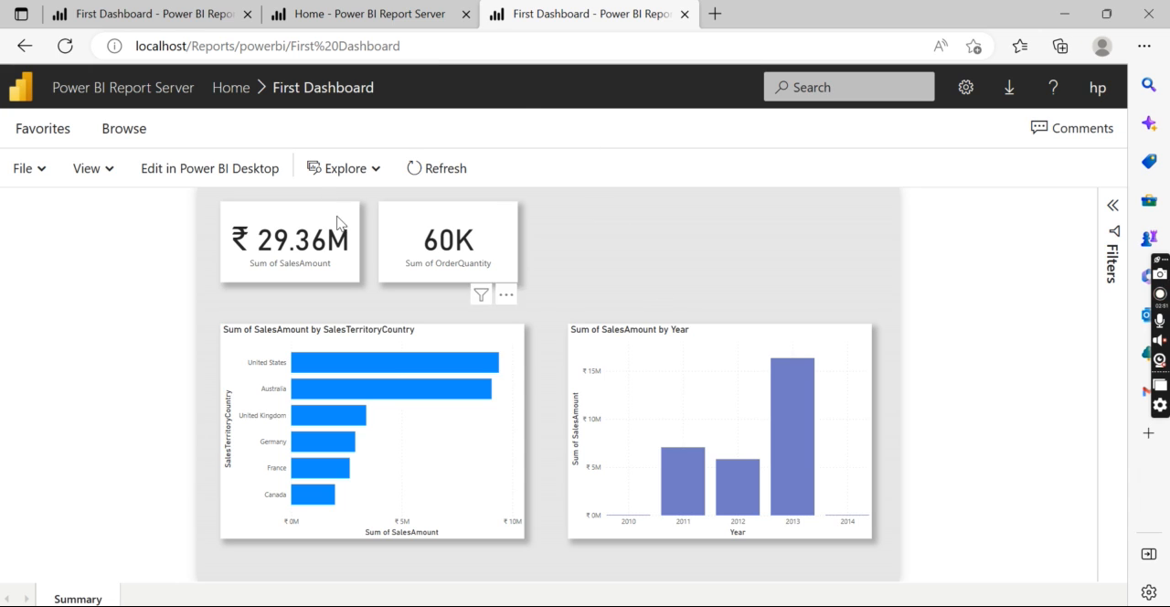
{"action": "mouse_move", "coordinate": [636, 264]}
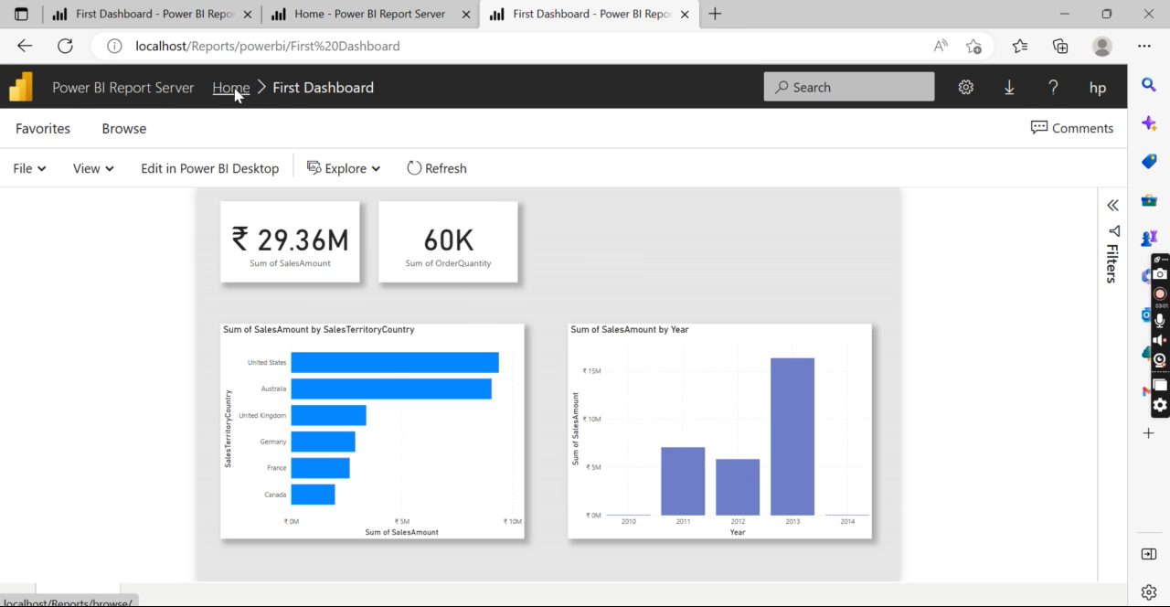
From Home, use First Dashboard's '...' menu to reach its Manage properties page.
{"action": "left_click", "coordinate": [230, 88]}
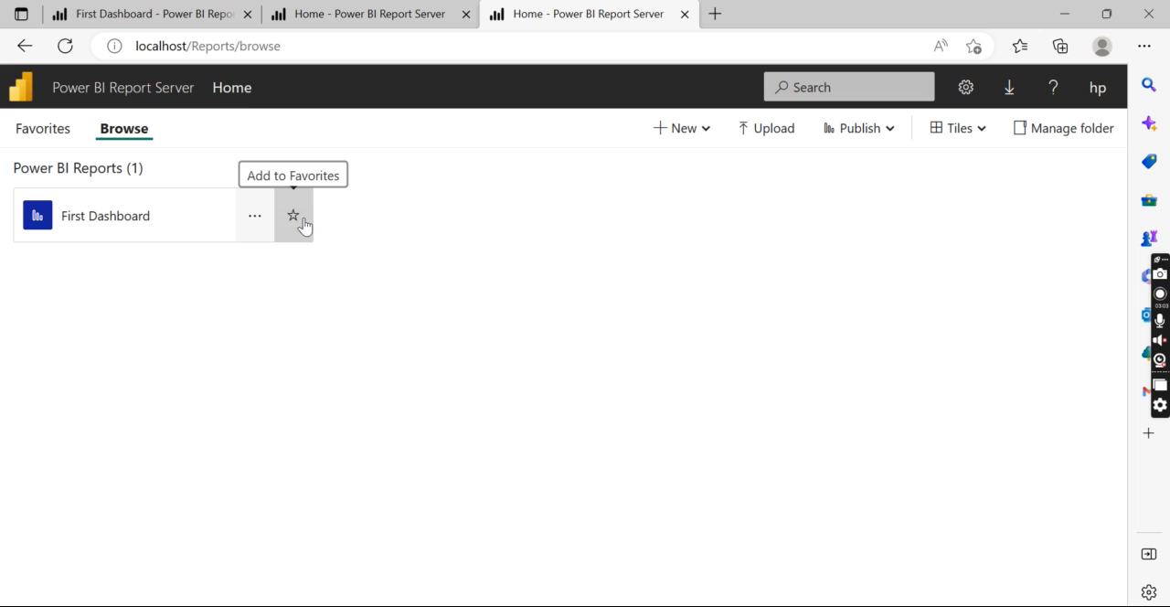
{"action": "mouse_move", "coordinate": [256, 215]}
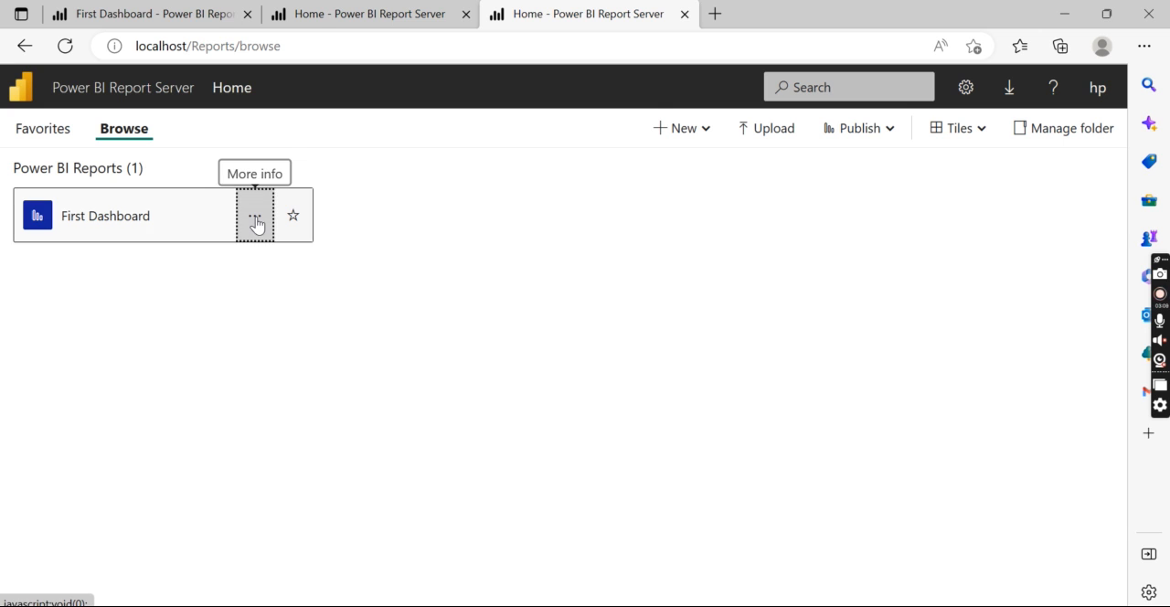
{"action": "left_click", "coordinate": [256, 216]}
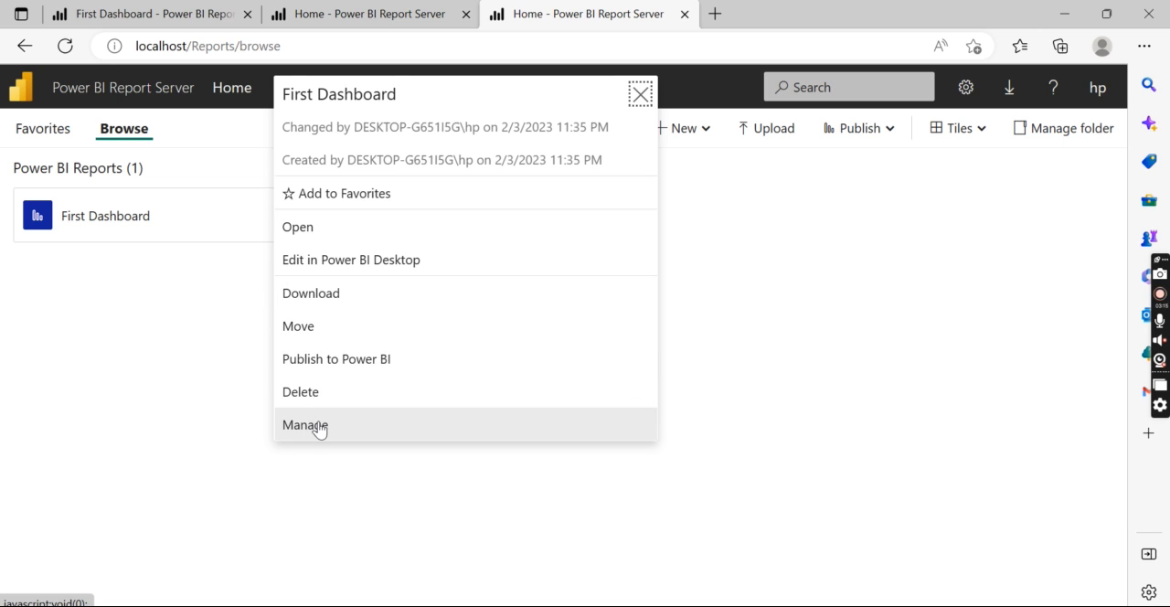
{"action": "left_click", "coordinate": [304, 426]}
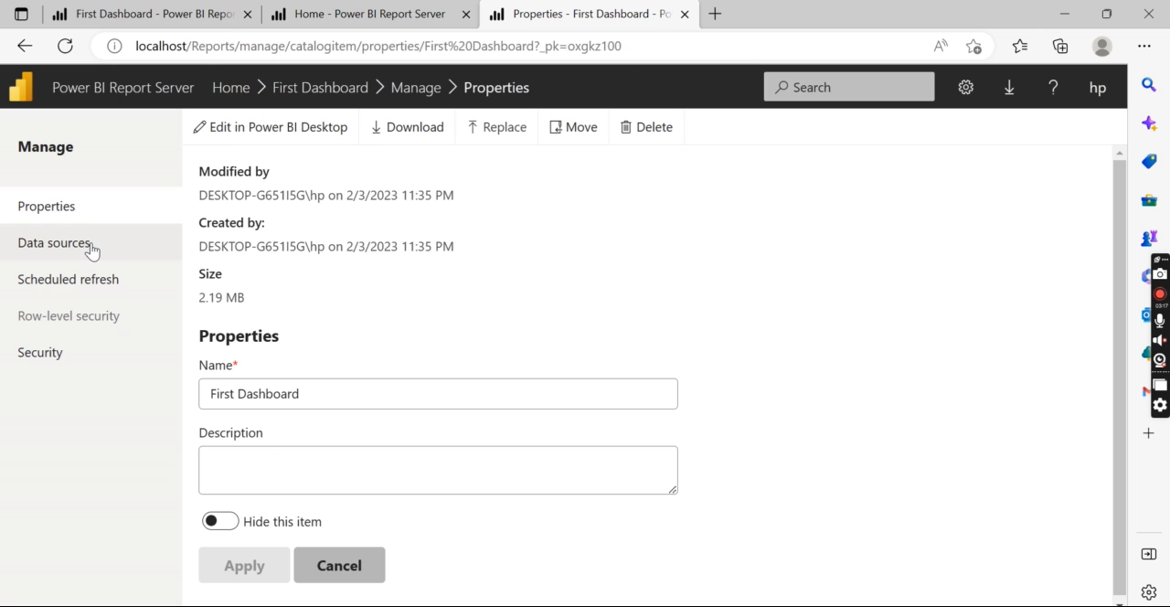
Enter Windows Authentication user name and password for the data source and test the connection successfully.
{"action": "left_click", "coordinate": [53, 242]}
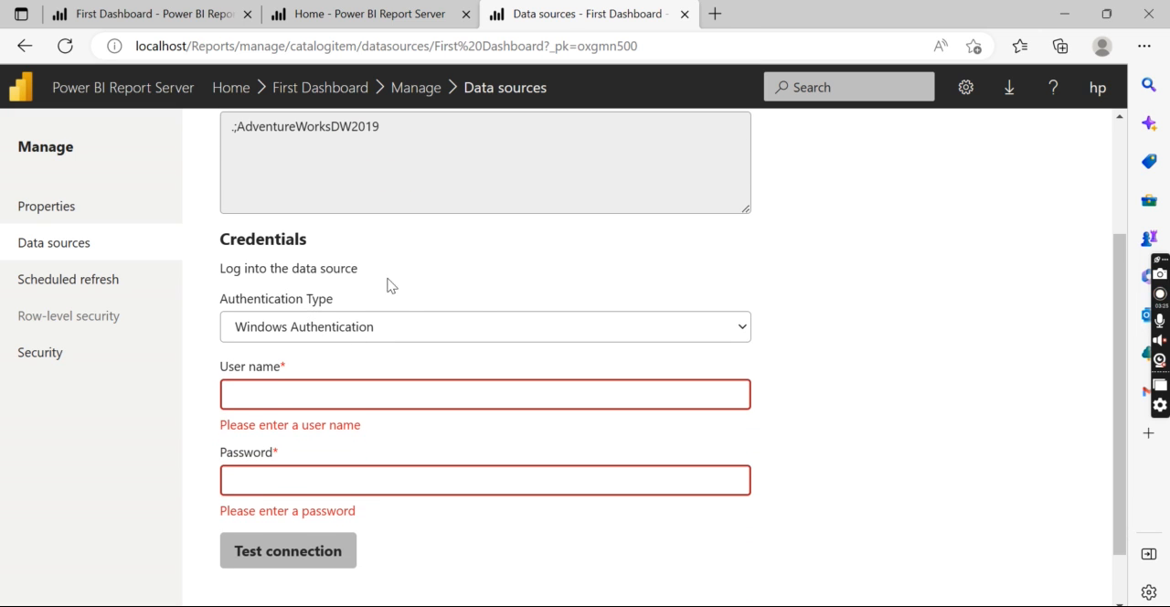
{"action": "left_click", "coordinate": [487, 325]}
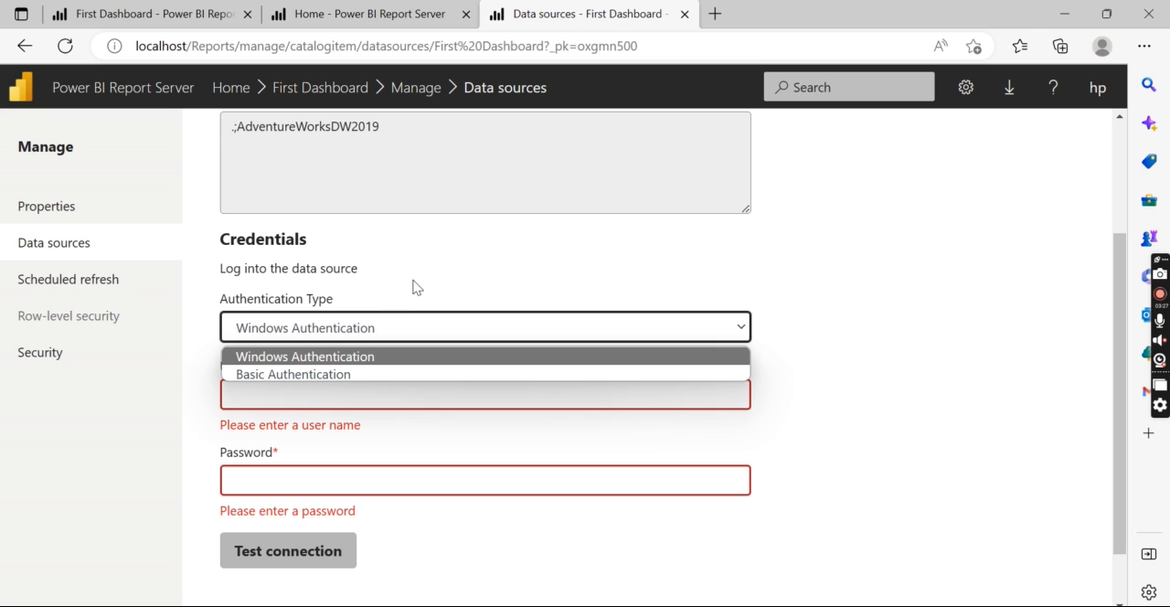
{"action": "left_click", "coordinate": [304, 355]}
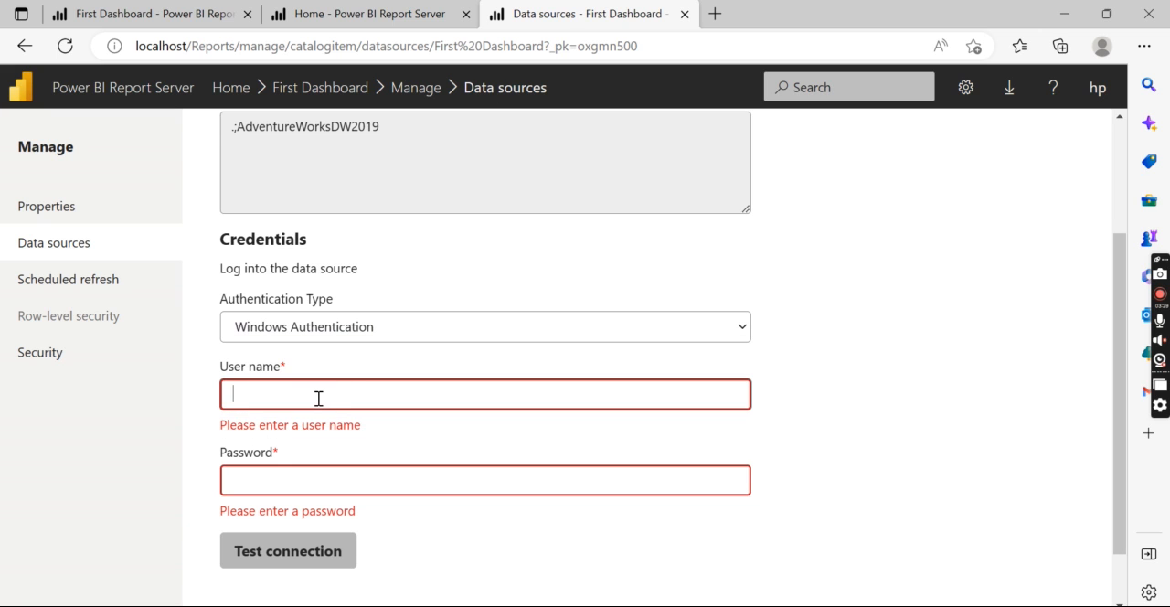
{"action": "type", "text": ".\\n"}
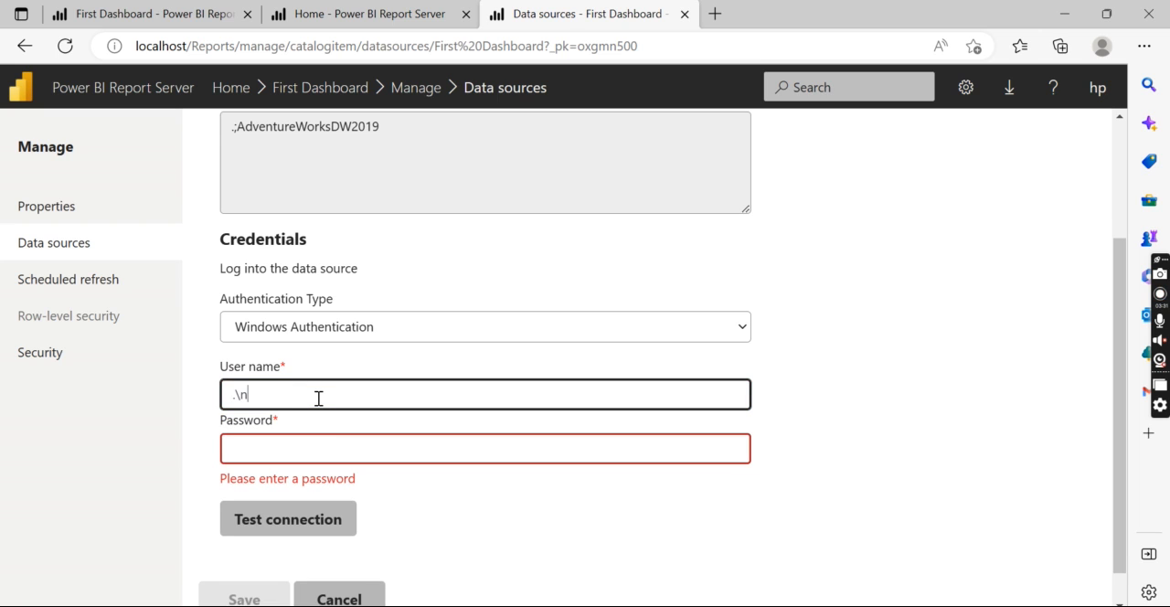
{"action": "type", "text": "ags"}
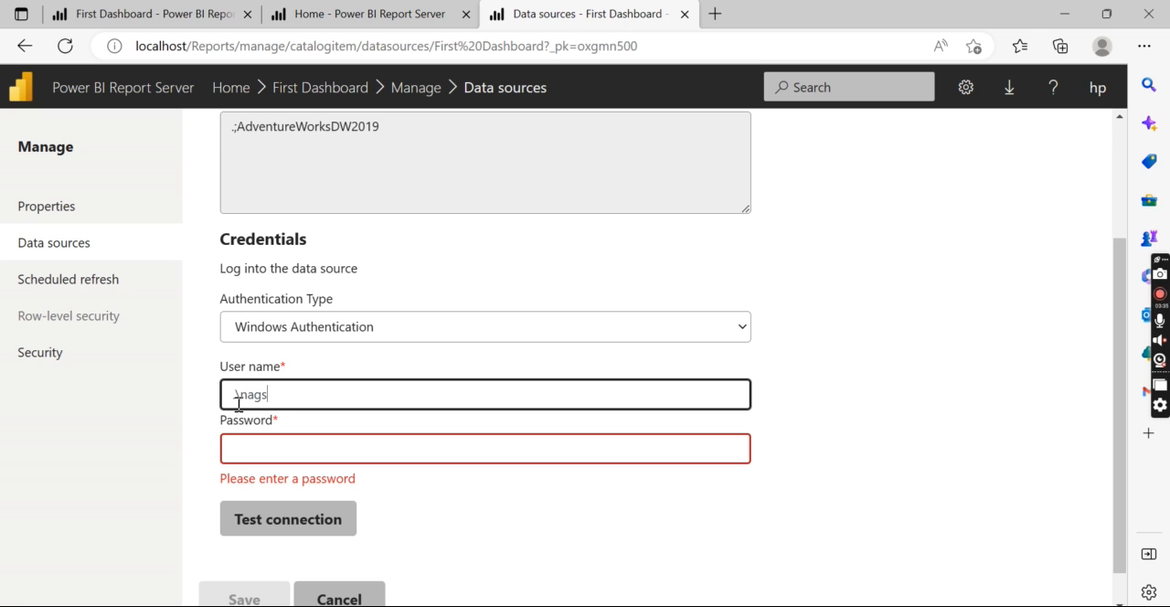
{"action": "left_click", "coordinate": [484, 448]}
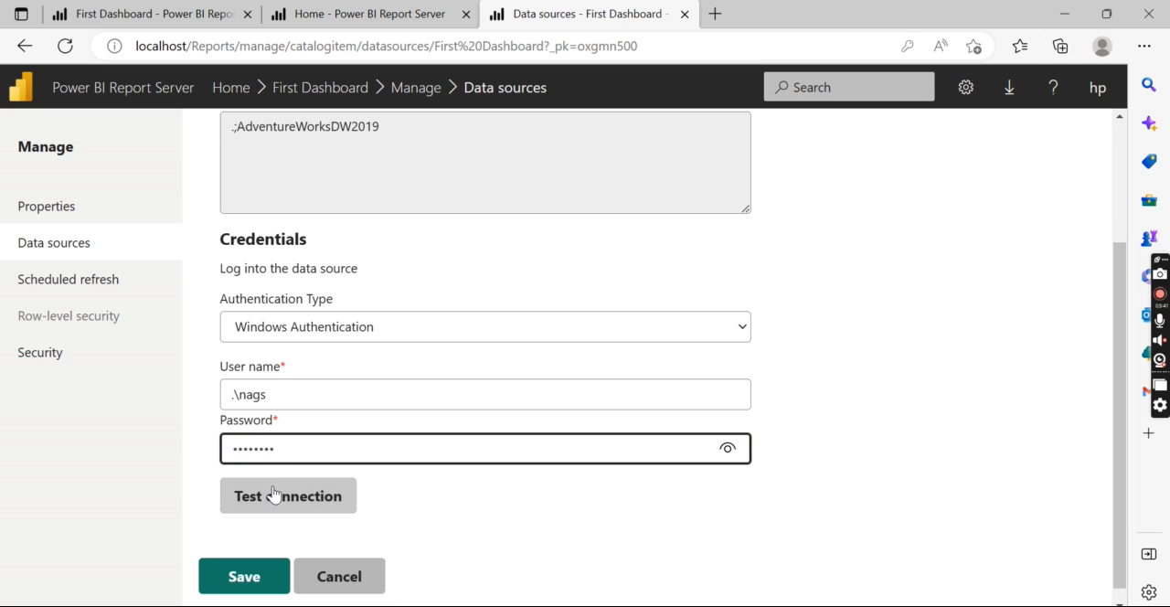
{"action": "left_click", "coordinate": [287, 495]}
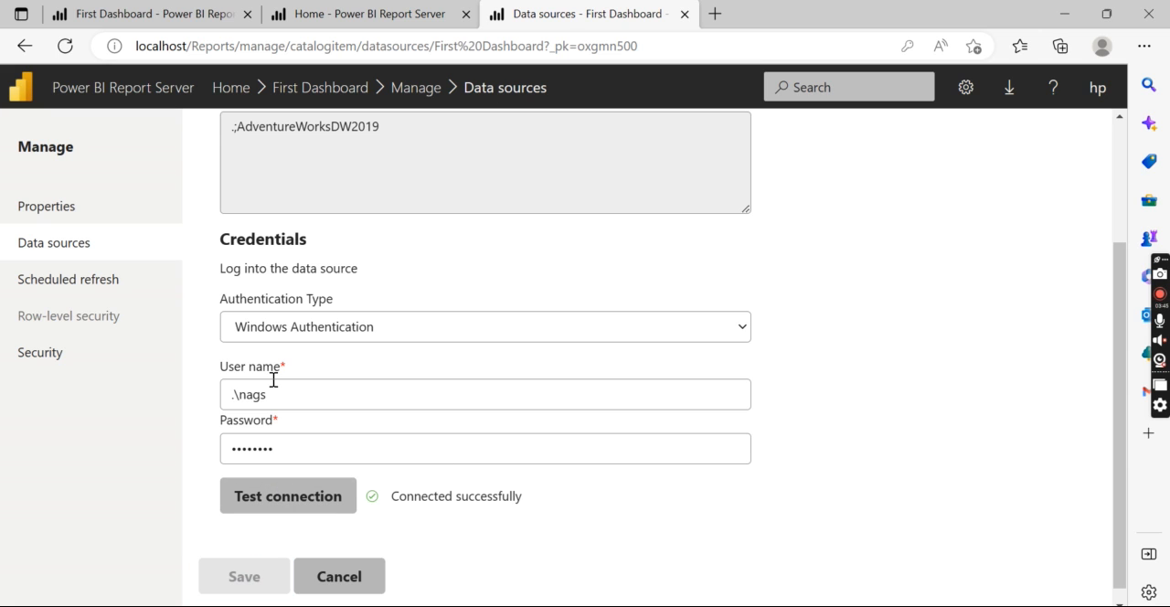
View Scheduled refresh, start a New scheduled refresh plan and cancel back to the empty list.
{"action": "left_click", "coordinate": [67, 278]}
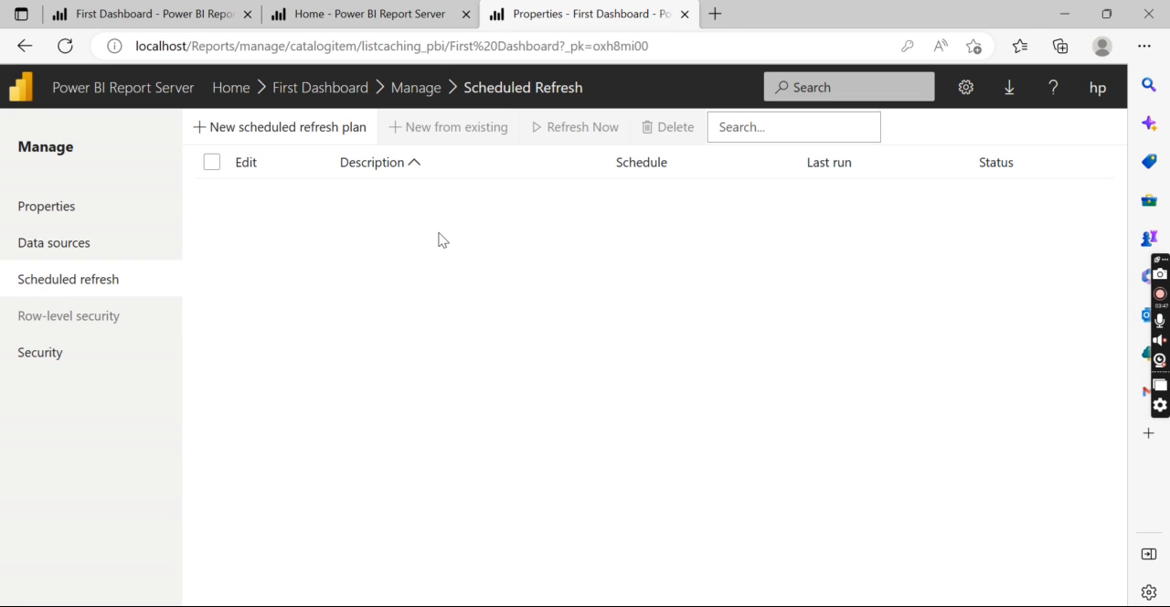
{"action": "mouse_move", "coordinate": [208, 249]}
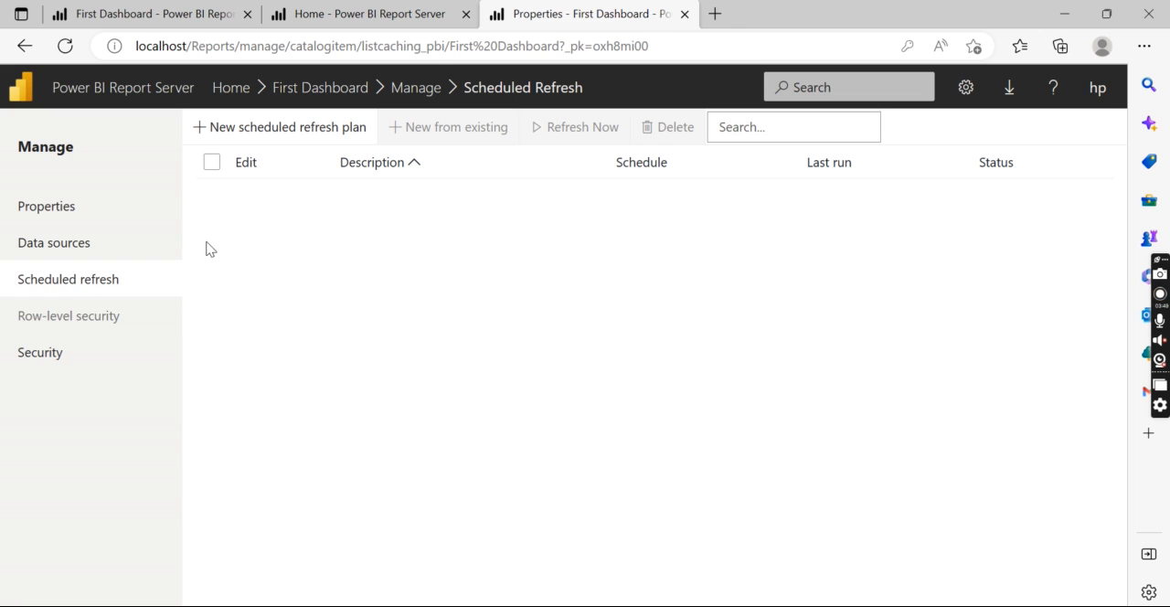
{"action": "mouse_move", "coordinate": [636, 420]}
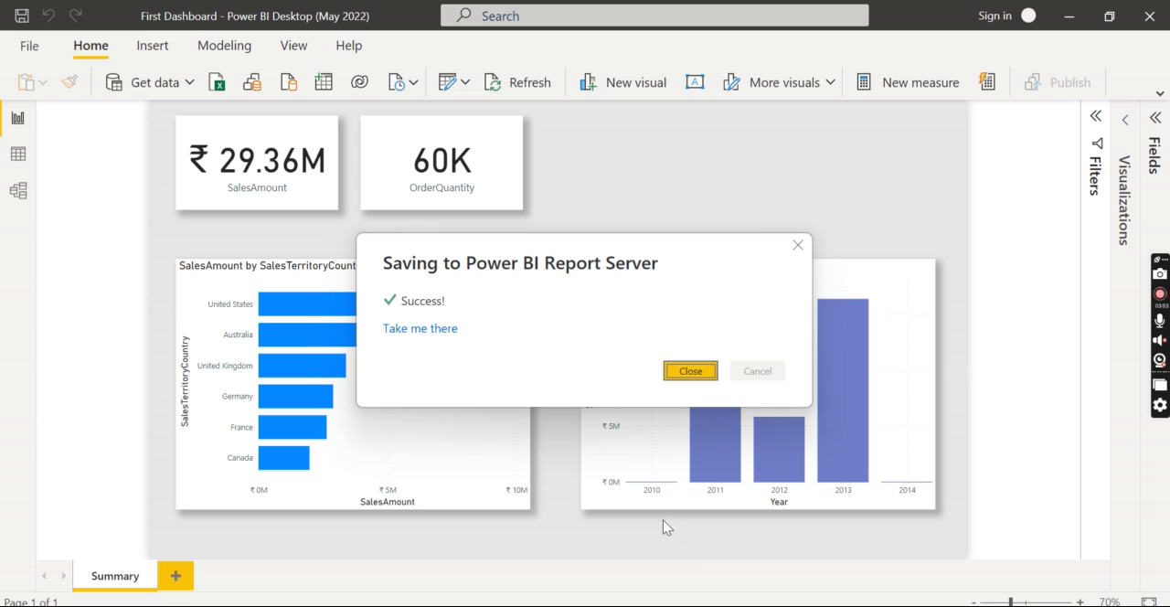
{"action": "left_click", "coordinate": [691, 370]}
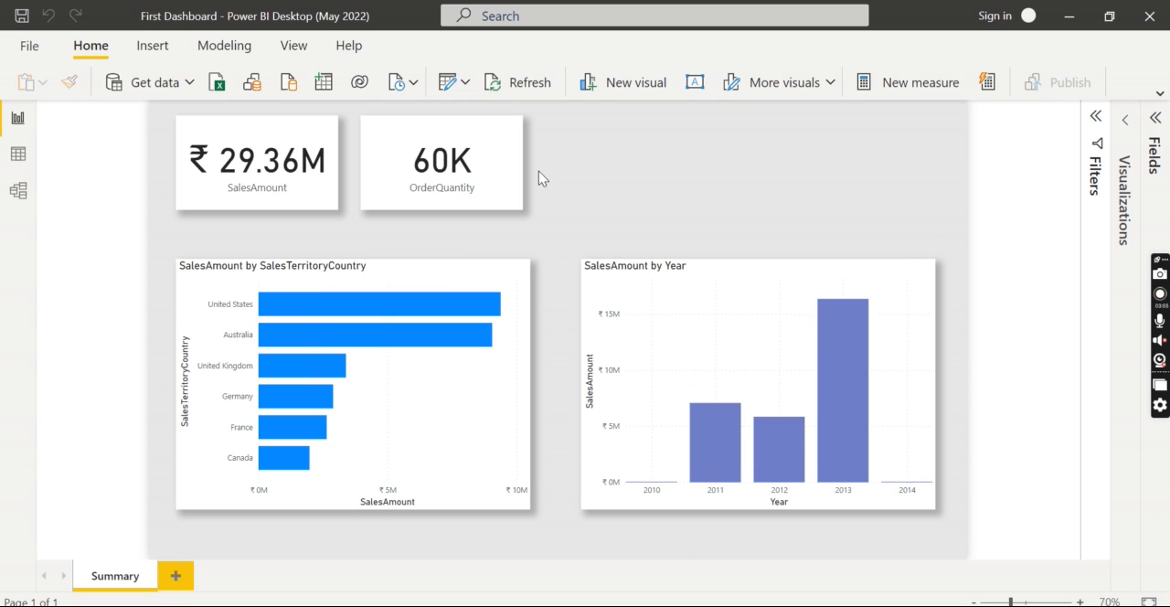
{"action": "mouse_move", "coordinate": [545, 281]}
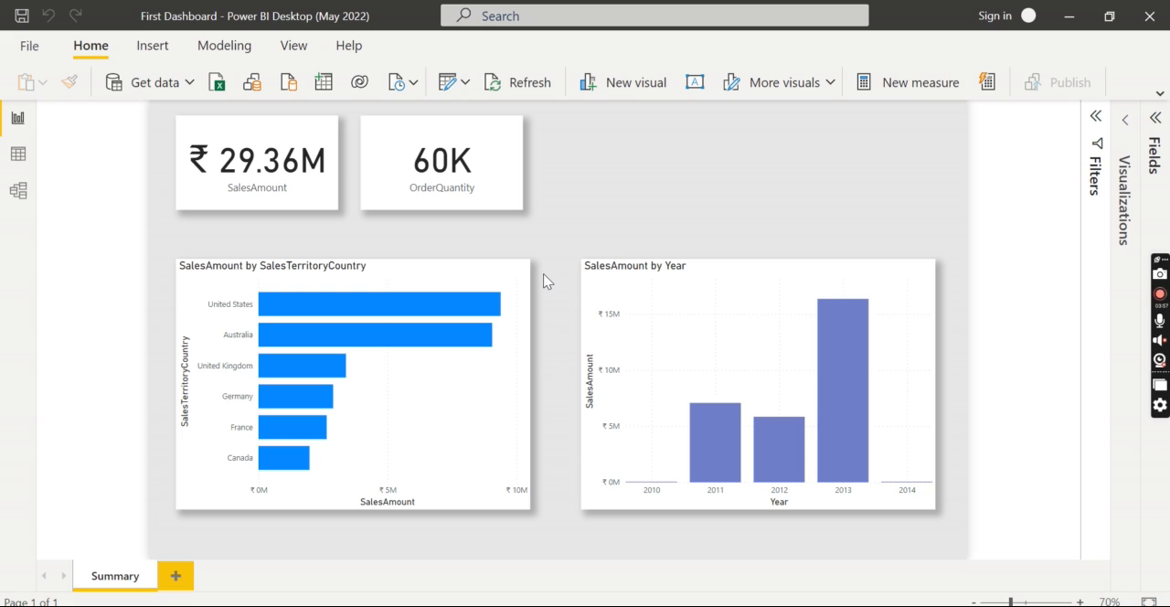
{"action": "mouse_move", "coordinate": [649, 204]}
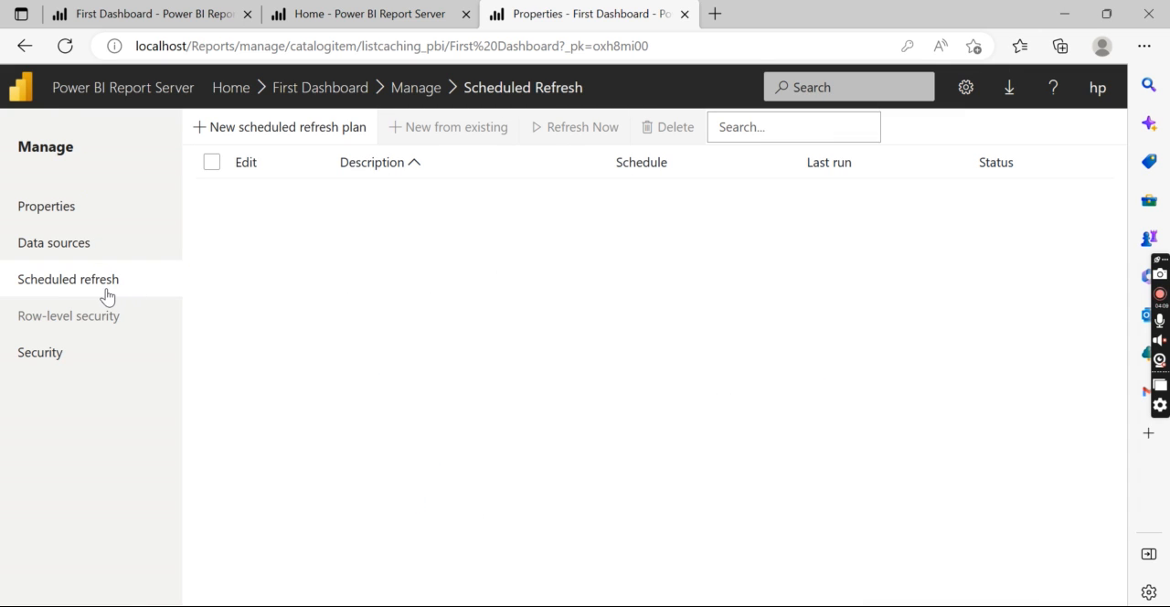
{"action": "left_click", "coordinate": [53, 242]}
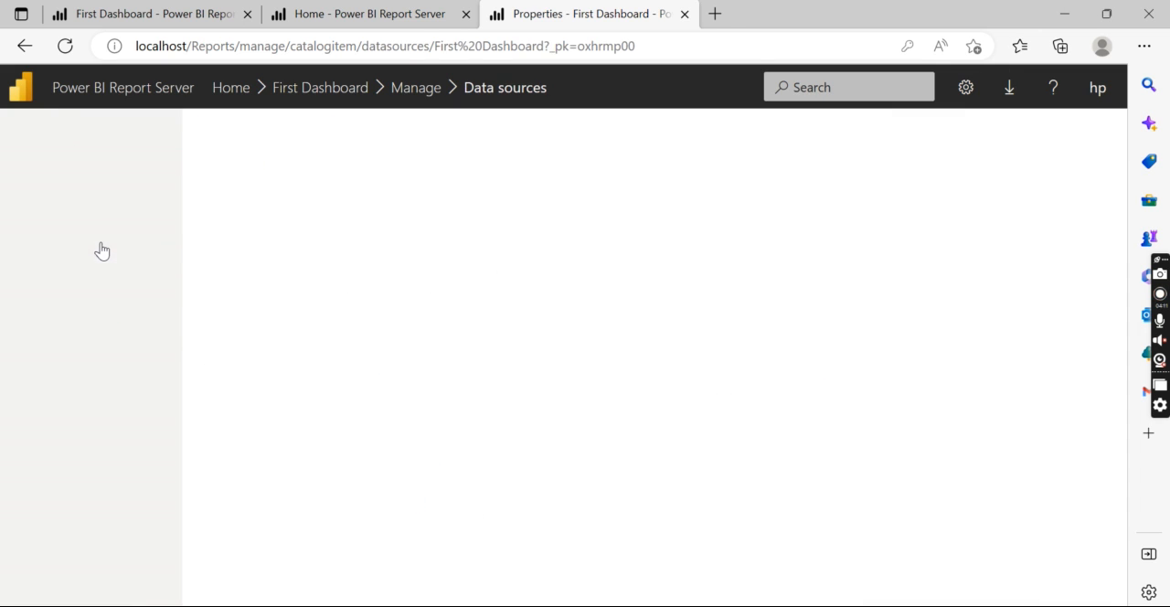
{"action": "left_click", "coordinate": [68, 278]}
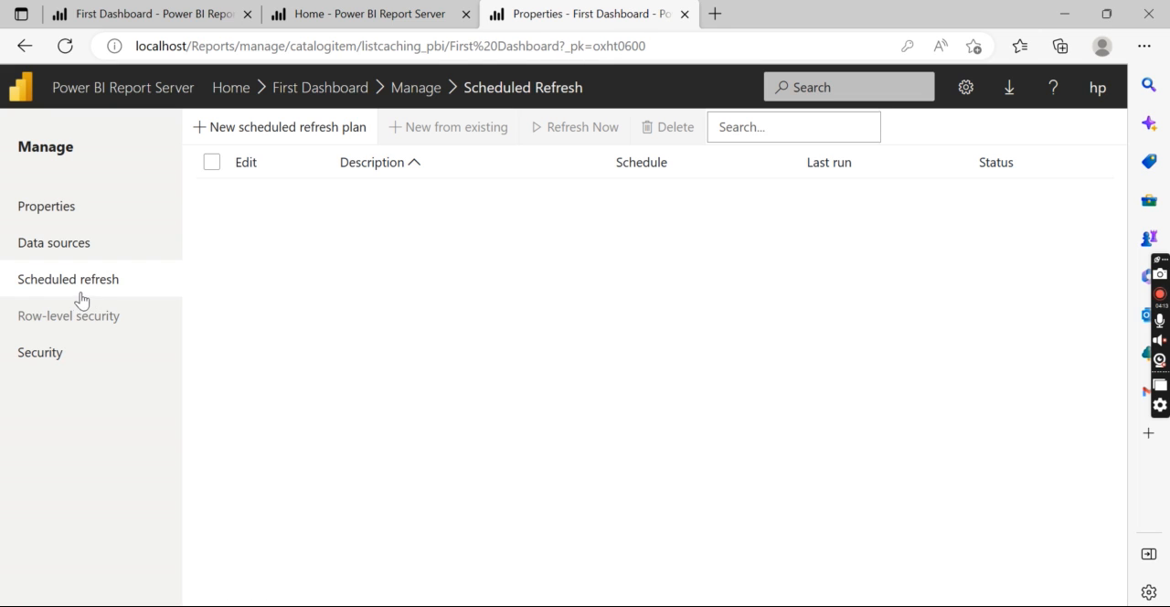
{"action": "mouse_move", "coordinate": [322, 265]}
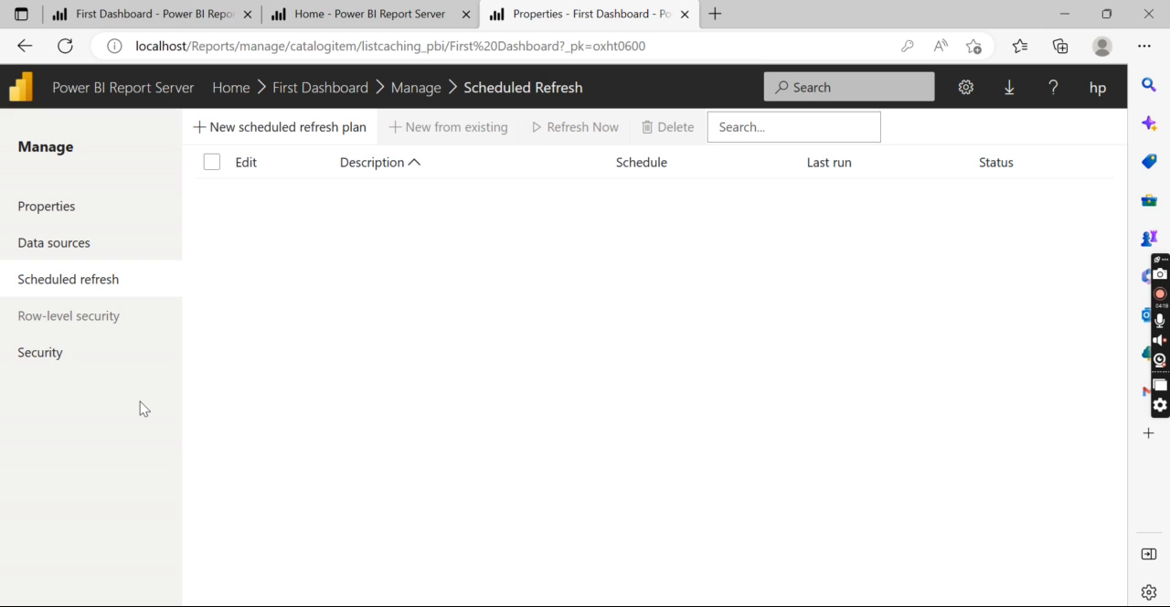
{"action": "mouse_move", "coordinate": [150, 289]}
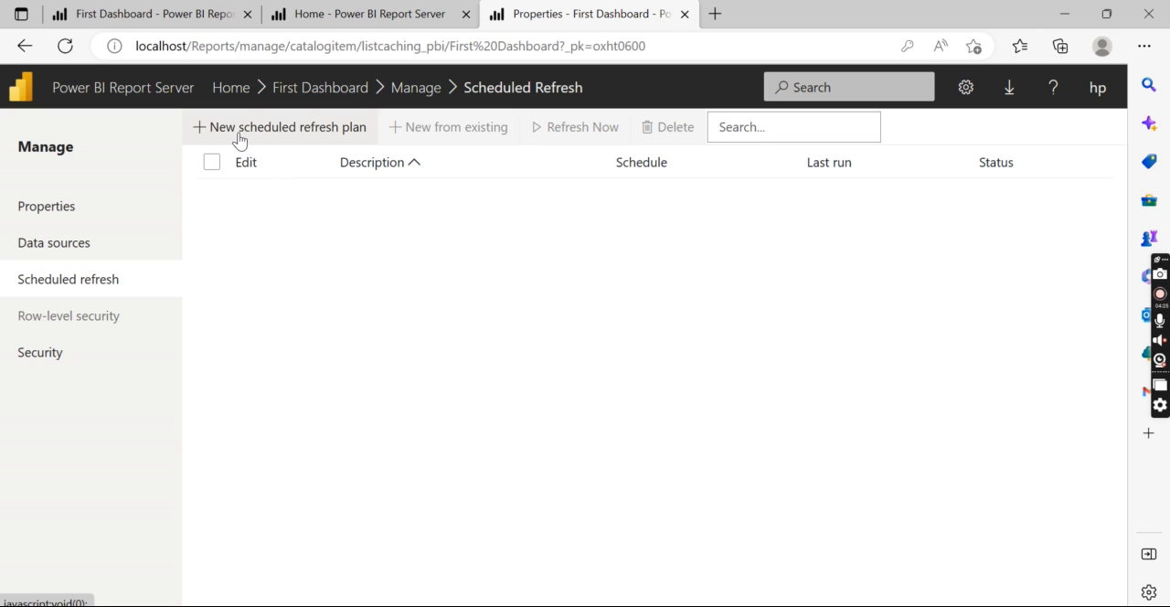
{"action": "left_click", "coordinate": [278, 126]}
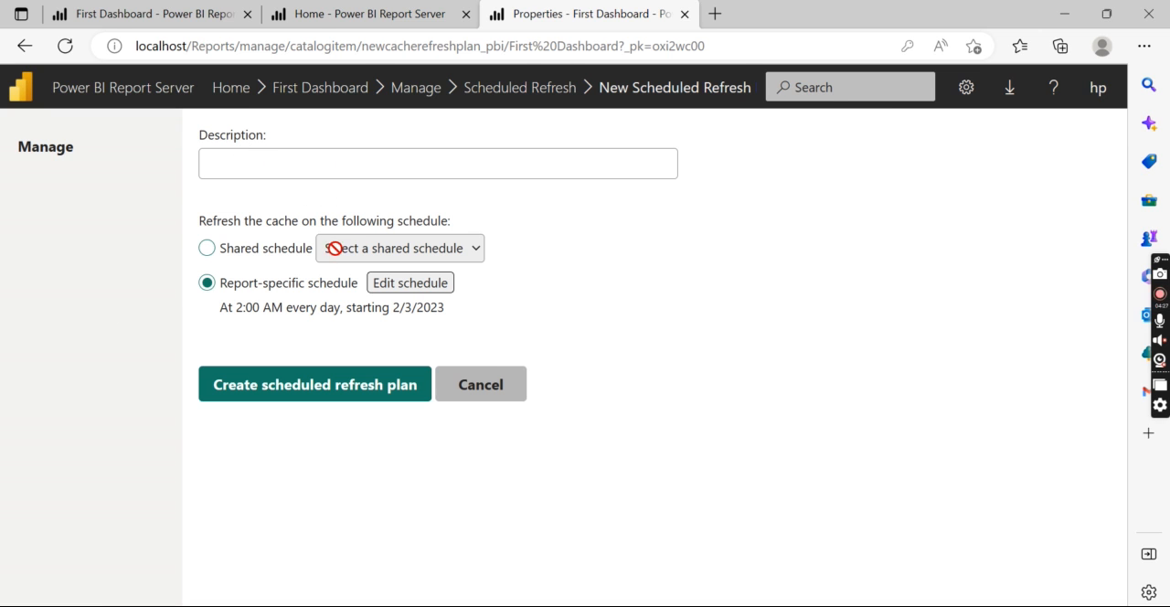
{"action": "left_click", "coordinate": [479, 384]}
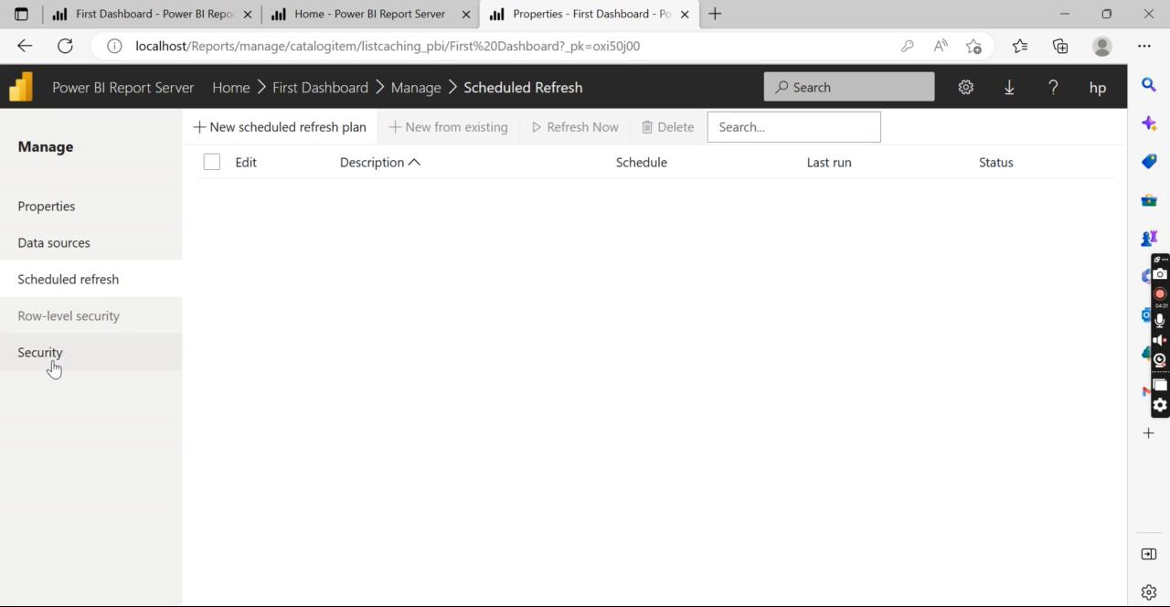
{"action": "mouse_move", "coordinate": [40, 357]}
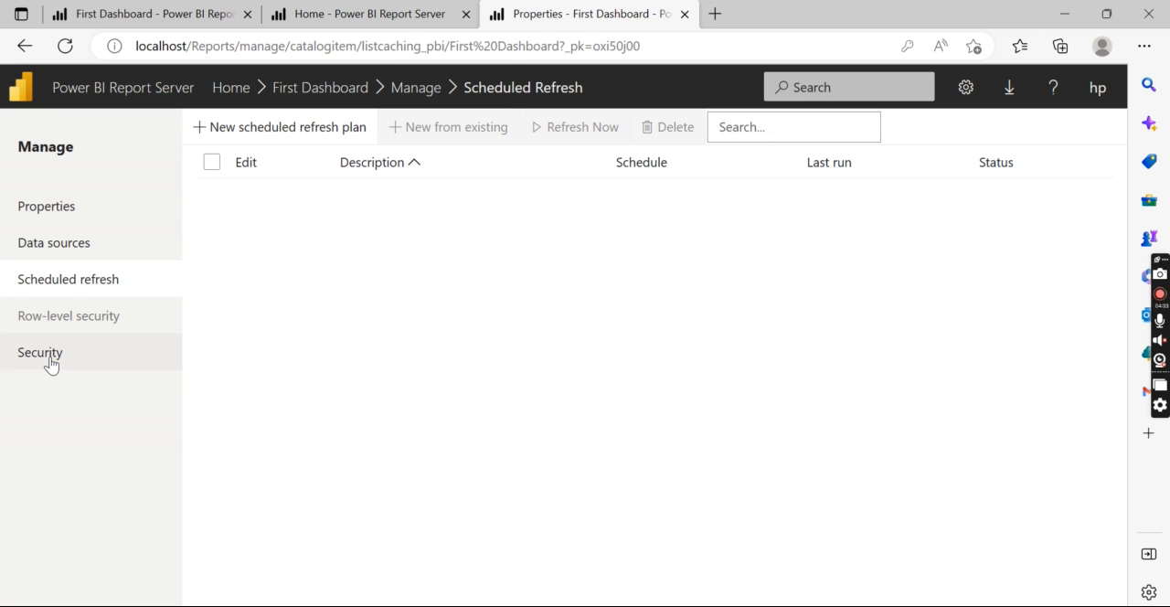
Visit the Security settings, then browse back through First Dashboard's details to the Home folder.
{"action": "left_click", "coordinate": [41, 351]}
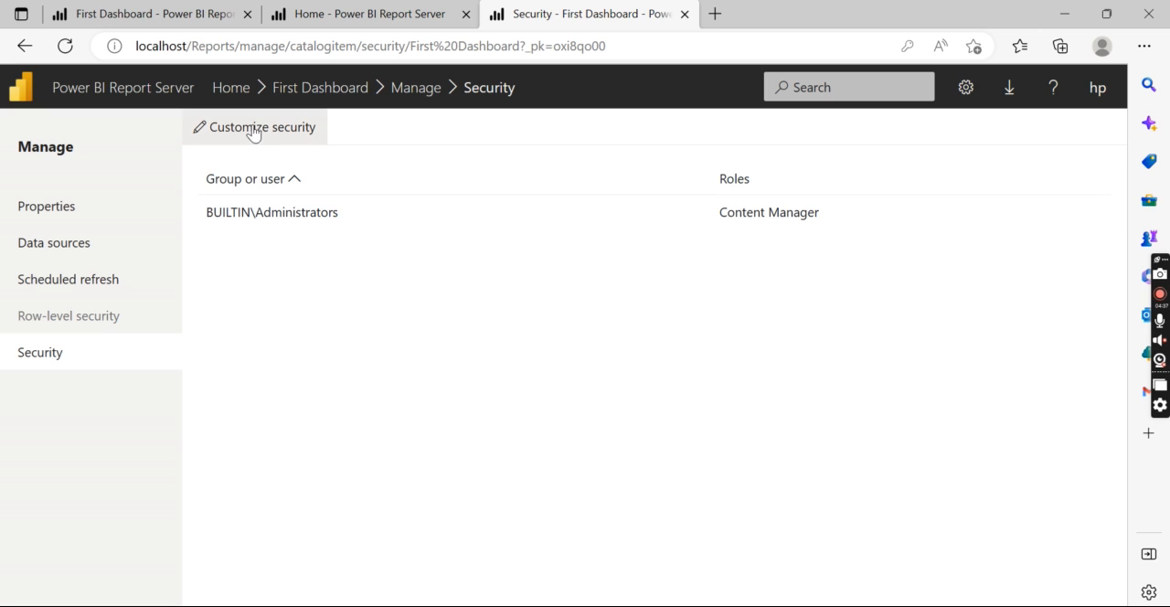
{"action": "mouse_move", "coordinate": [318, 121]}
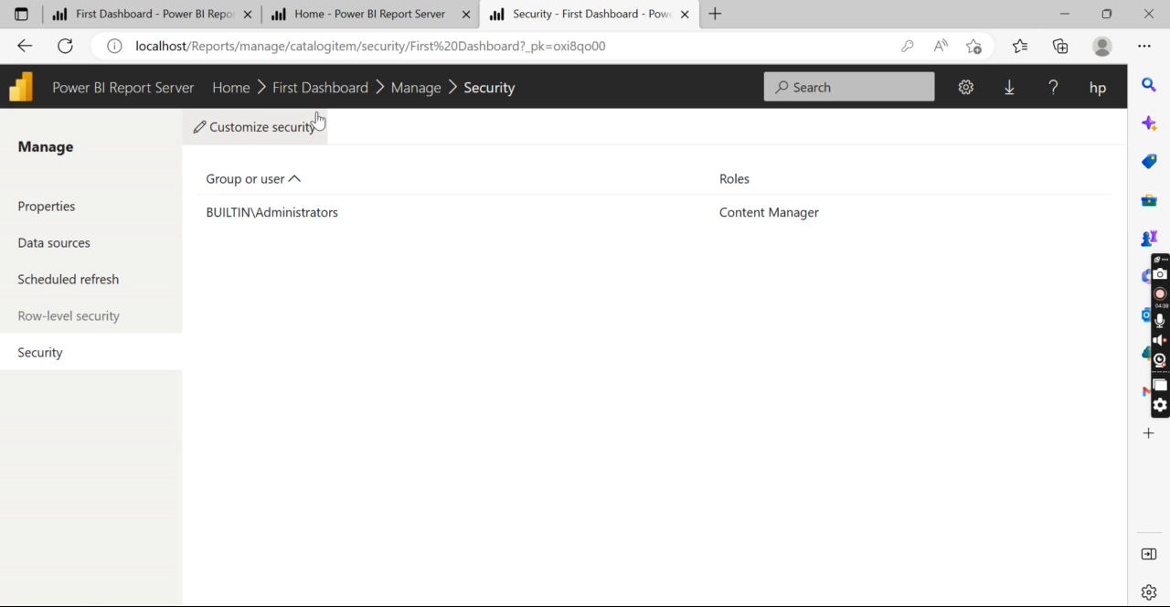
{"action": "mouse_move", "coordinate": [262, 126]}
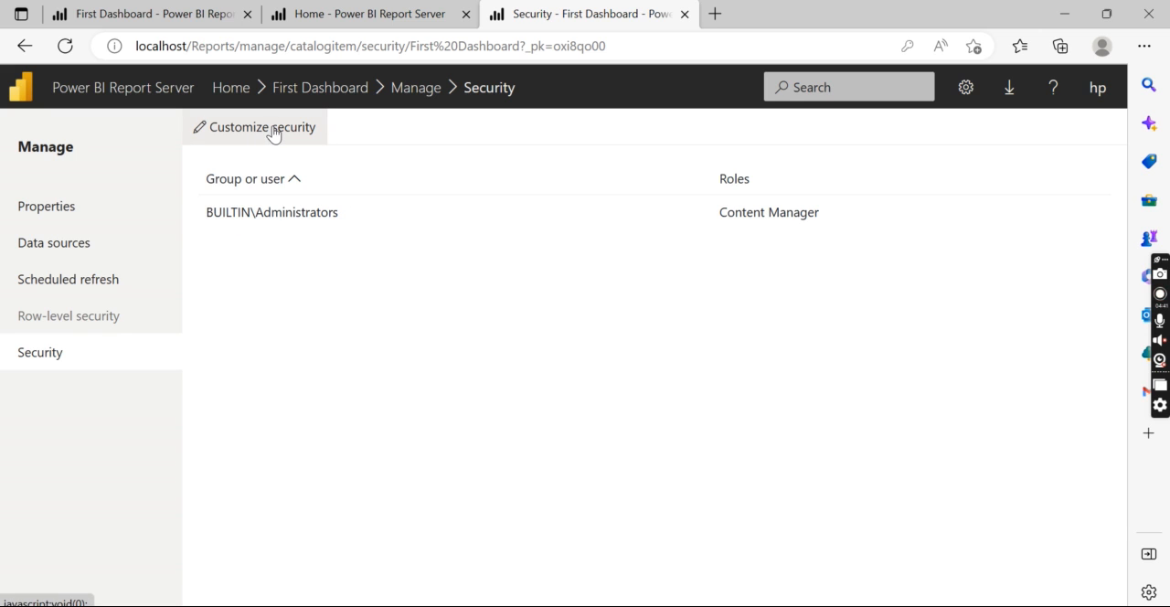
{"action": "mouse_move", "coordinate": [231, 137]}
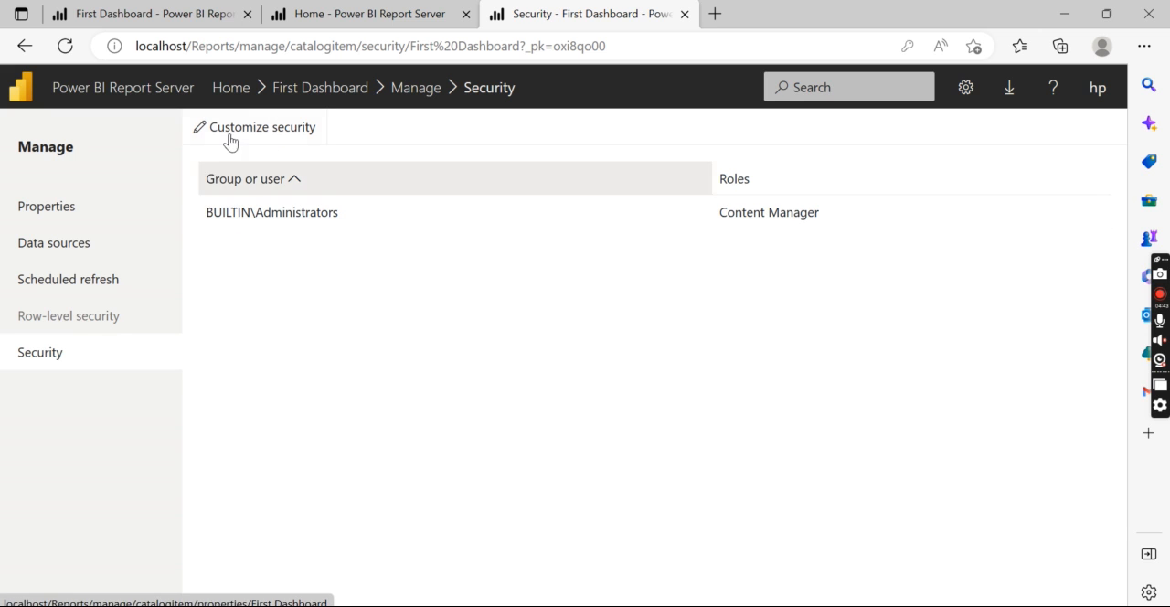
{"action": "left_click", "coordinate": [231, 88]}
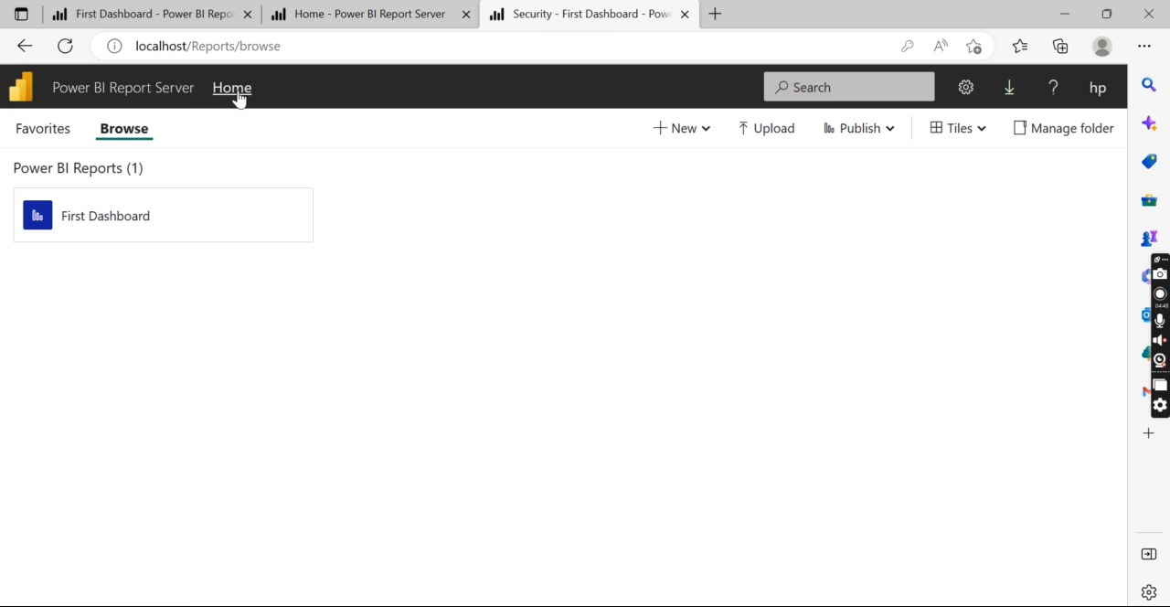
{"action": "left_click", "coordinate": [230, 87]}
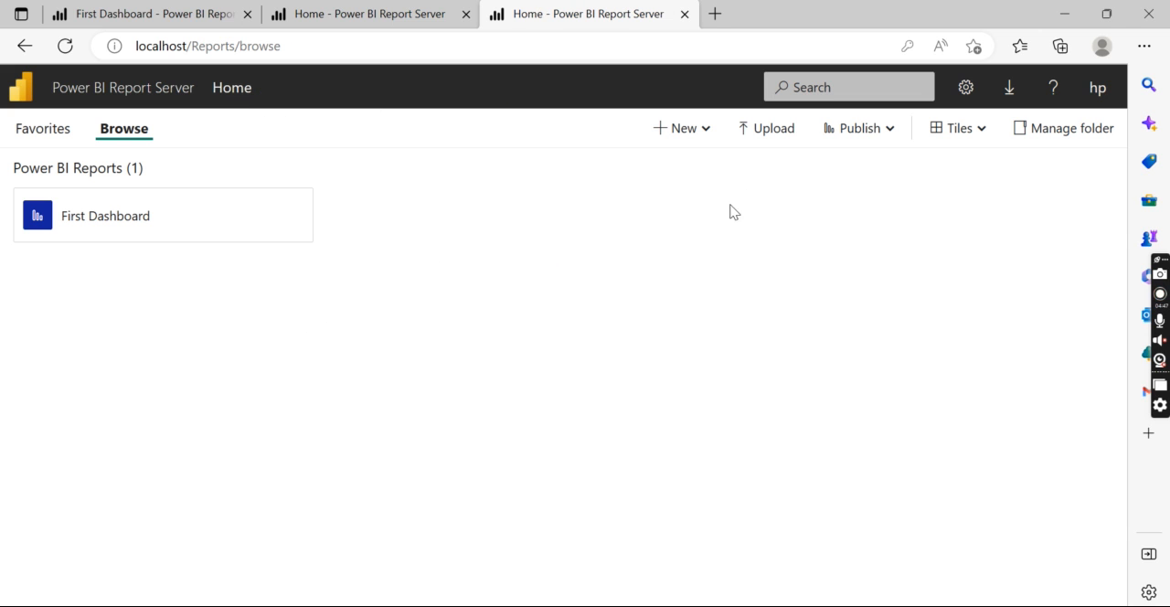
{"action": "mouse_move", "coordinate": [447, 284]}
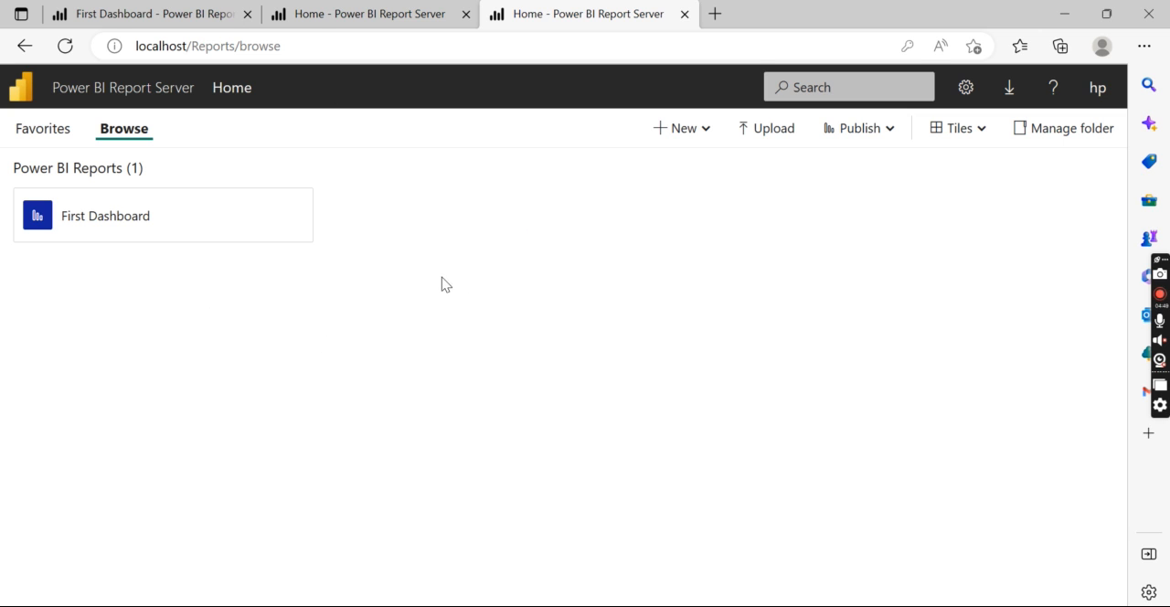
{"action": "mouse_move", "coordinate": [256, 216]}
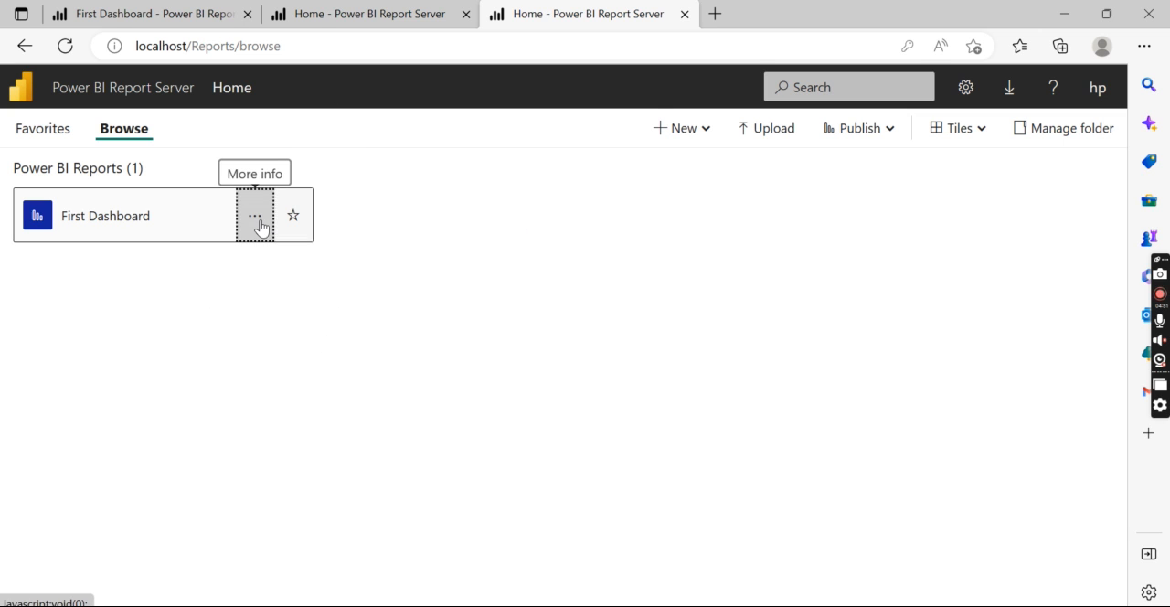
{"action": "left_click", "coordinate": [254, 216]}
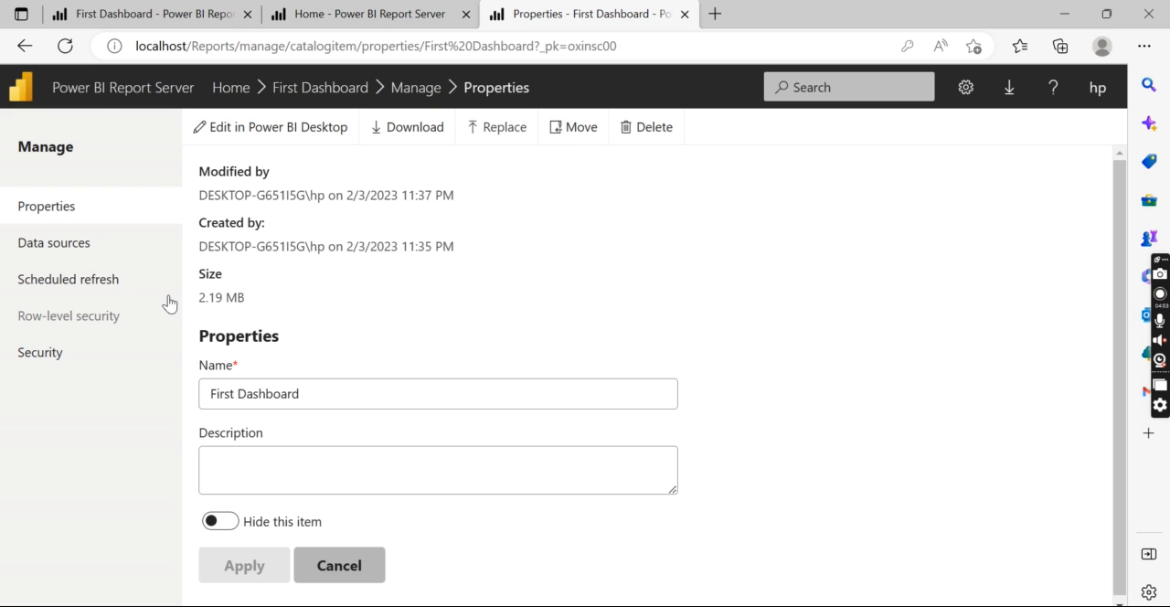
{"action": "mouse_move", "coordinate": [55, 242]}
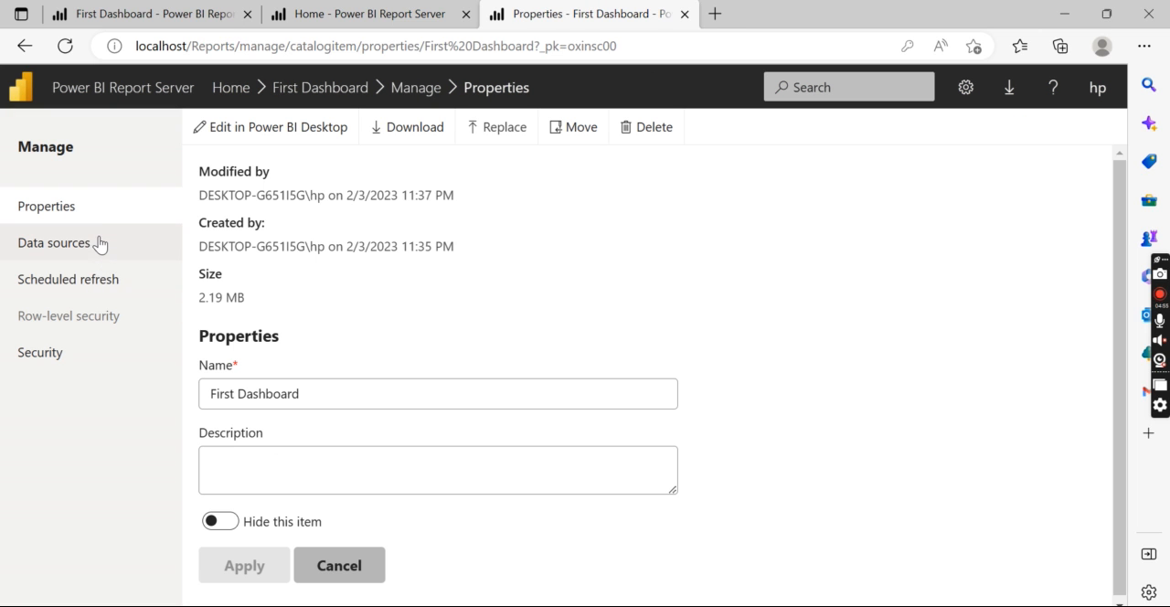
{"action": "mouse_move", "coordinate": [302, 117]}
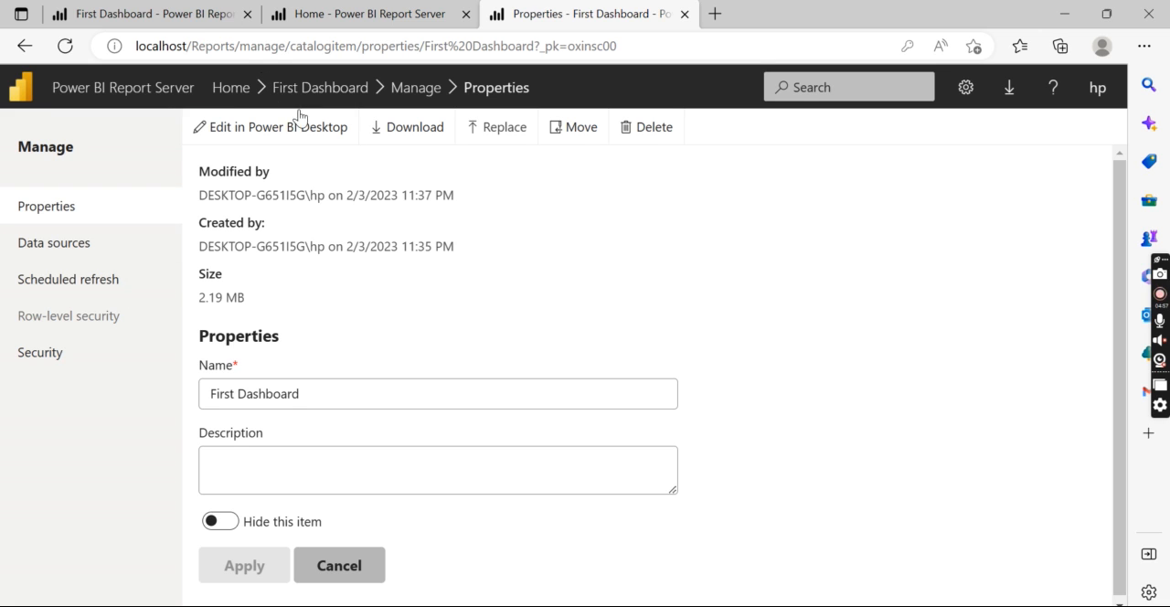
{"action": "left_click", "coordinate": [319, 87]}
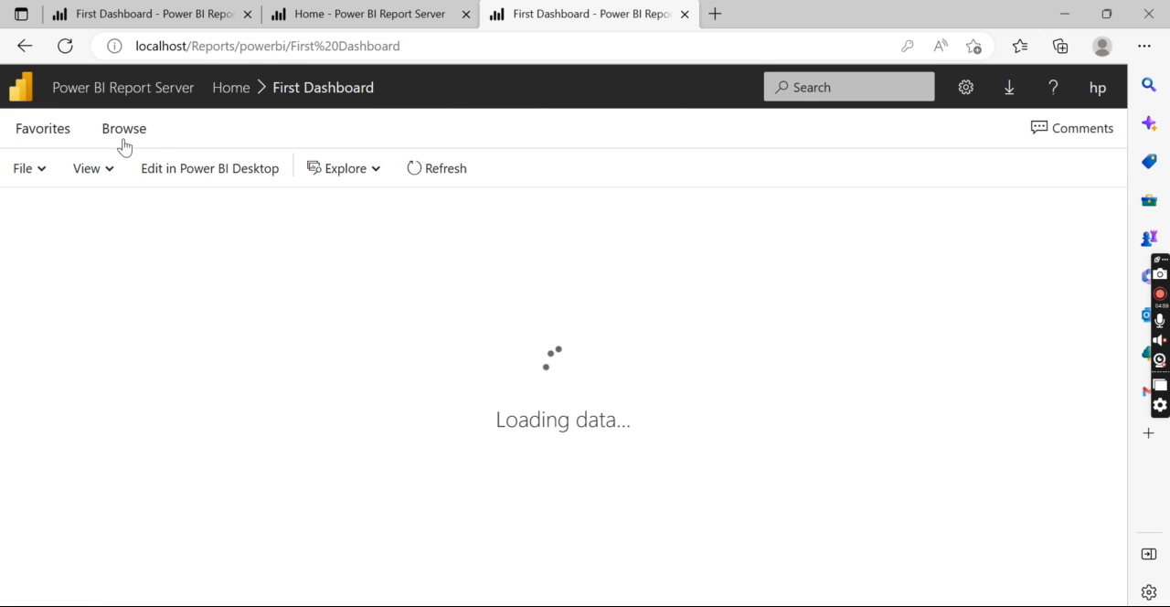
{"action": "left_click", "coordinate": [124, 128]}
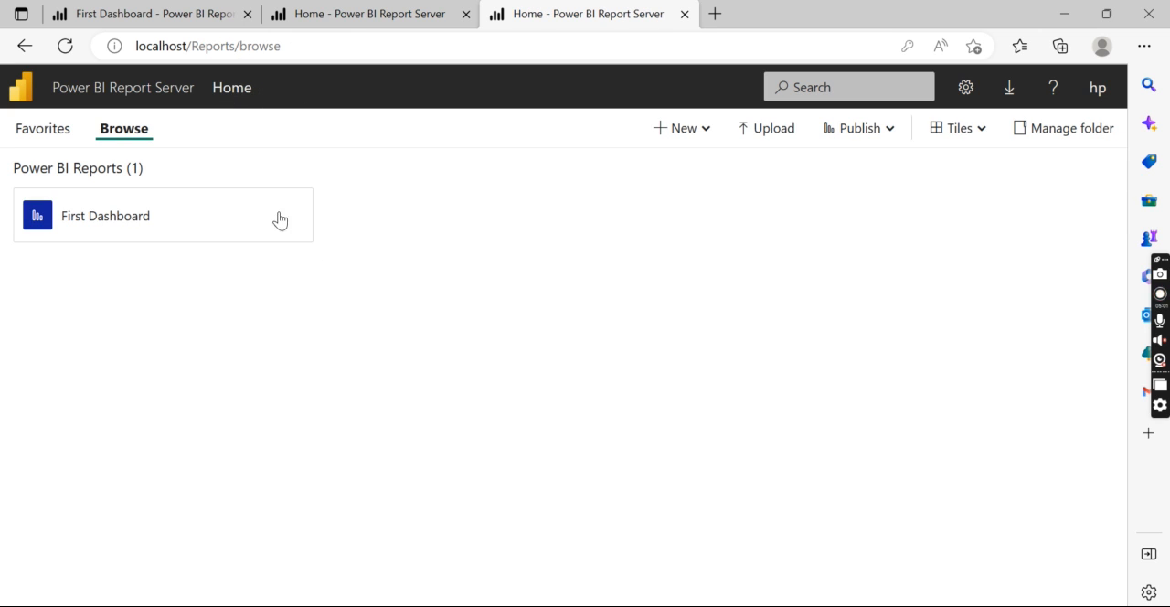
{"action": "mouse_move", "coordinate": [124, 283]}
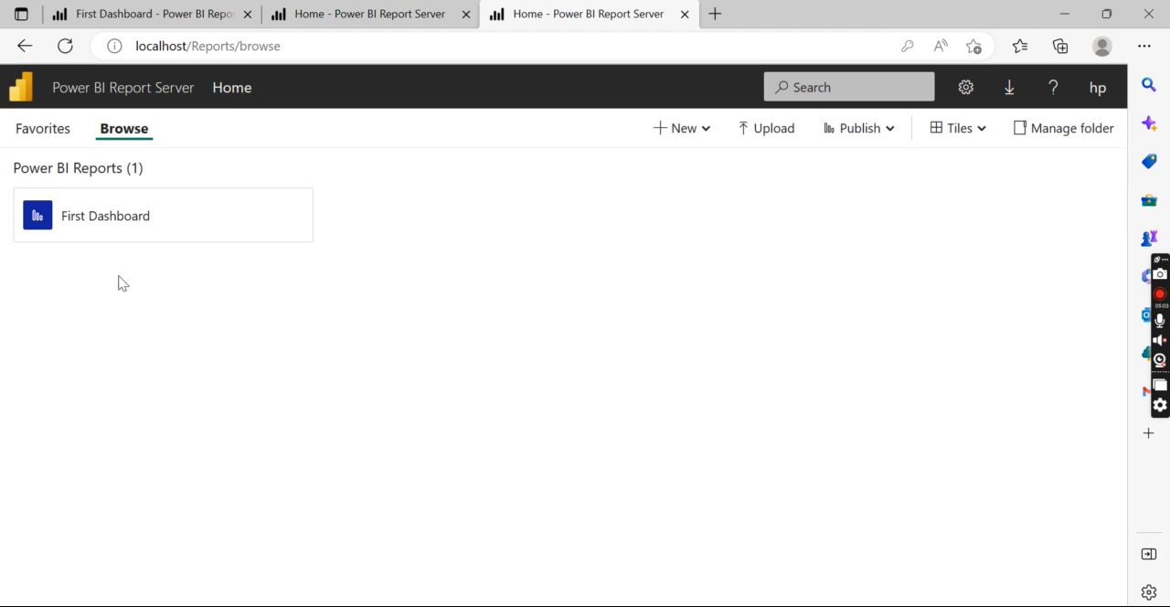
{"action": "mouse_move", "coordinate": [841, 333]}
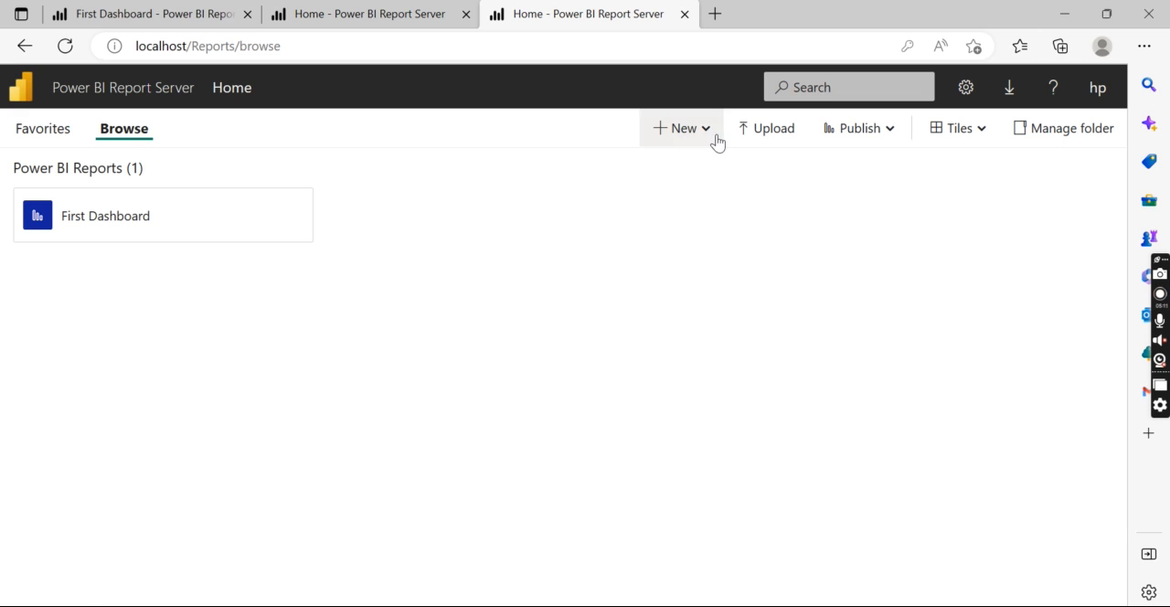
Create two new folders named Sales and CRM in the Home folder.
{"action": "left_click", "coordinate": [680, 128]}
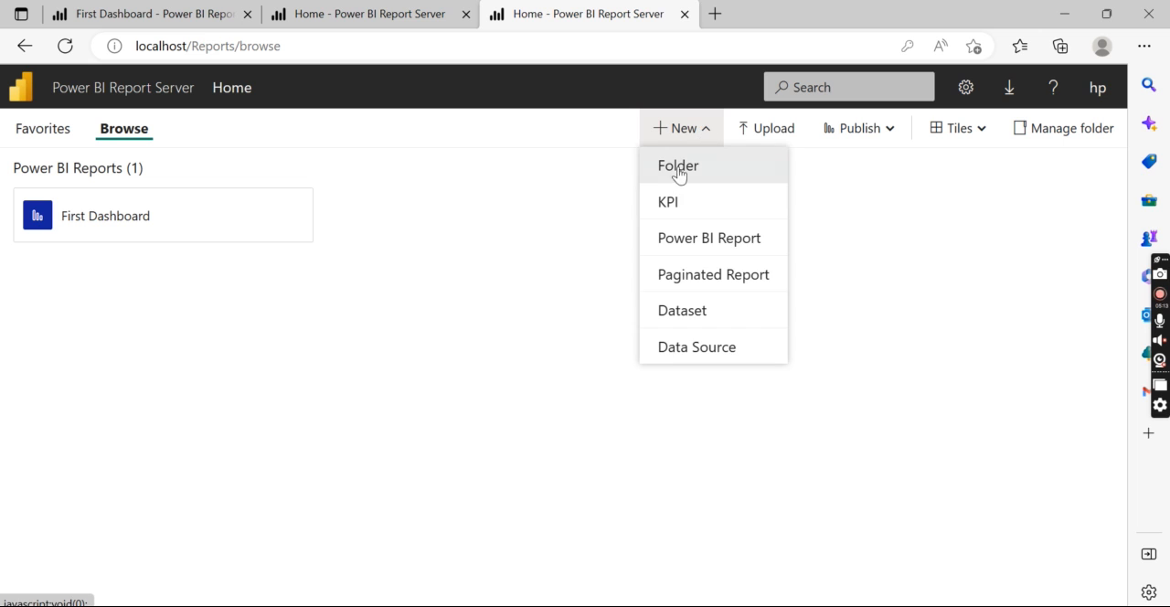
{"action": "left_click", "coordinate": [679, 165]}
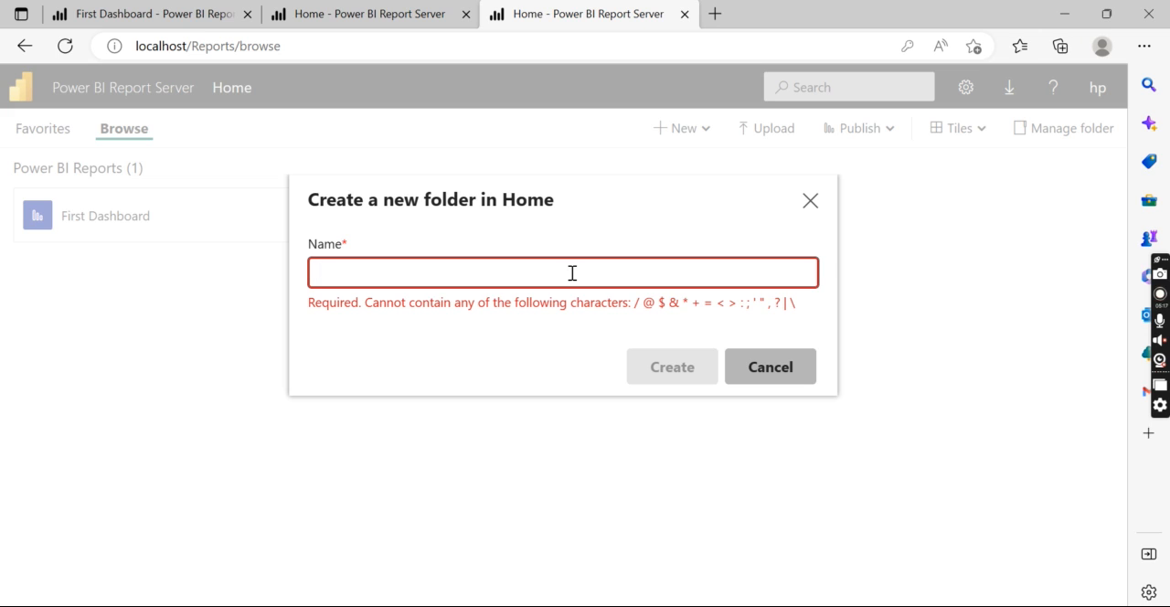
{"action": "left_click", "coordinate": [563, 272]}
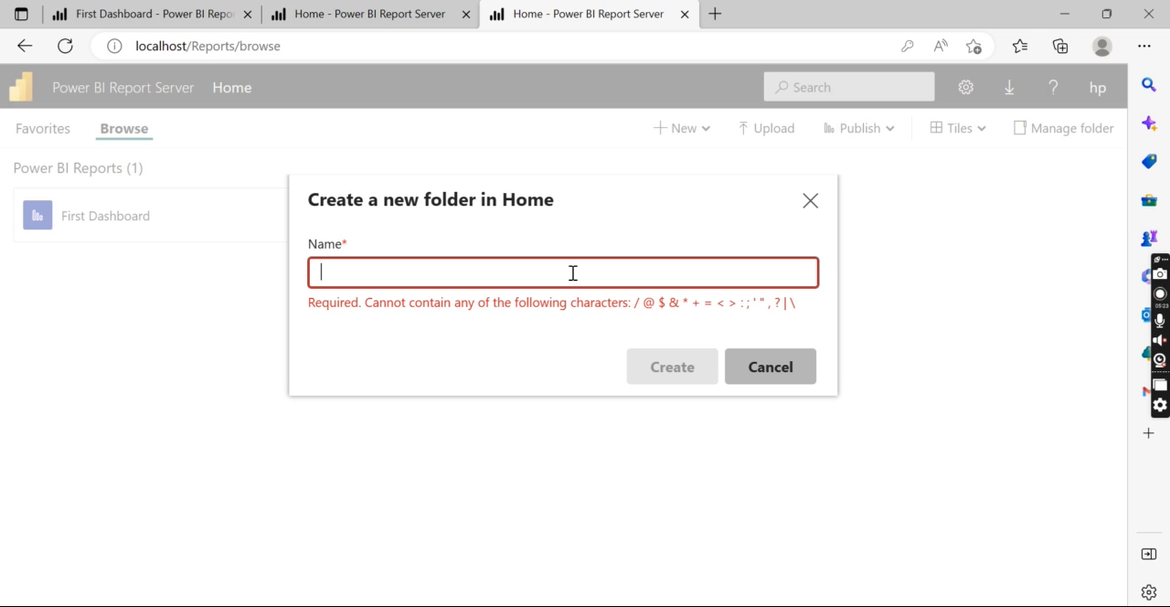
{"action": "type", "text": "Sales"}
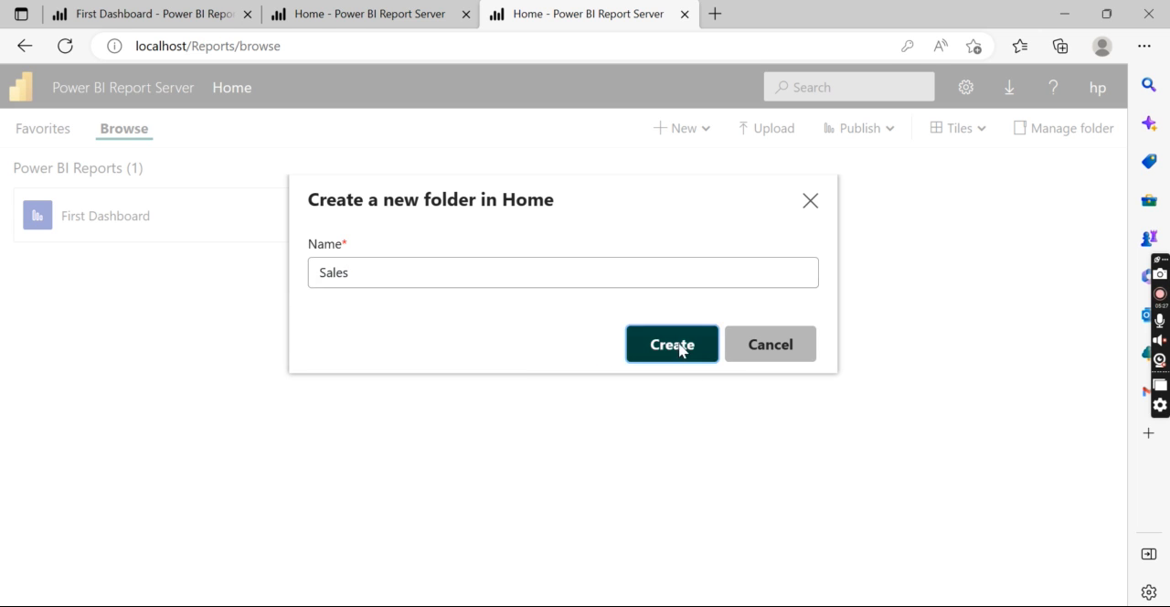
{"action": "left_click", "coordinate": [673, 343]}
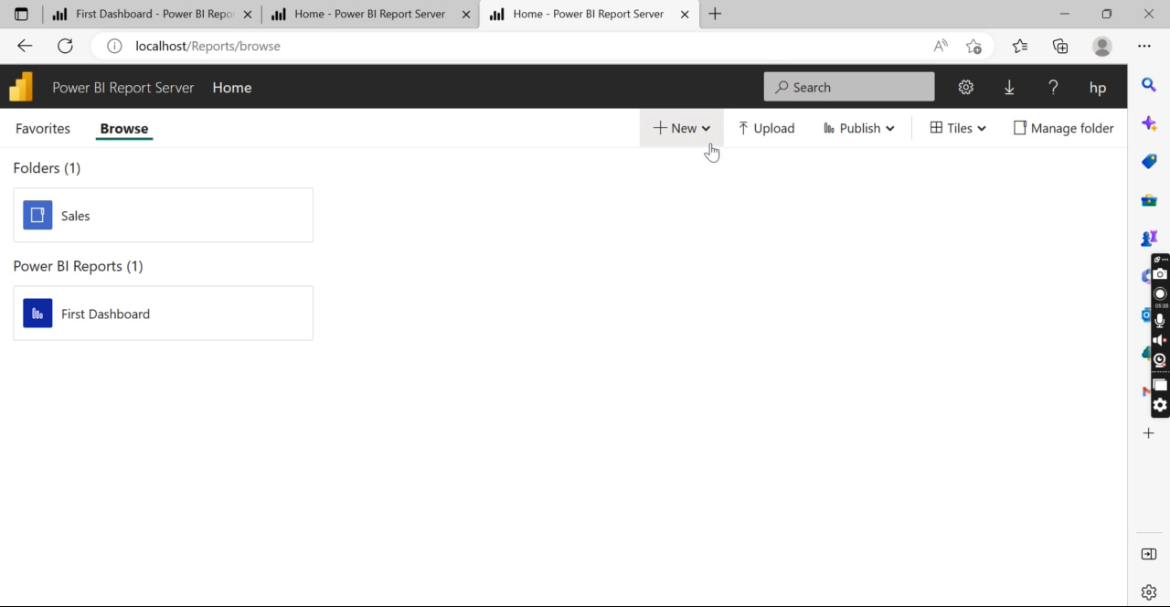
{"action": "left_click", "coordinate": [680, 128]}
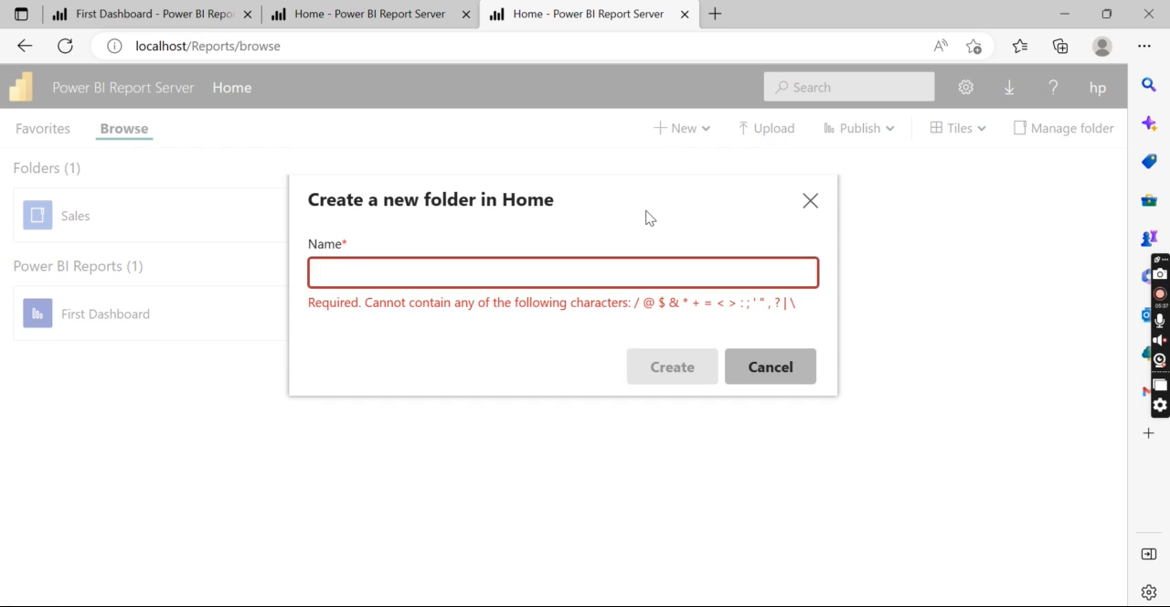
{"action": "type", "text": "CRM"}
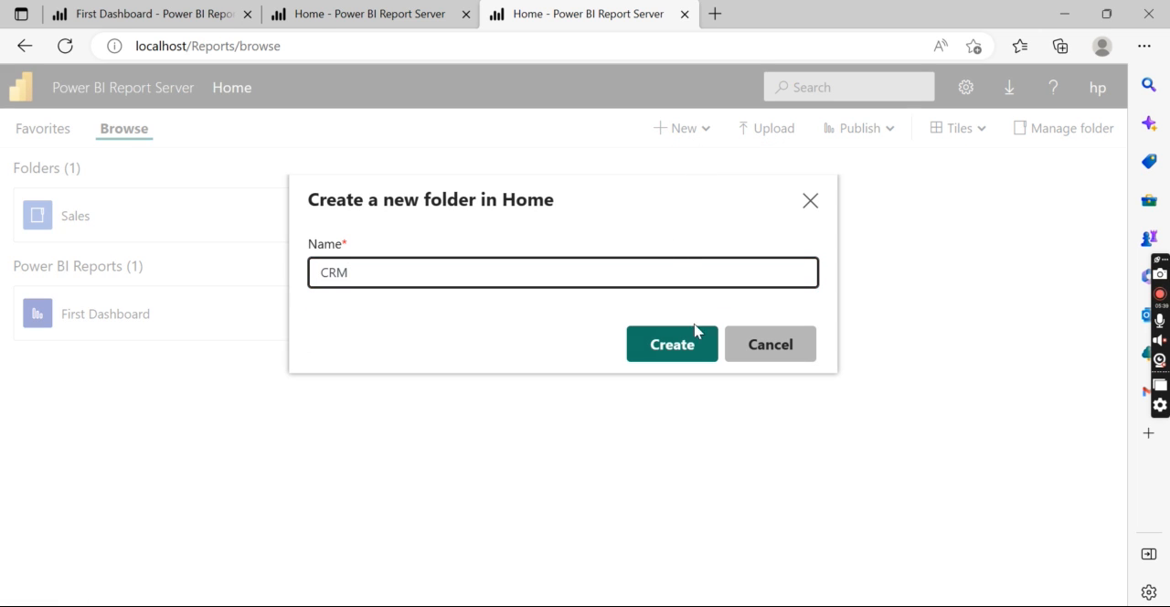
{"action": "left_click", "coordinate": [673, 344]}
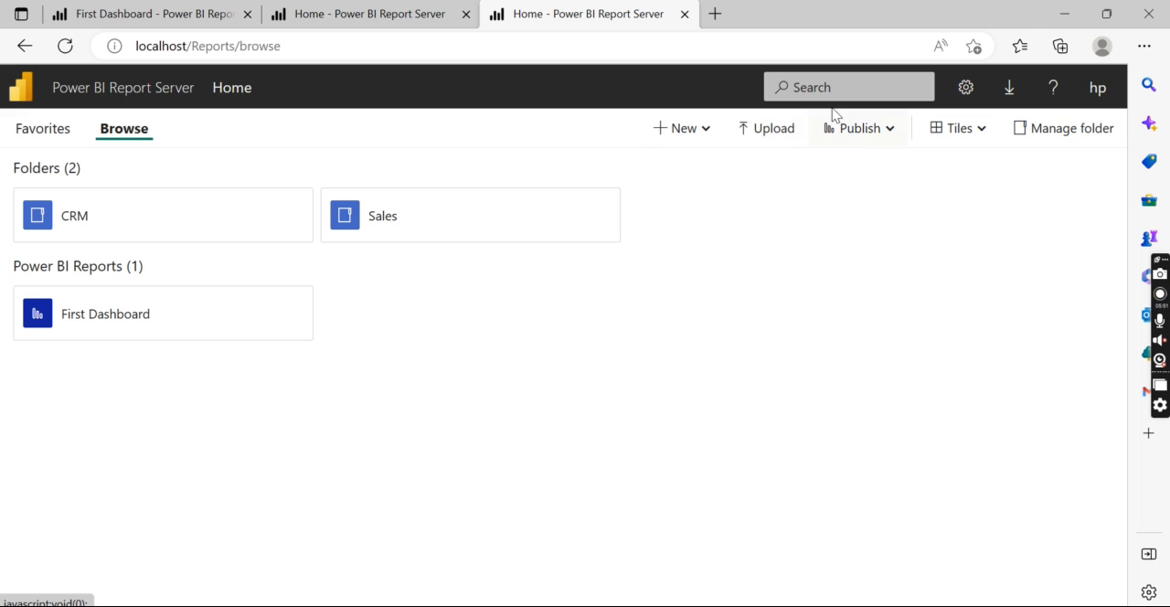
{"action": "left_click", "coordinate": [681, 128]}
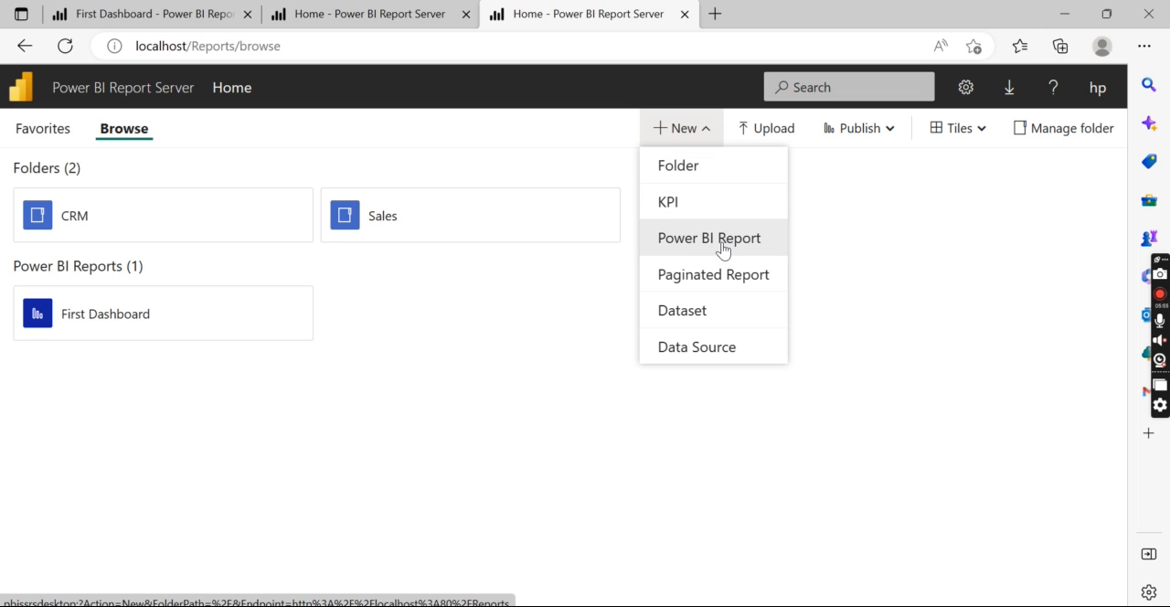
{"action": "left_click", "coordinate": [713, 274]}
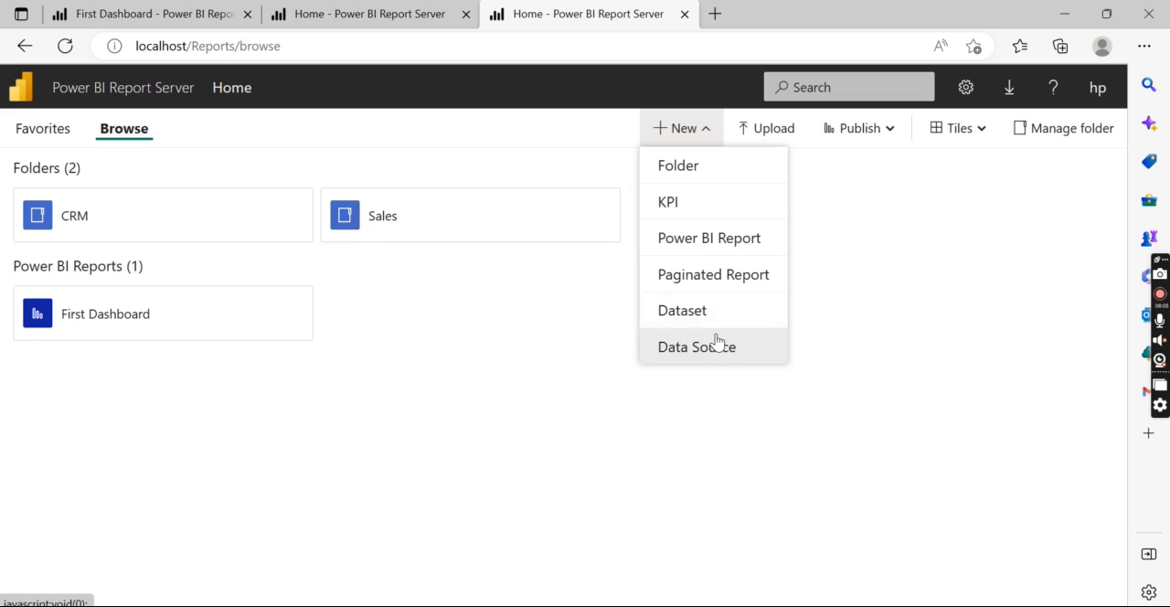
{"action": "mouse_move", "coordinate": [850, 333]}
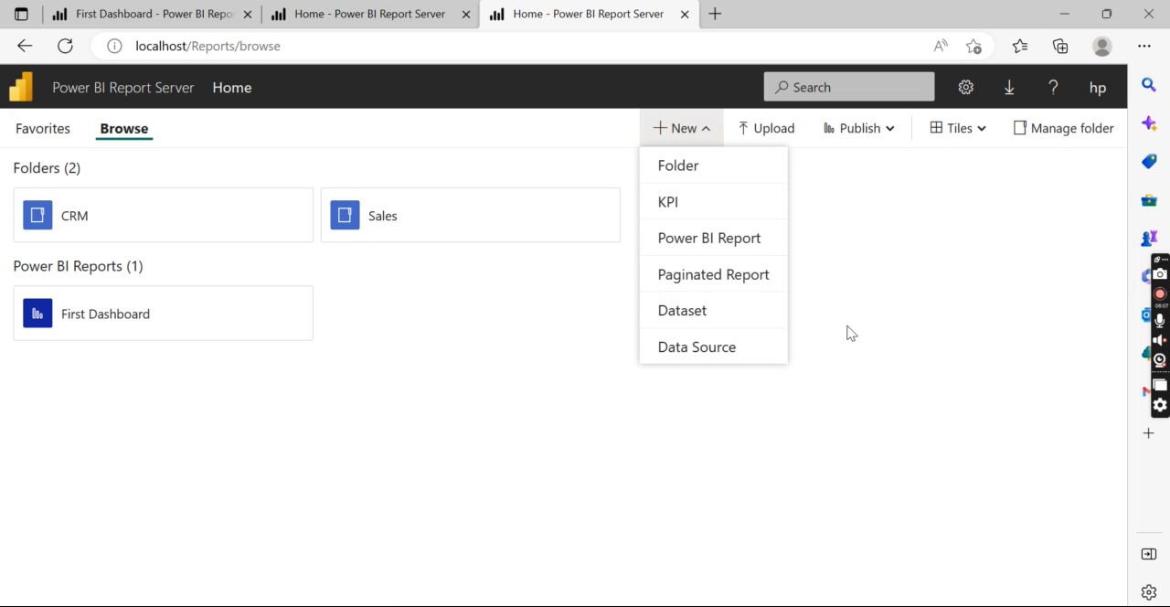
{"action": "left_click", "coordinate": [680, 128]}
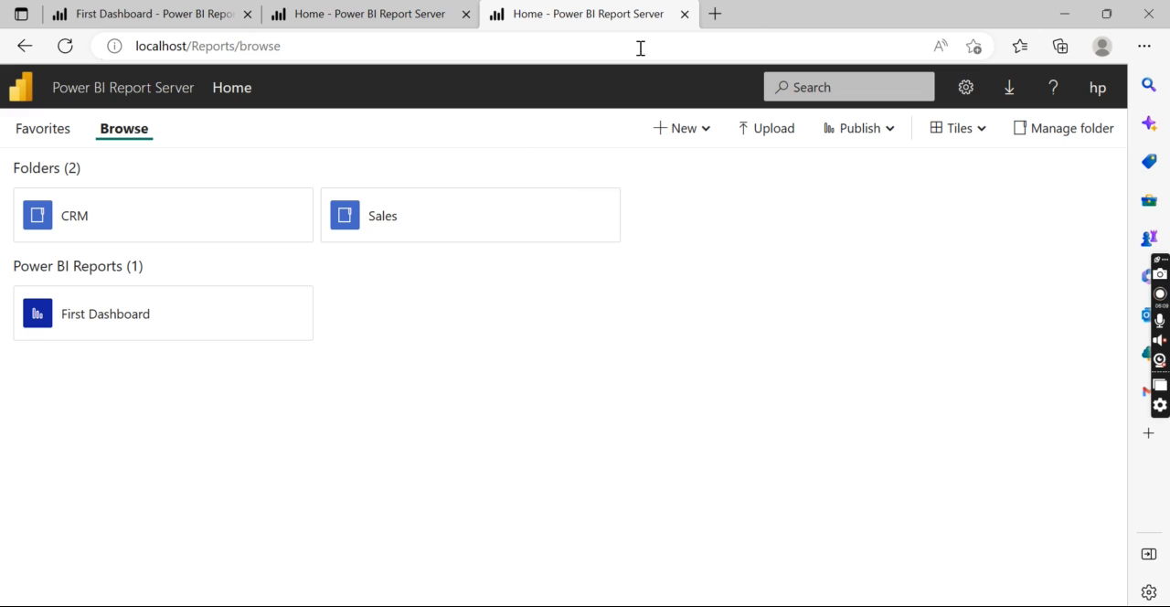
{"action": "mouse_move", "coordinate": [772, 199]}
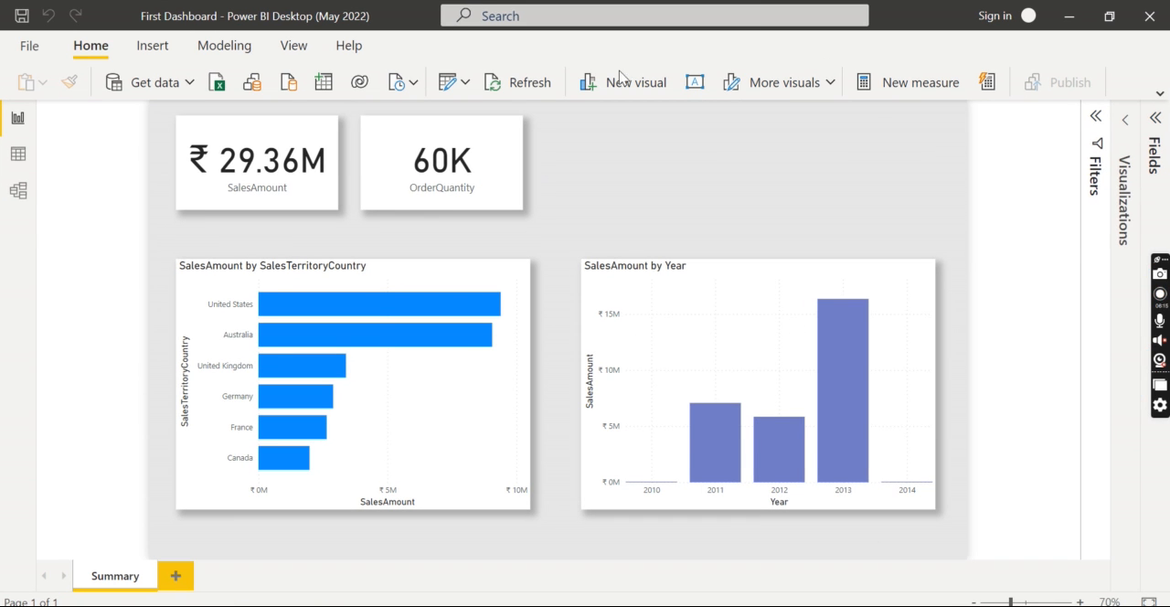
{"action": "mouse_move", "coordinate": [764, 213]}
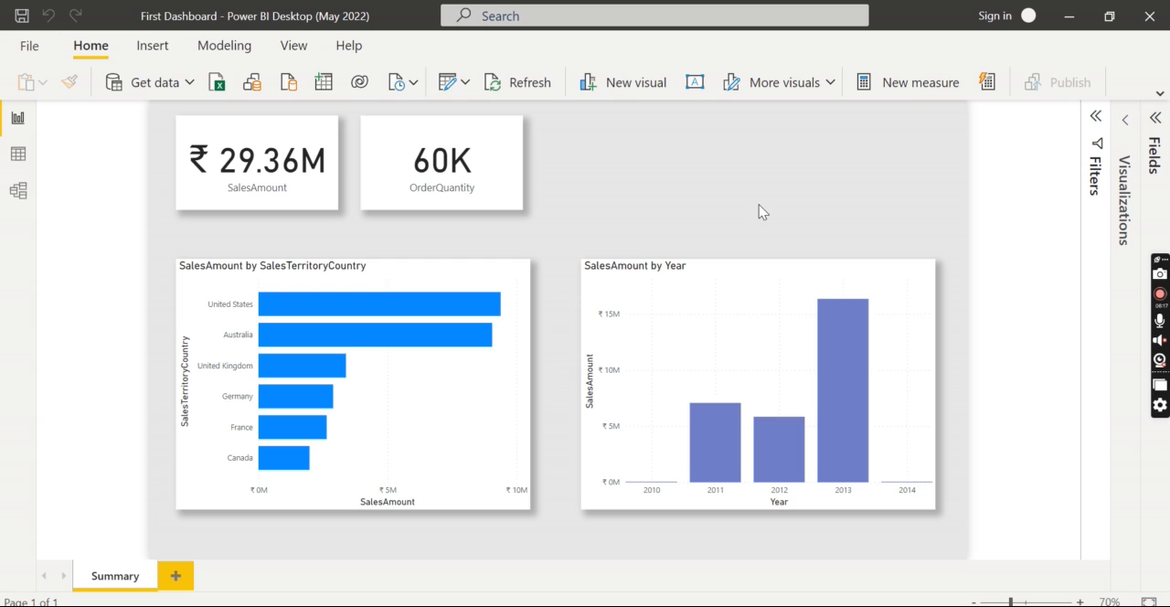
{"action": "mouse_move", "coordinate": [1026, 95]}
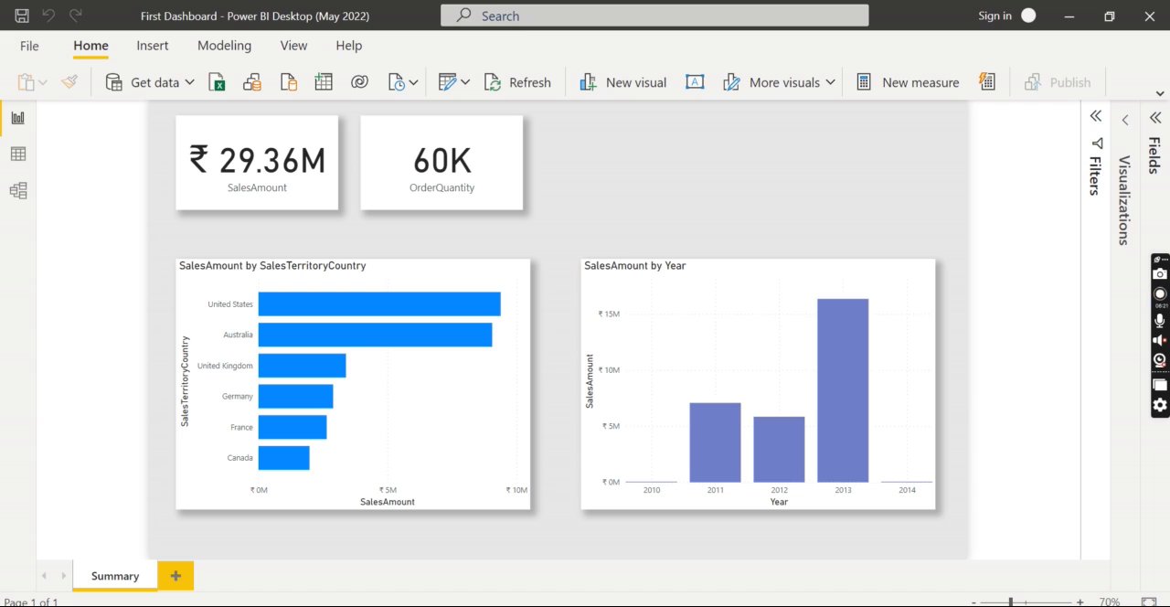
{"action": "mouse_move", "coordinate": [1068, 17]}
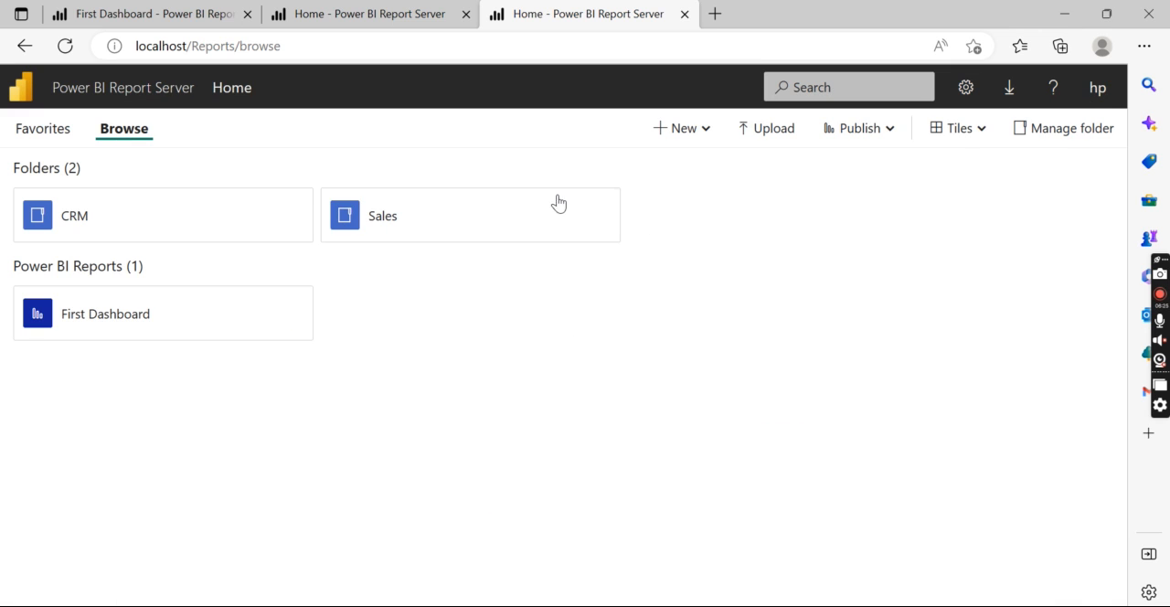
Upload the First Dashboard file into the Sales folder via the Open dialog.
{"action": "left_click", "coordinate": [382, 215]}
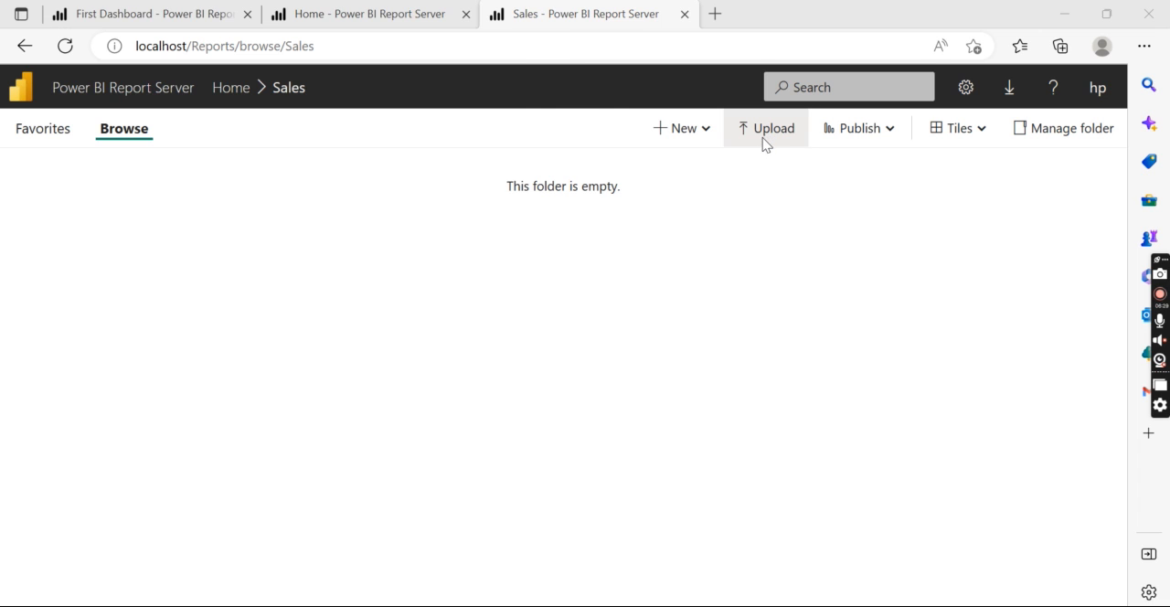
{"action": "left_click", "coordinate": [765, 128]}
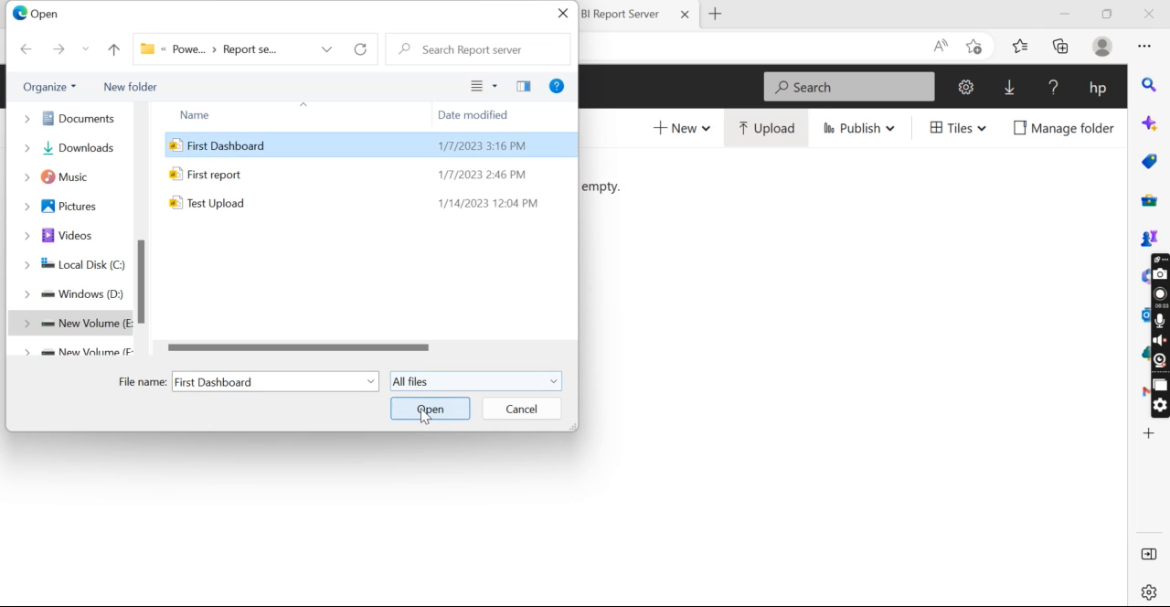
{"action": "left_click", "coordinate": [428, 410]}
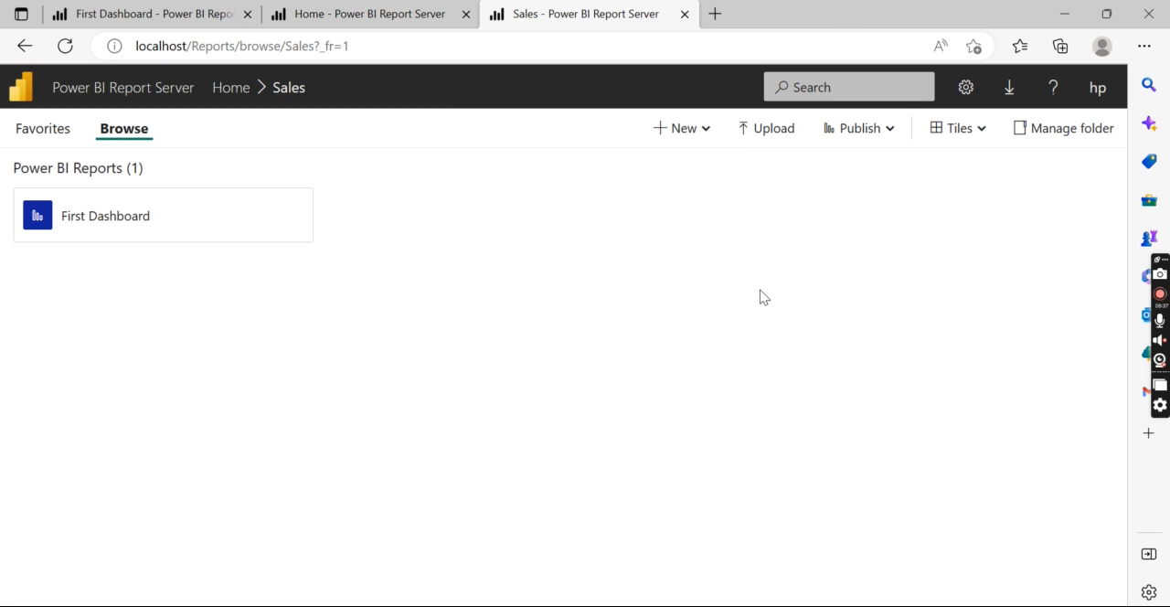
{"action": "mouse_move", "coordinate": [569, 247]}
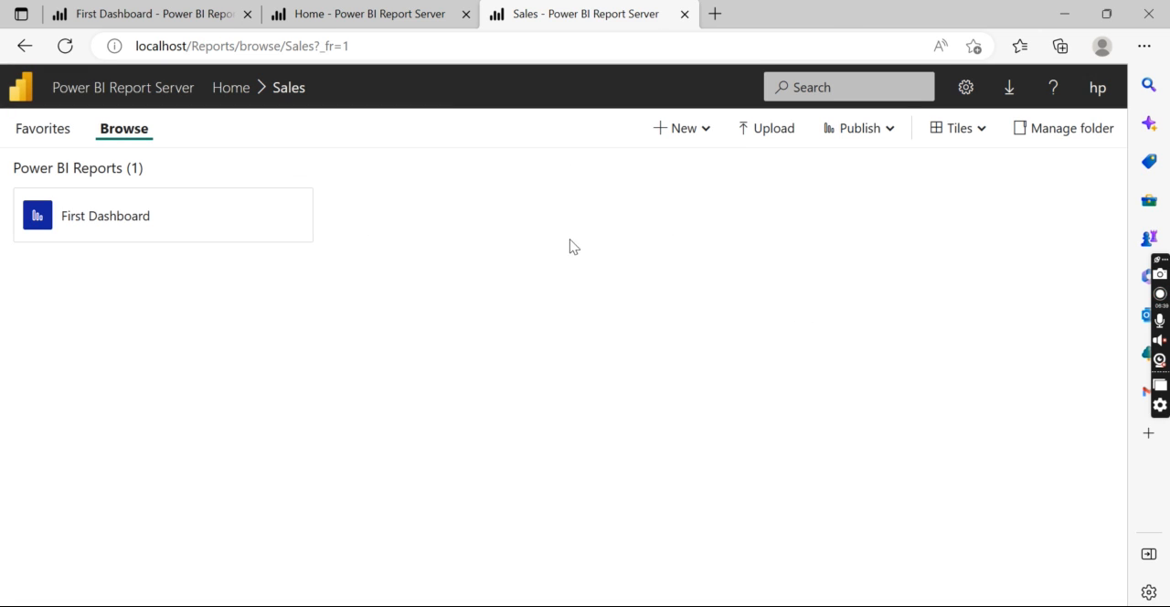
{"action": "mouse_move", "coordinate": [725, 252]}
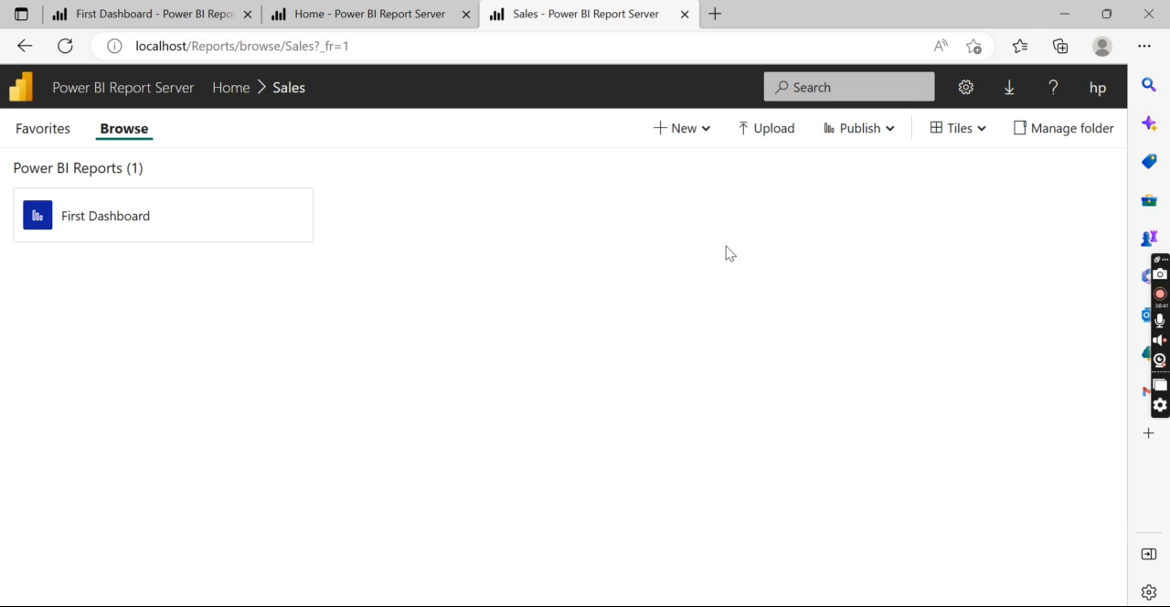
{"action": "mouse_move", "coordinate": [534, 152]}
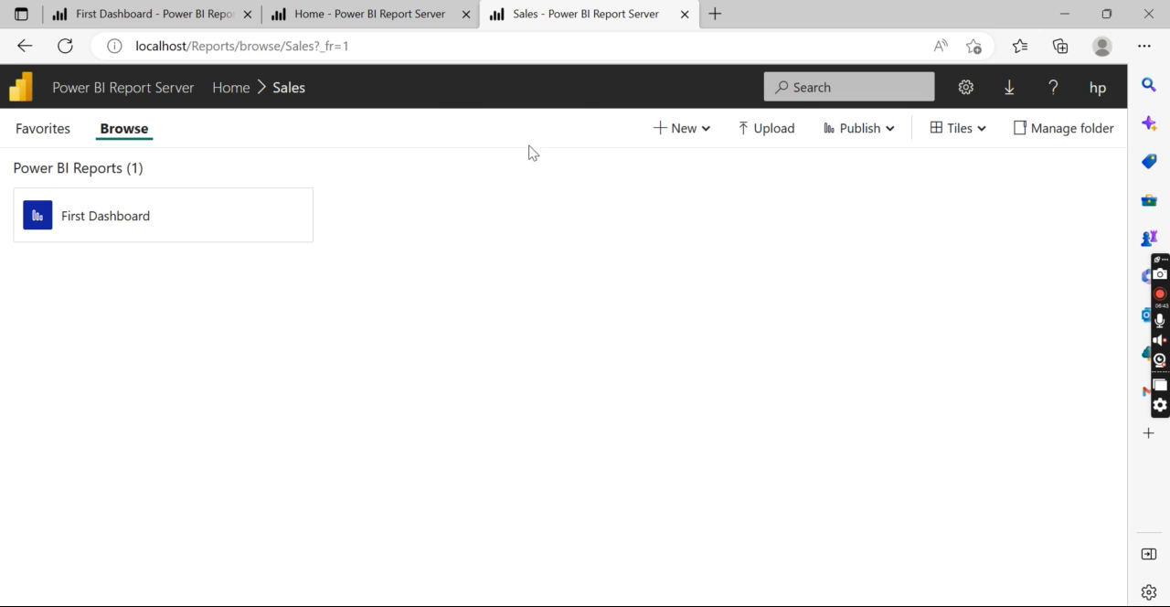
{"action": "mouse_move", "coordinate": [198, 226]}
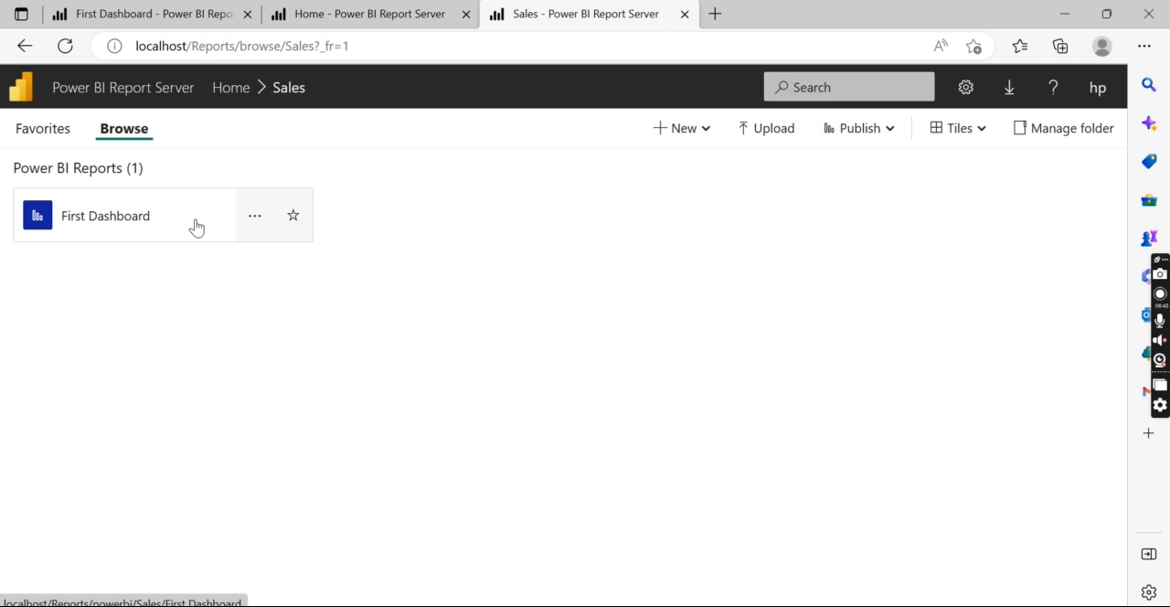
{"action": "mouse_move", "coordinate": [474, 36]}
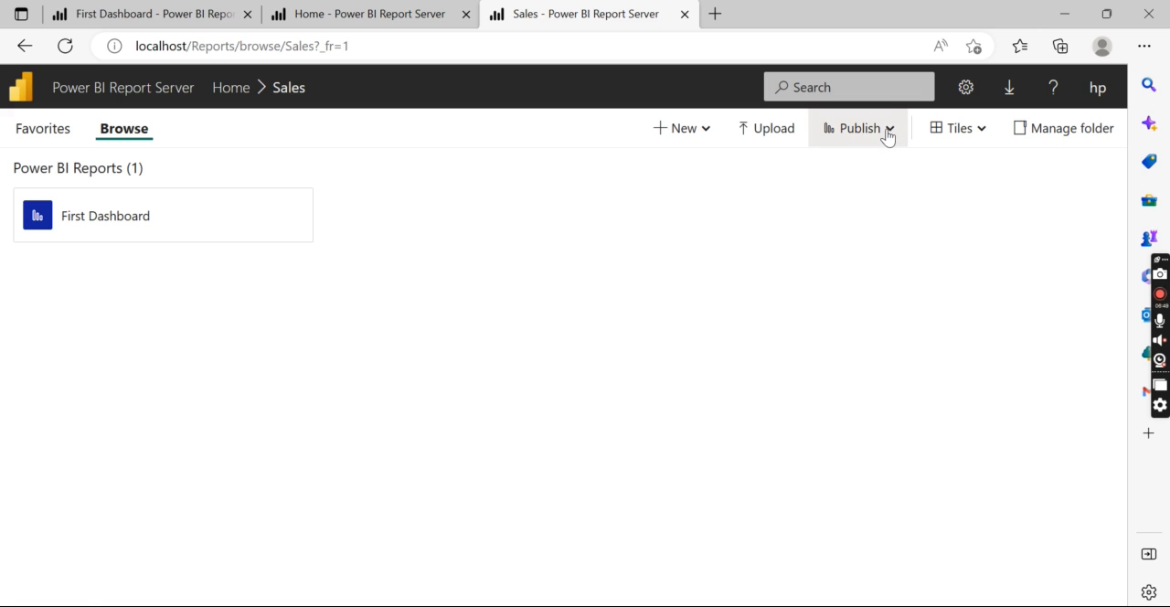
{"action": "left_click", "coordinate": [858, 128]}
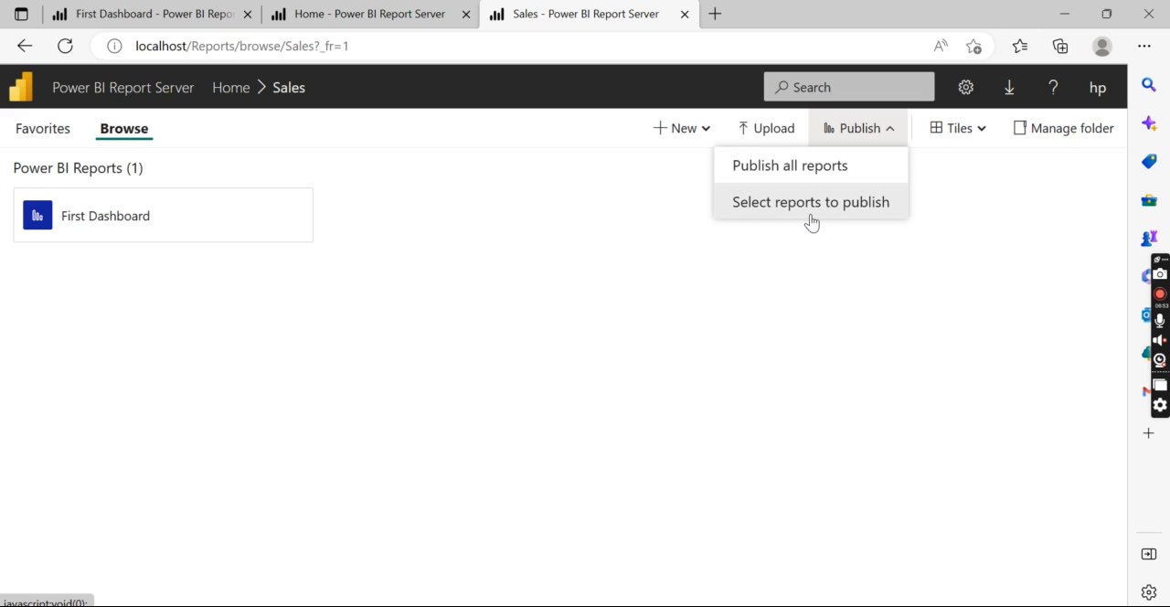
{"action": "left_click", "coordinate": [810, 202]}
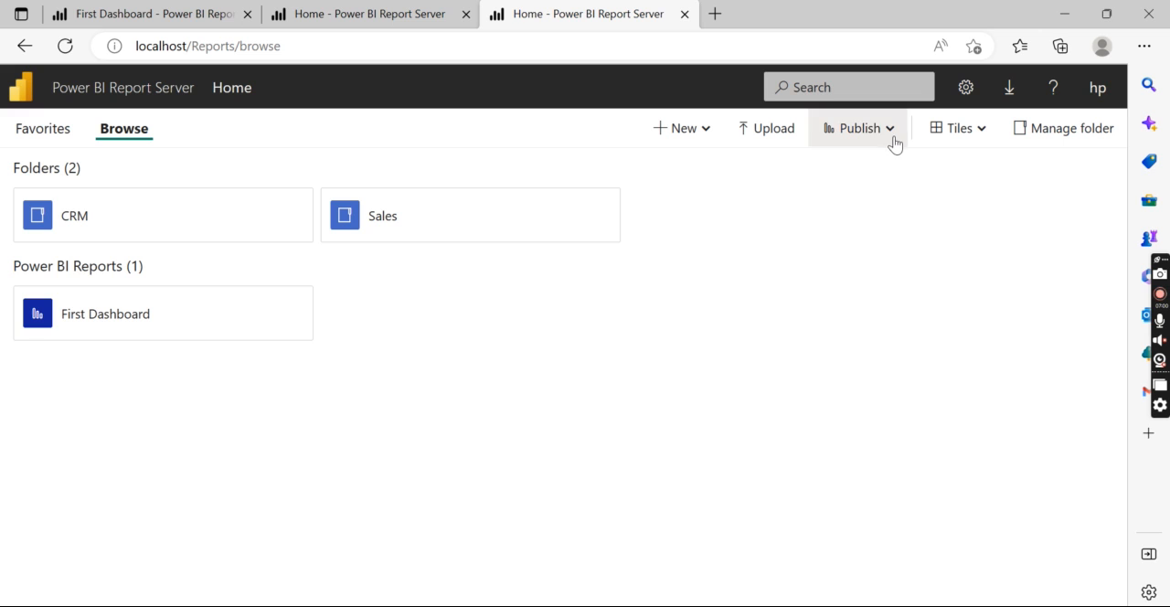
{"action": "mouse_move", "coordinate": [665, 300]}
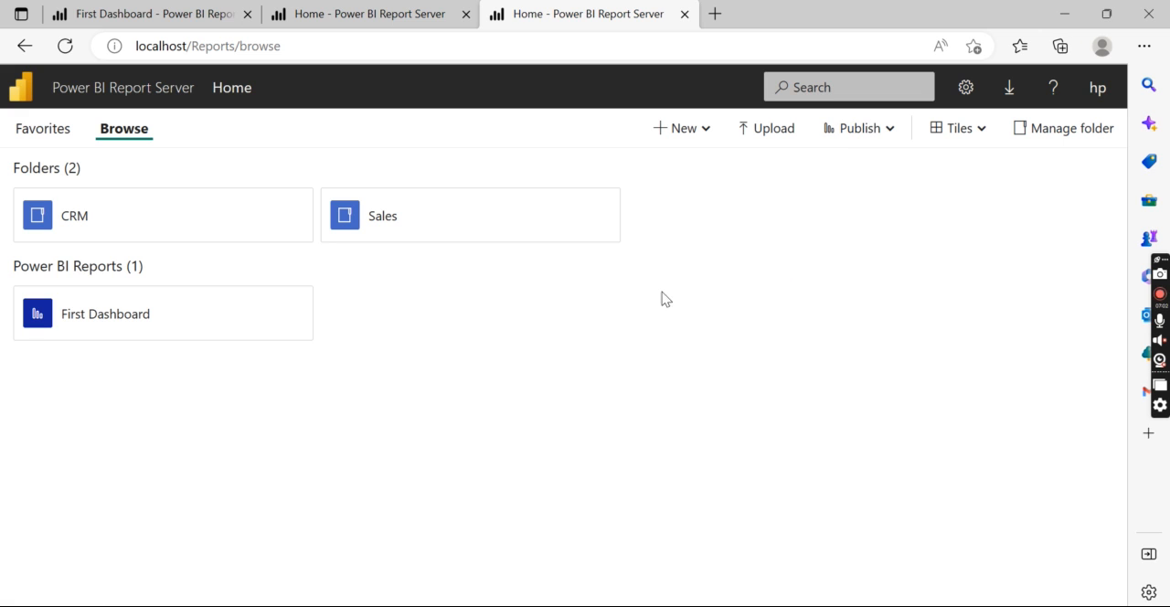
{"action": "mouse_move", "coordinate": [874, 419]}
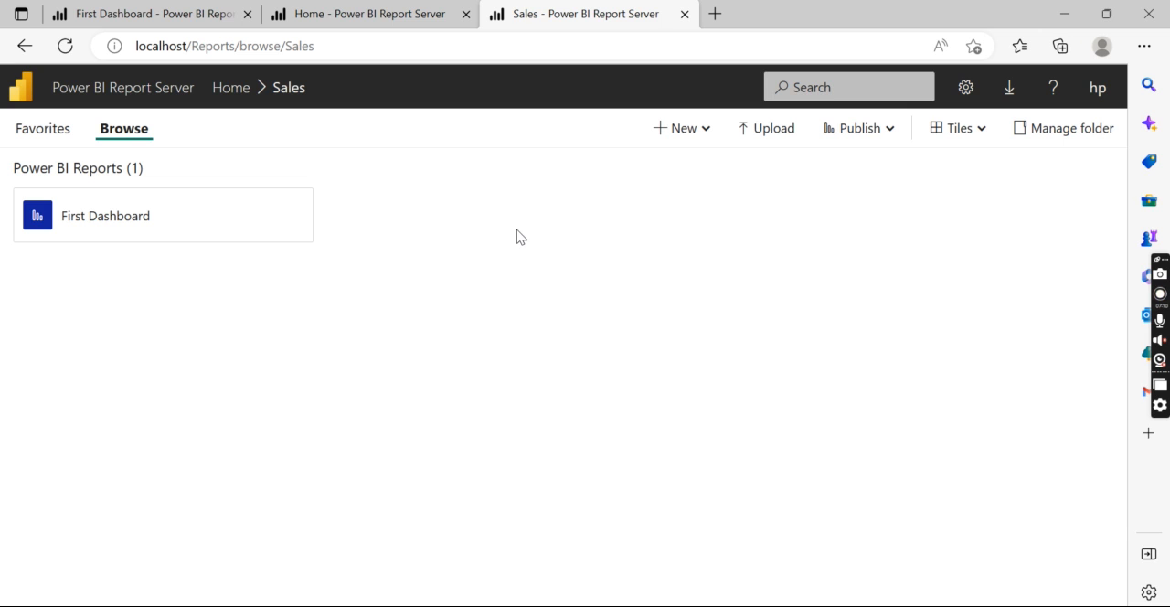
{"action": "left_click", "coordinate": [857, 128]}
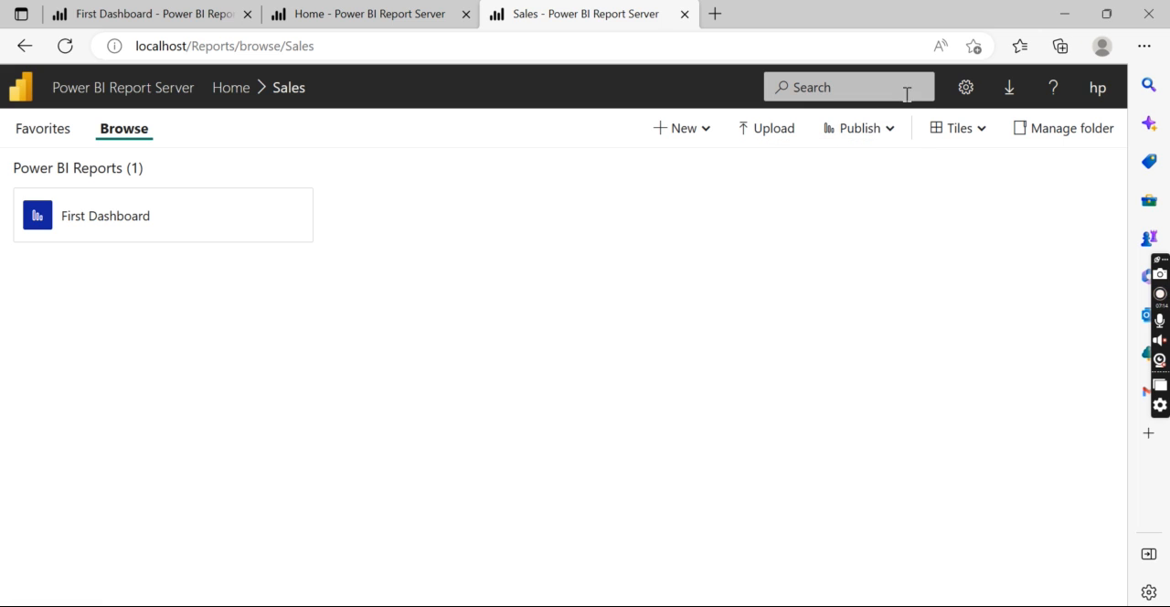
{"action": "mouse_move", "coordinate": [709, 194]}
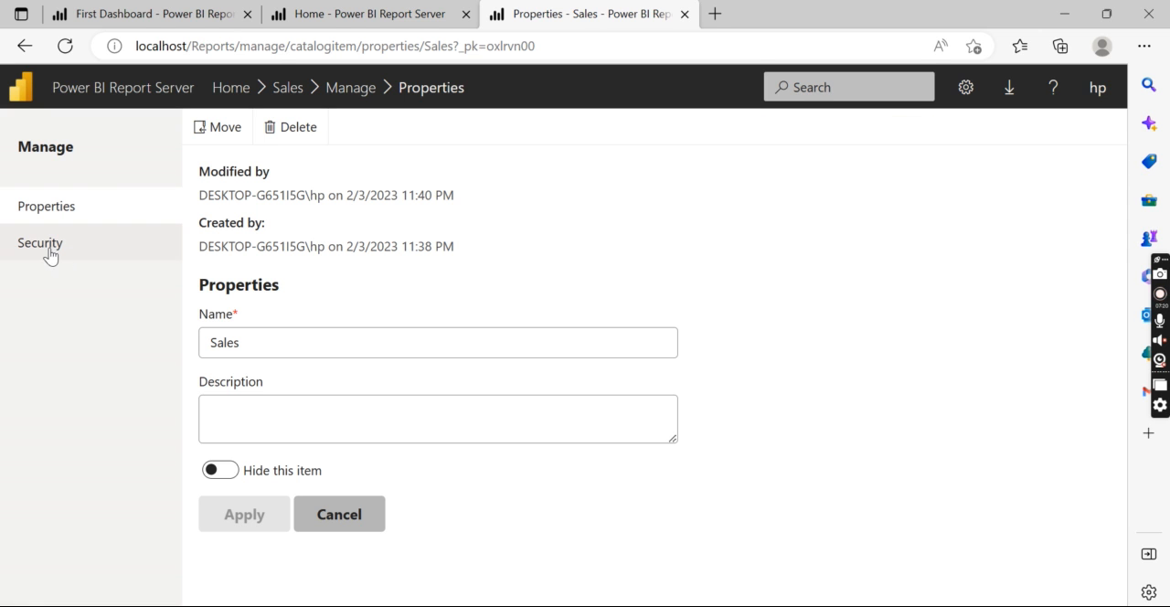
{"action": "left_click", "coordinate": [40, 242]}
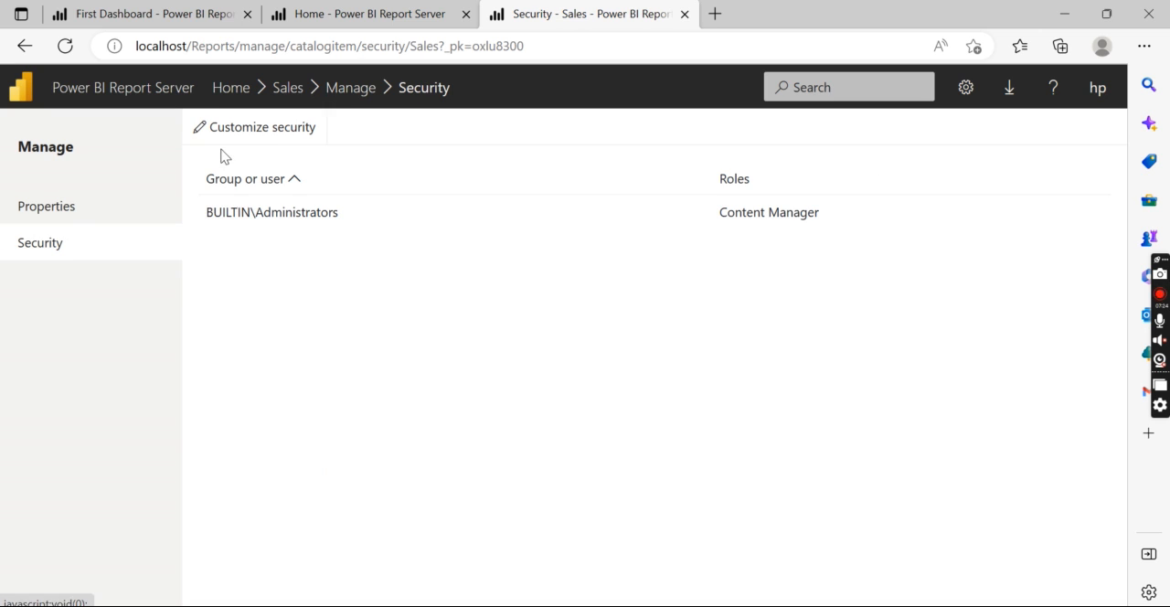
{"action": "mouse_move", "coordinate": [351, 88]}
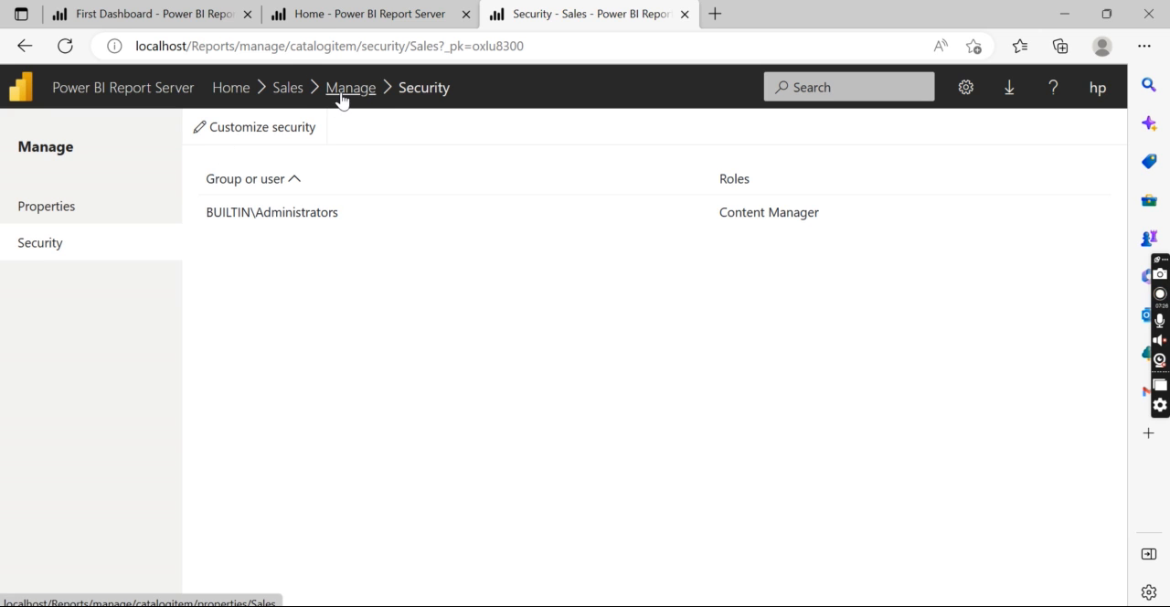
{"action": "left_click", "coordinate": [46, 205]}
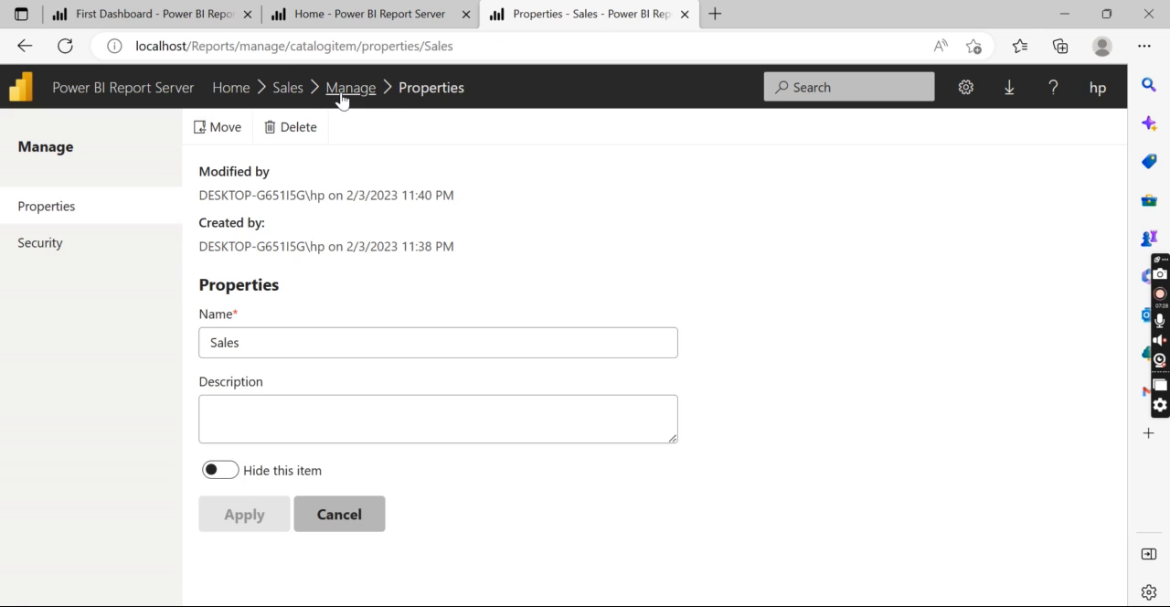
{"action": "mouse_move", "coordinate": [303, 97]}
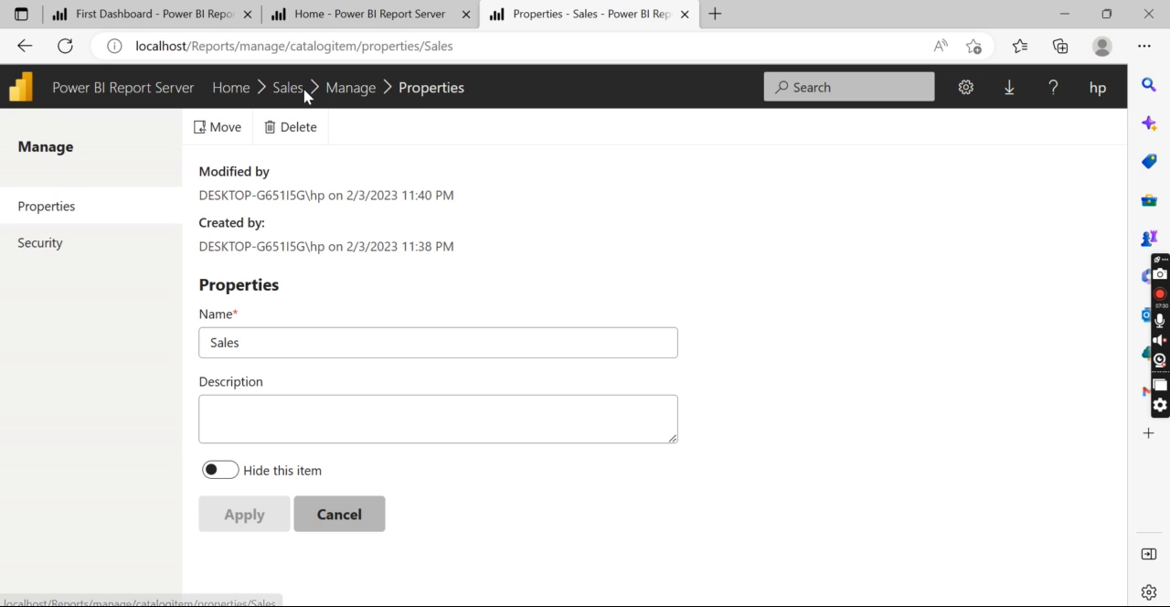
{"action": "left_click", "coordinate": [289, 88]}
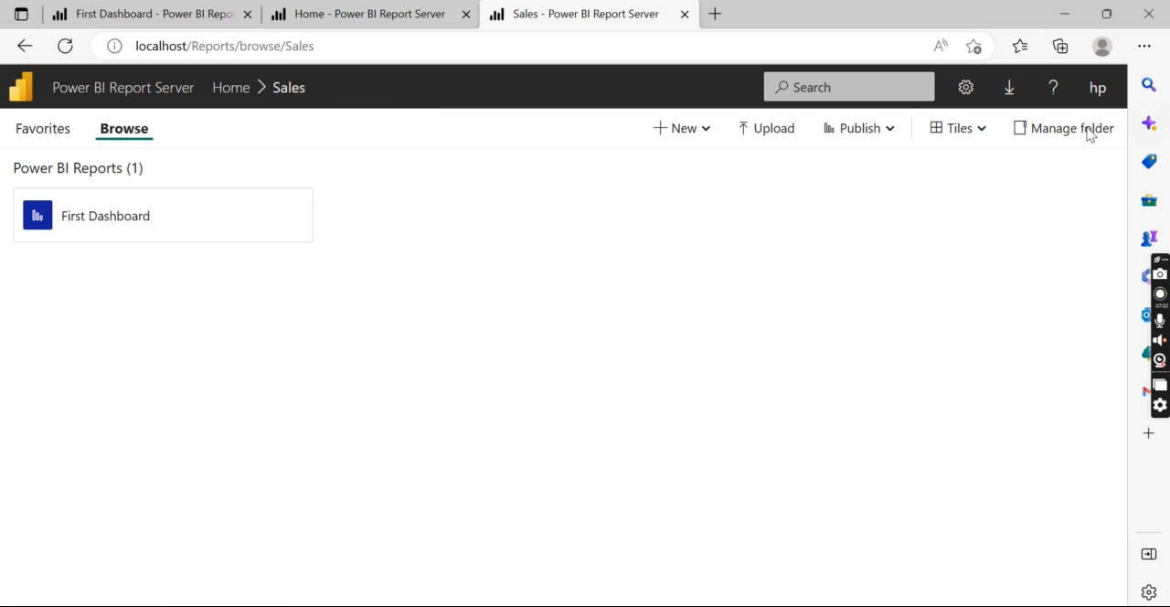
View the server settings options, then show the New item list in the Sales folder.
{"action": "left_click", "coordinate": [965, 88]}
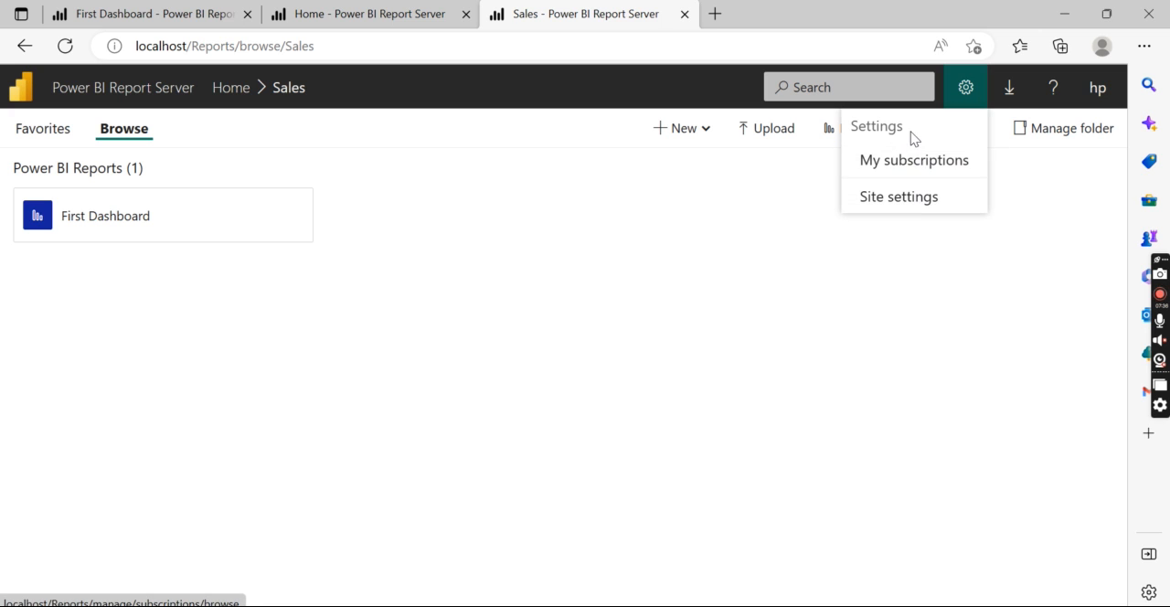
{"action": "mouse_move", "coordinate": [918, 202]}
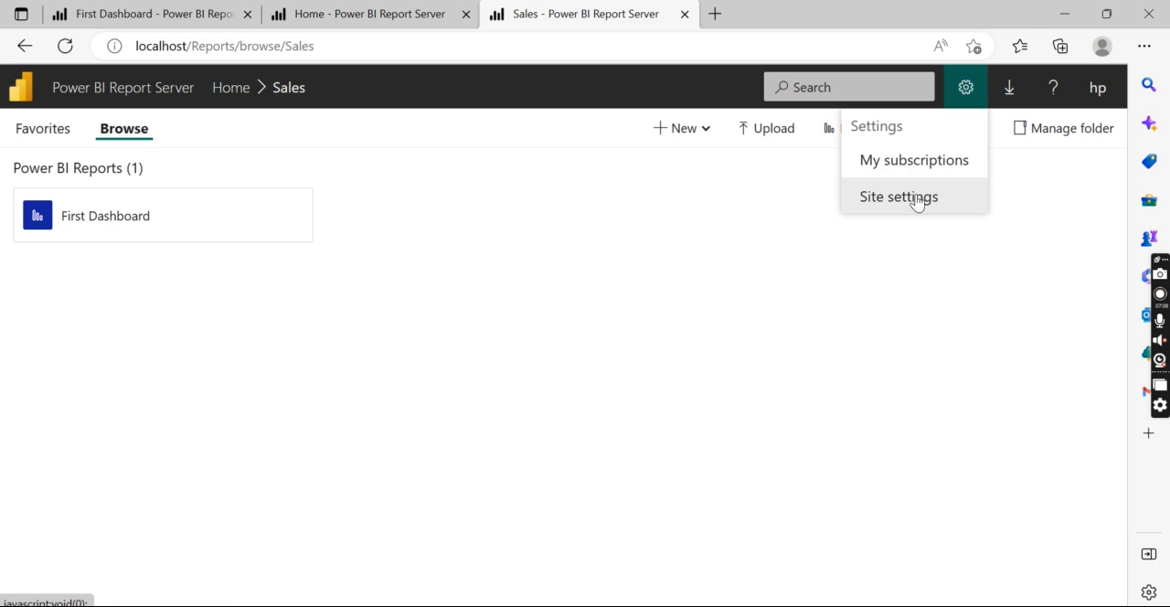
{"action": "mouse_move", "coordinate": [1021, 124]}
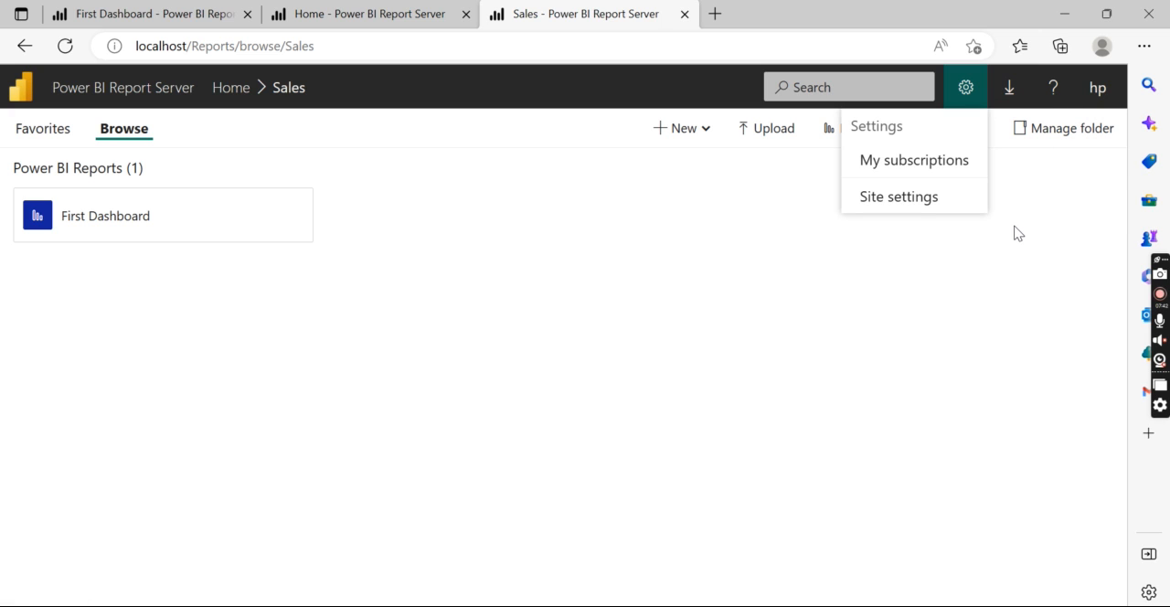
{"action": "mouse_move", "coordinate": [1060, 244]}
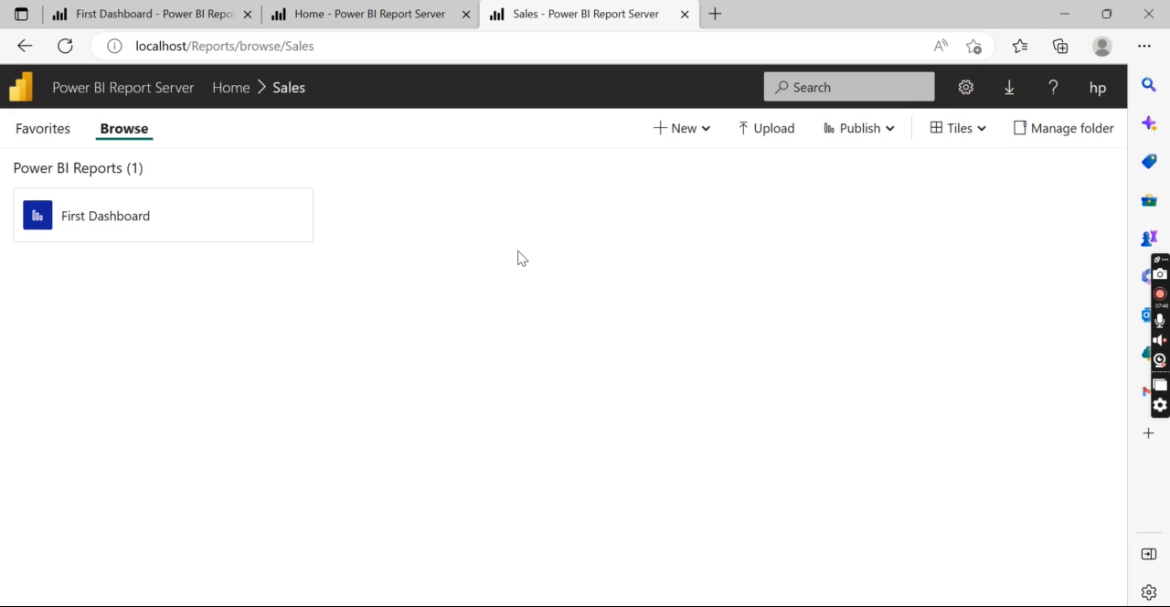
{"action": "mouse_move", "coordinate": [815, 365]}
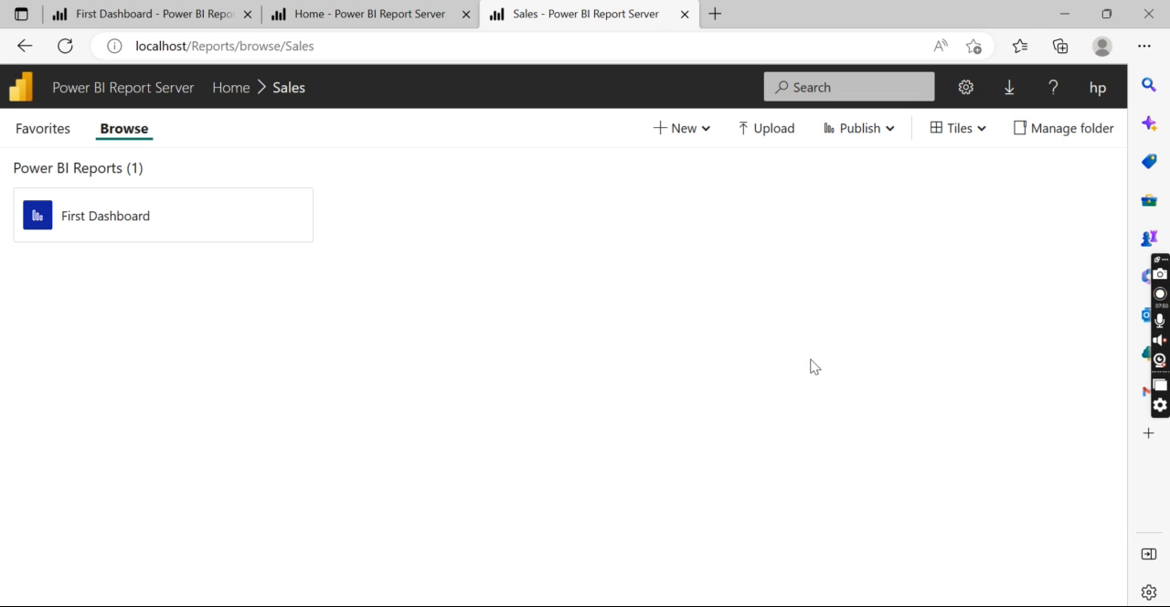
{"action": "left_click", "coordinate": [681, 128]}
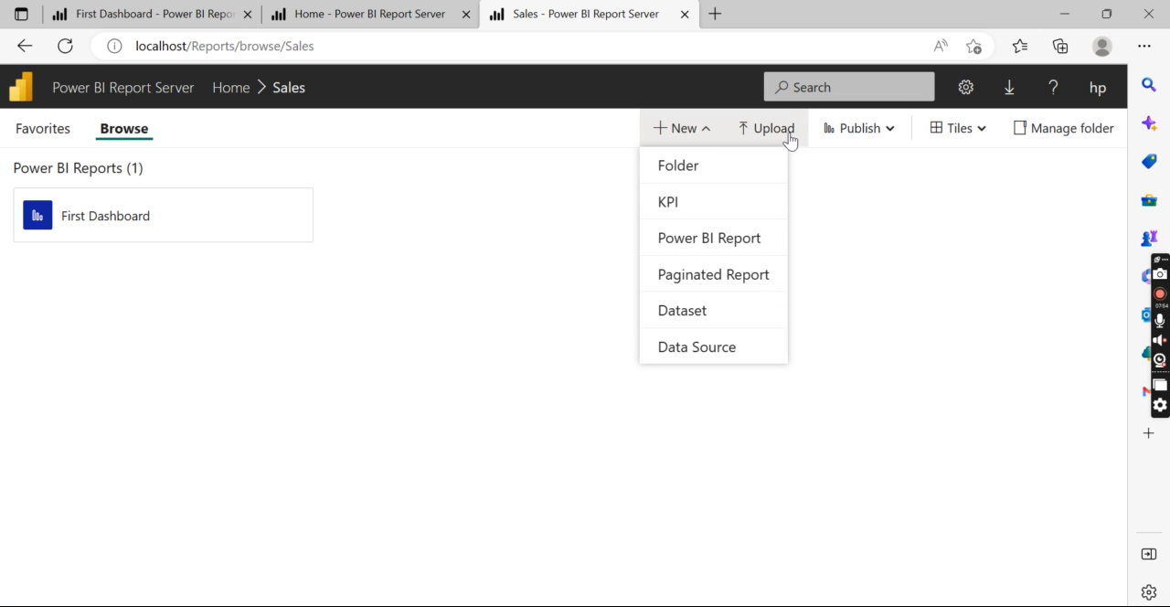
{"action": "mouse_move", "coordinate": [1097, 205]}
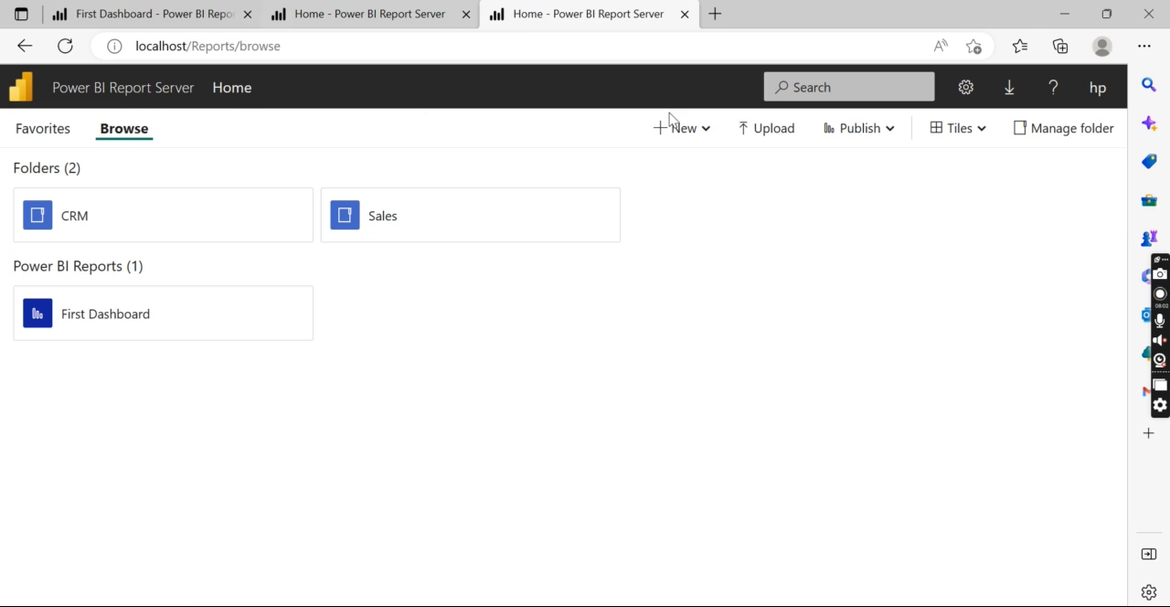
{"action": "mouse_move", "coordinate": [746, 397]}
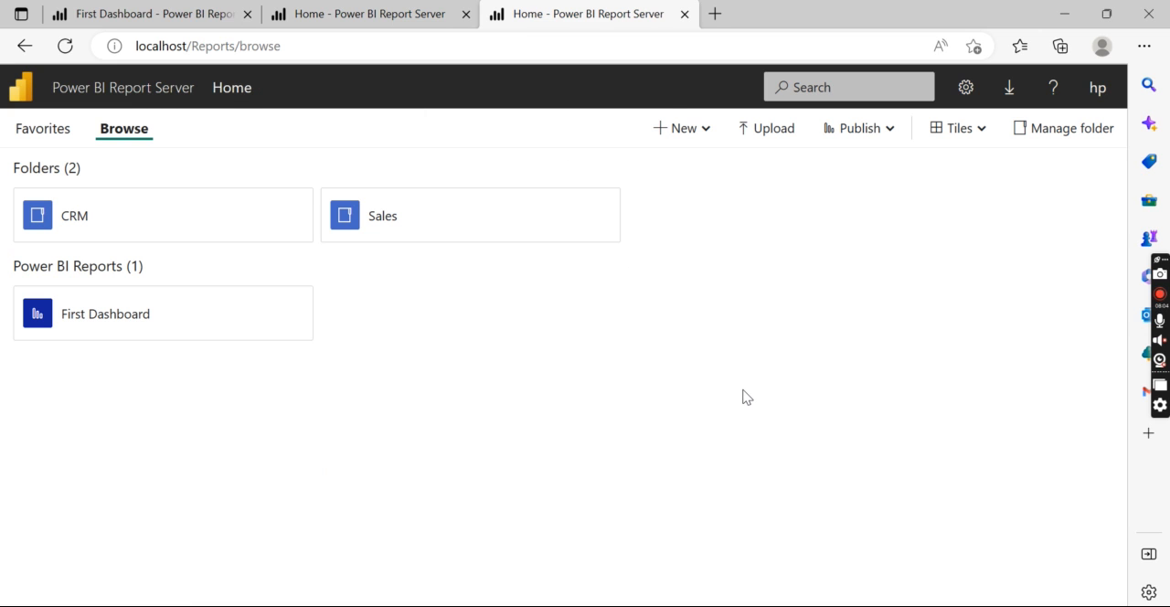
{"action": "mouse_move", "coordinate": [293, 314]}
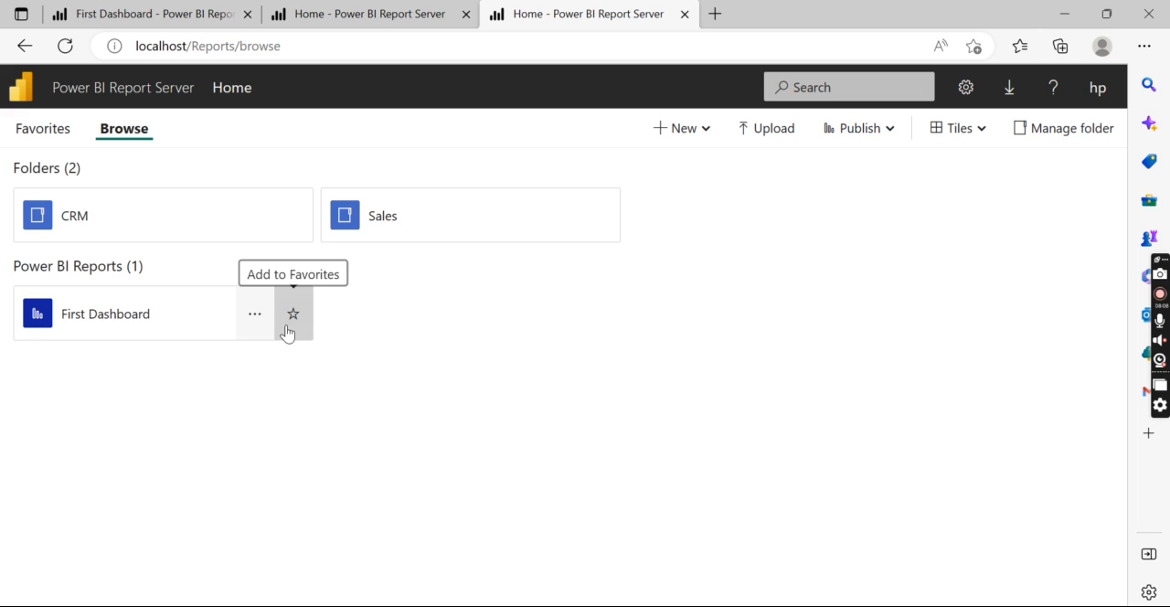
{"action": "mouse_move", "coordinate": [254, 314]}
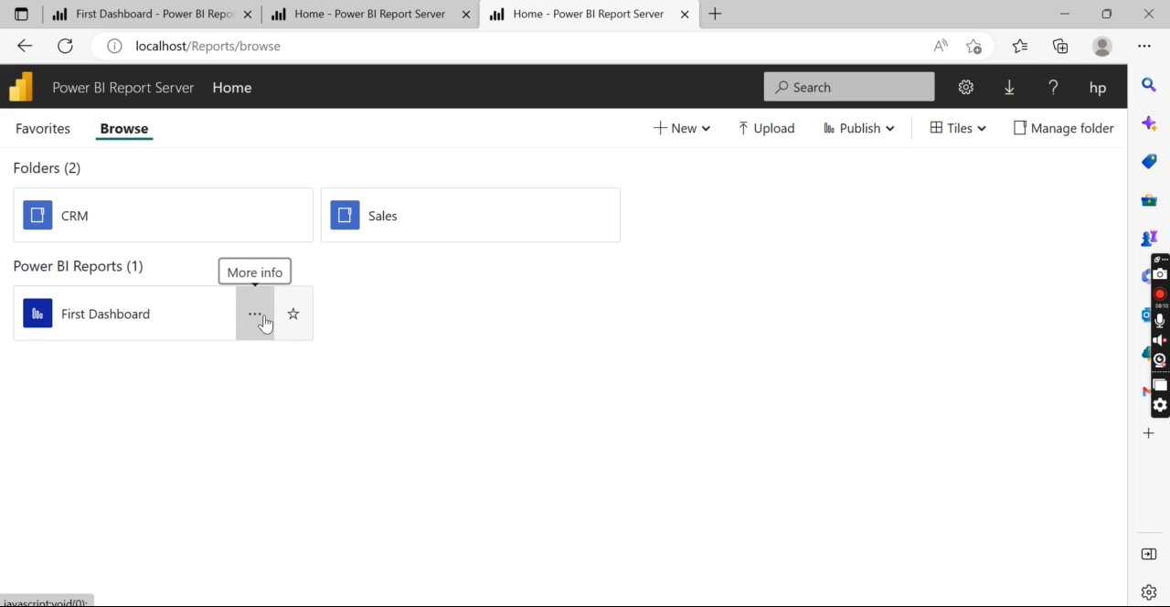
{"action": "mouse_move", "coordinate": [297, 315]}
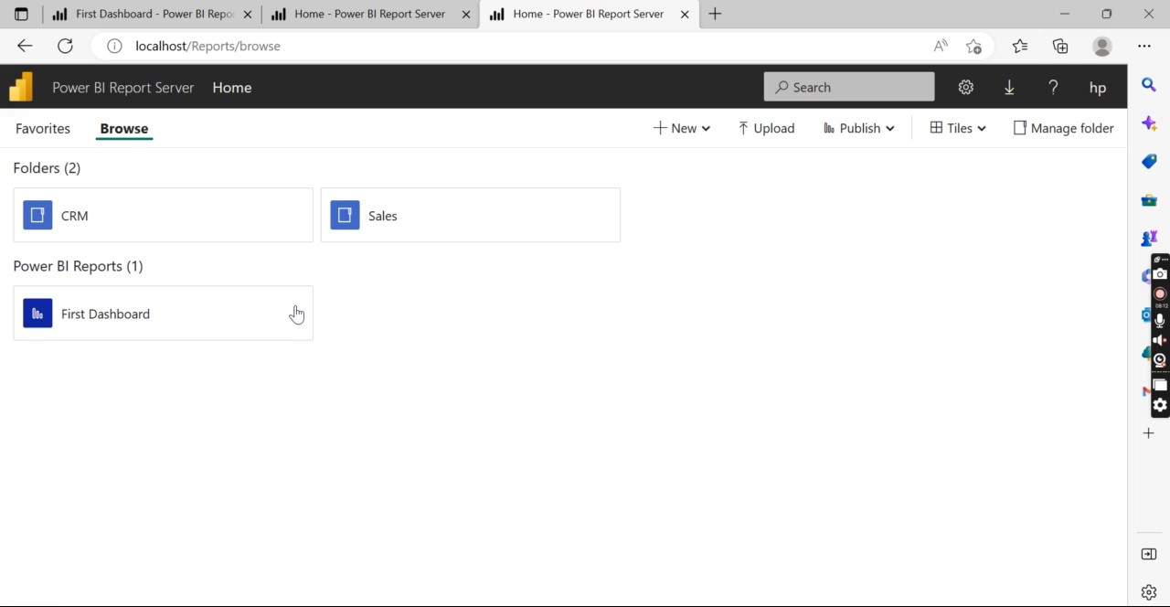
{"action": "mouse_move", "coordinate": [254, 314]}
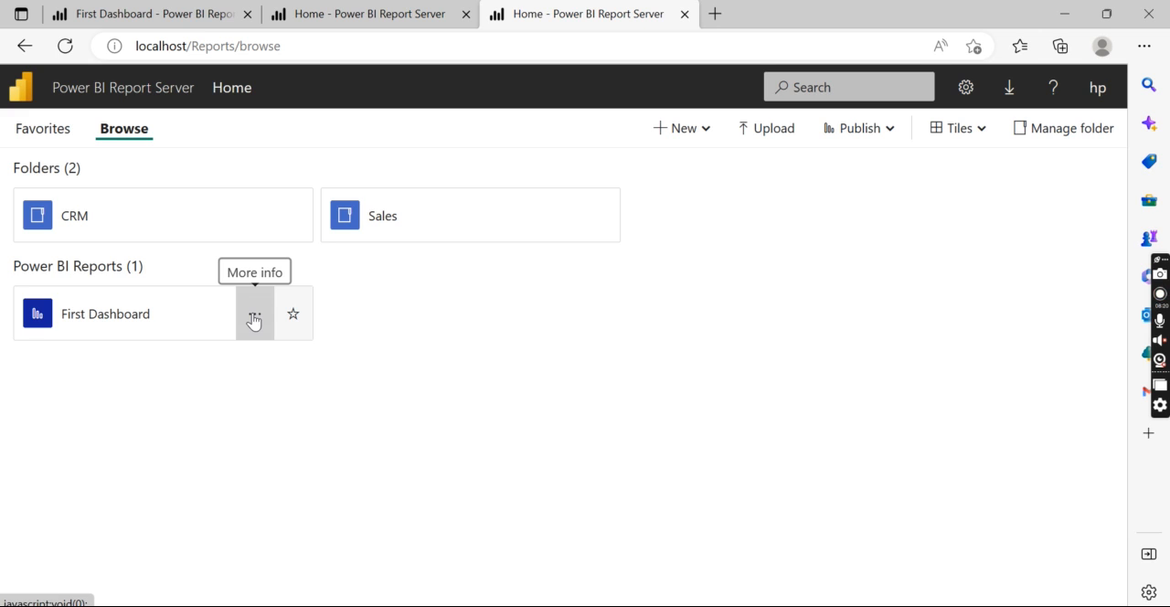
{"action": "left_click", "coordinate": [255, 314]}
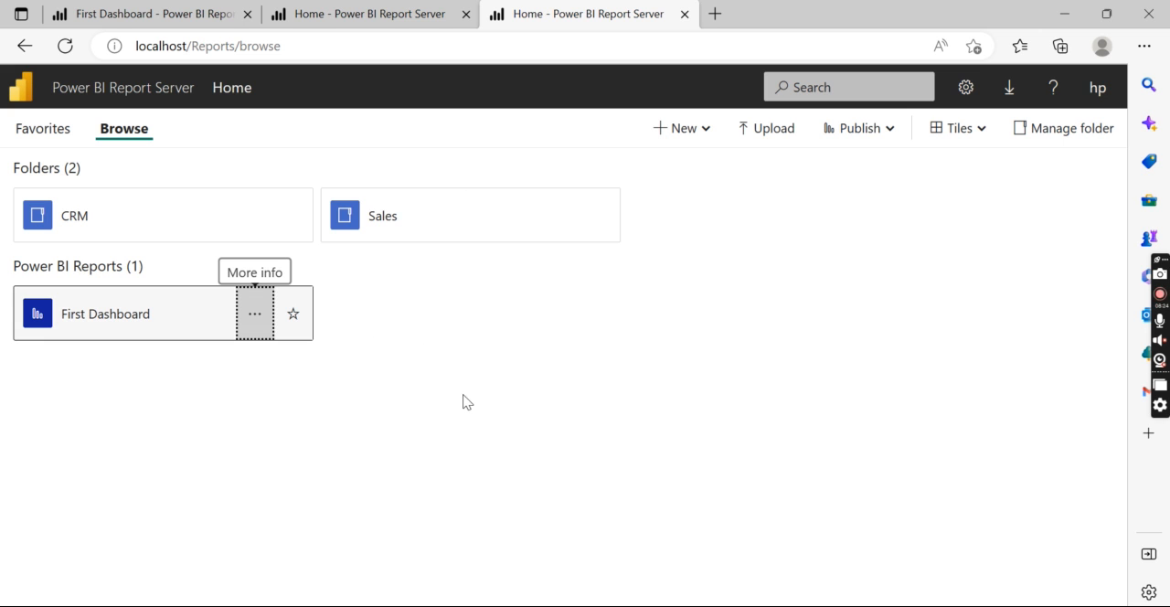
{"action": "mouse_move", "coordinate": [475, 457]}
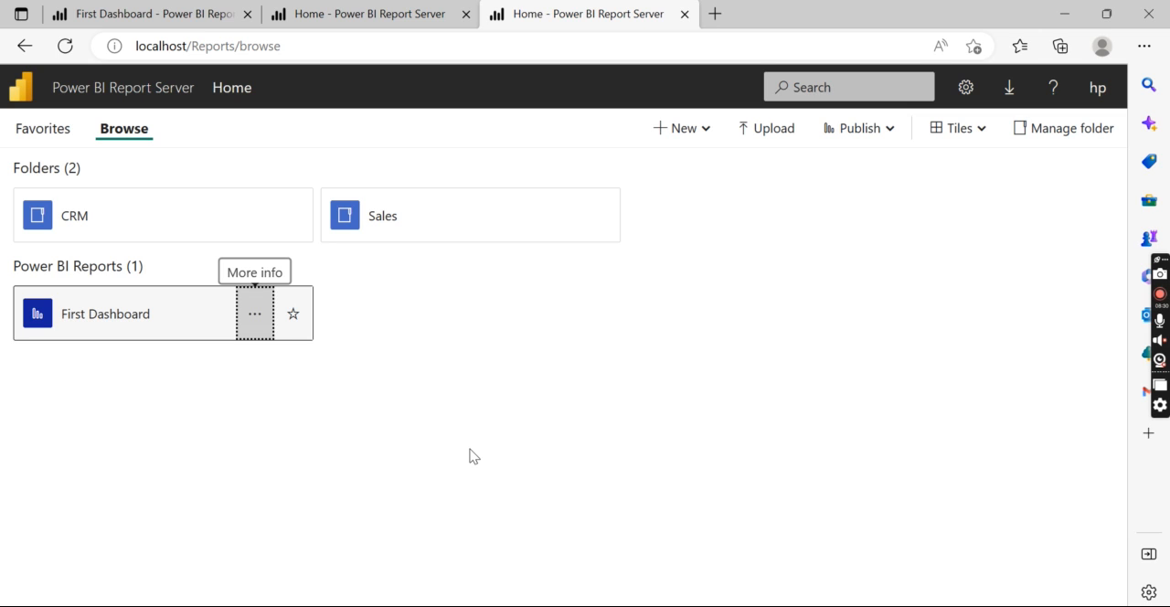
{"action": "mouse_move", "coordinate": [369, 384]}
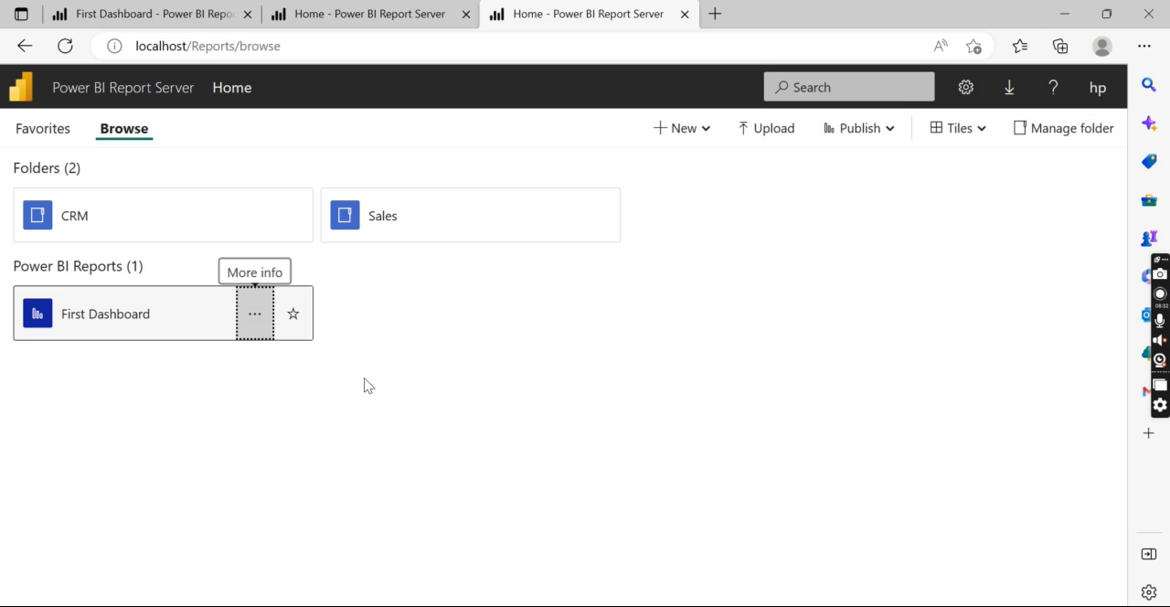
{"action": "mouse_move", "coordinate": [304, 408]}
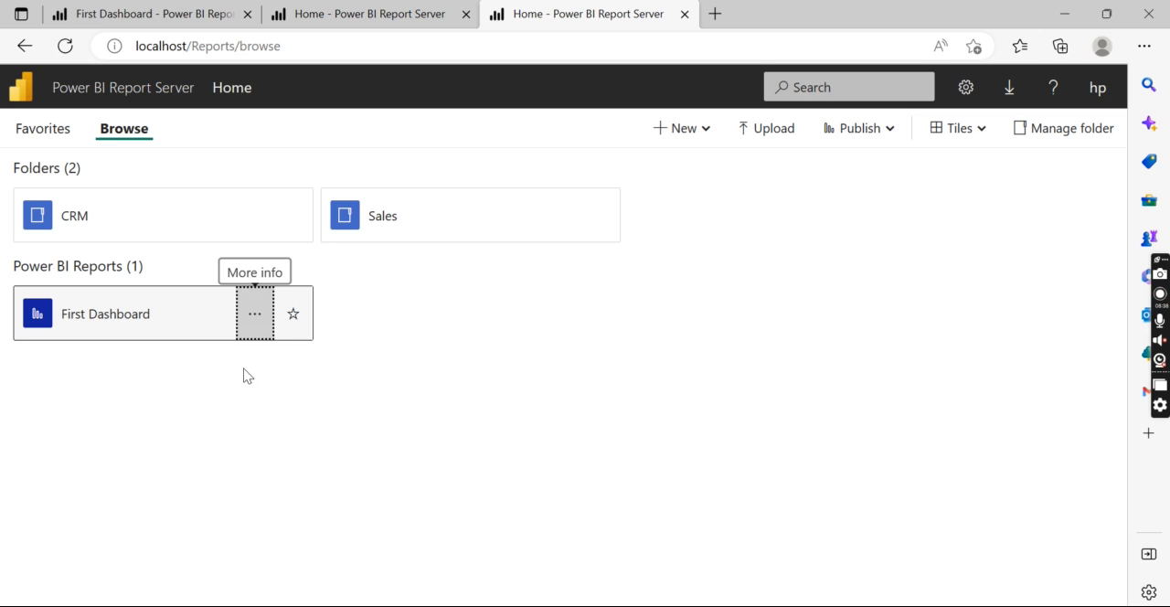
{"action": "mouse_move", "coordinate": [208, 406]}
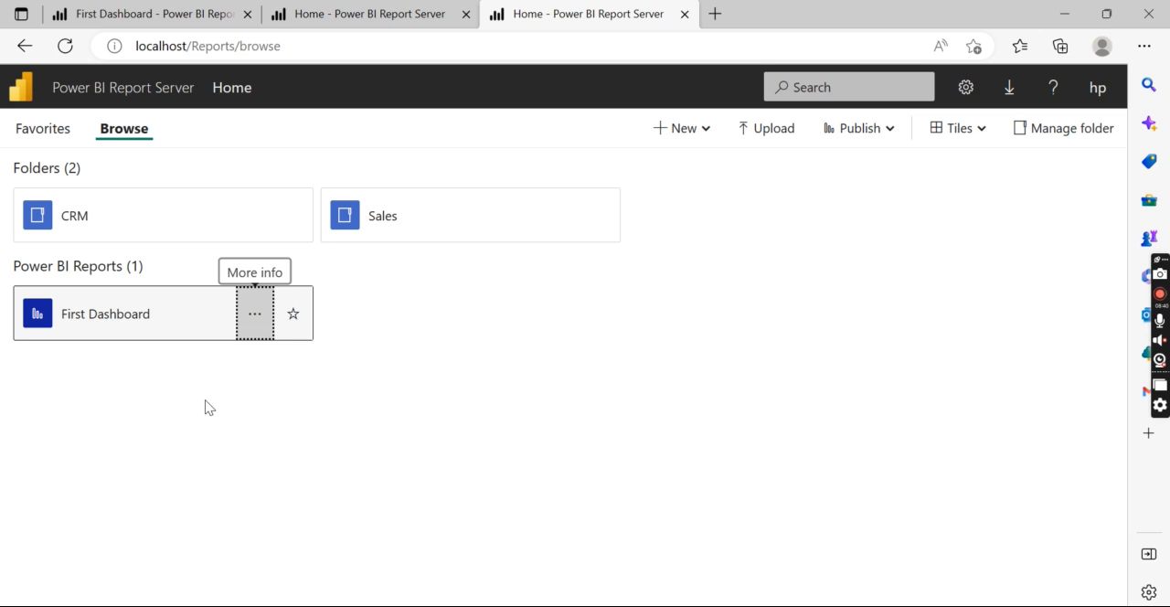
{"action": "mouse_move", "coordinate": [176, 424]}
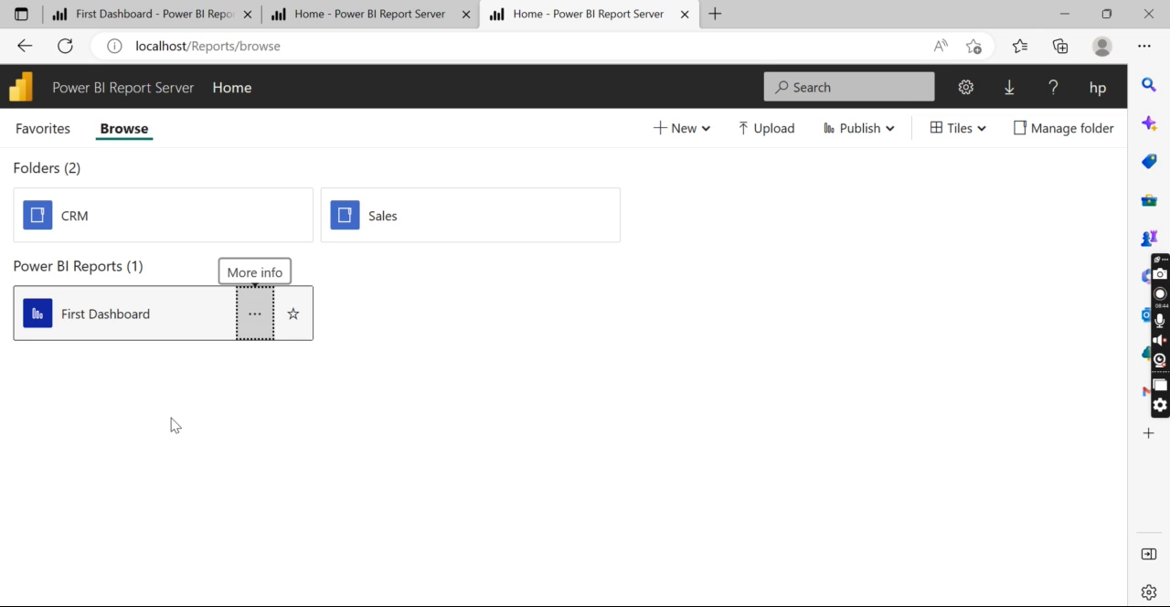
{"action": "mouse_move", "coordinate": [219, 344]}
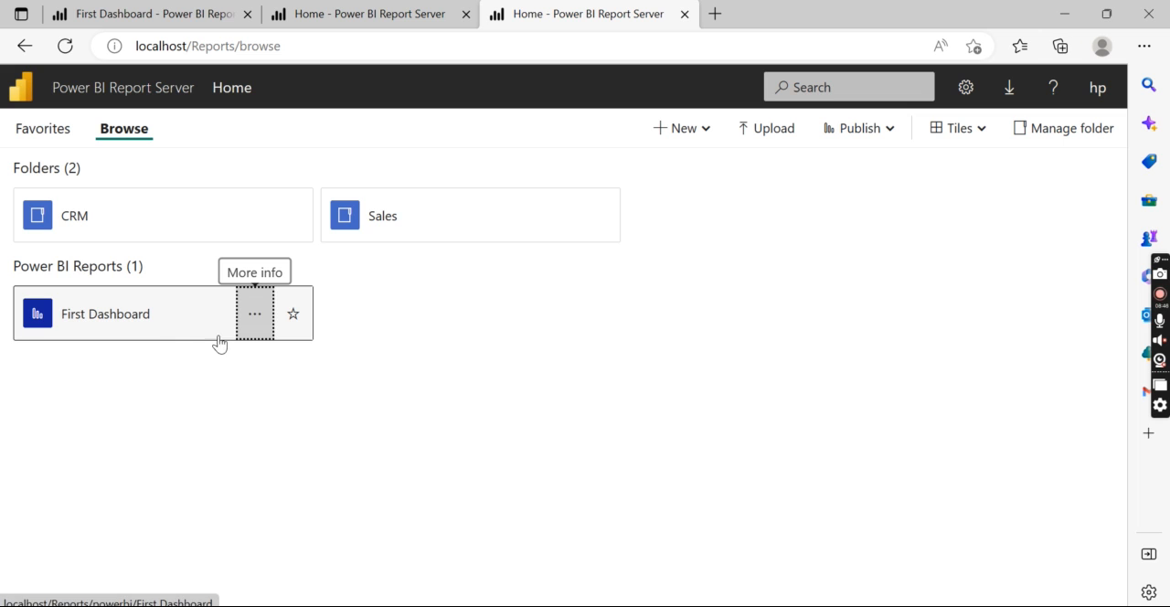
{"action": "mouse_move", "coordinate": [337, 205]}
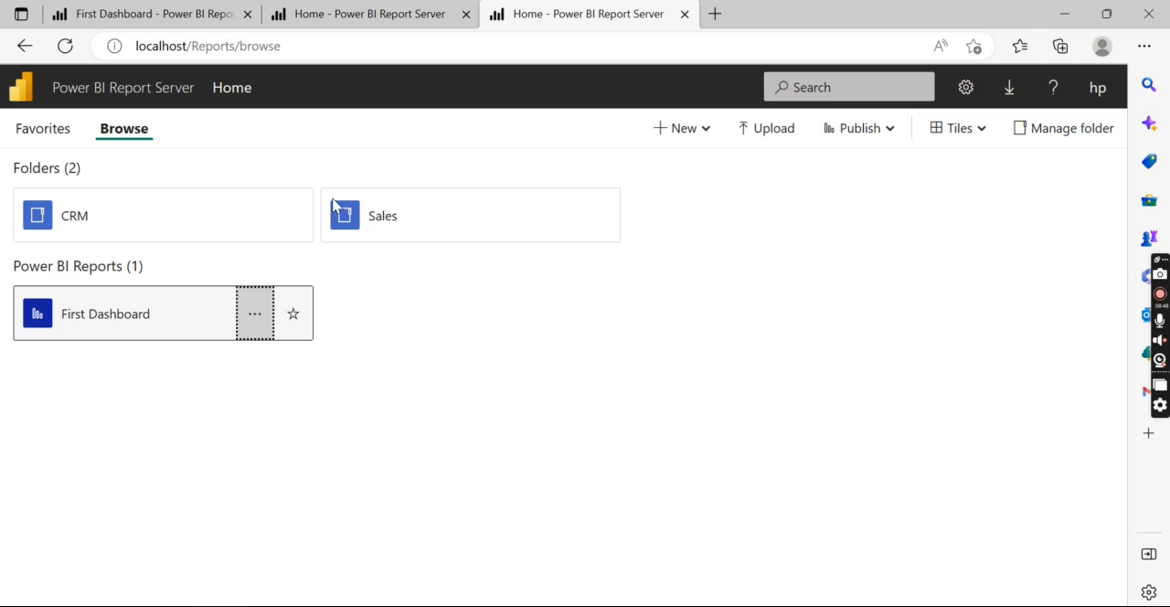
{"action": "mouse_move", "coordinate": [610, 475]}
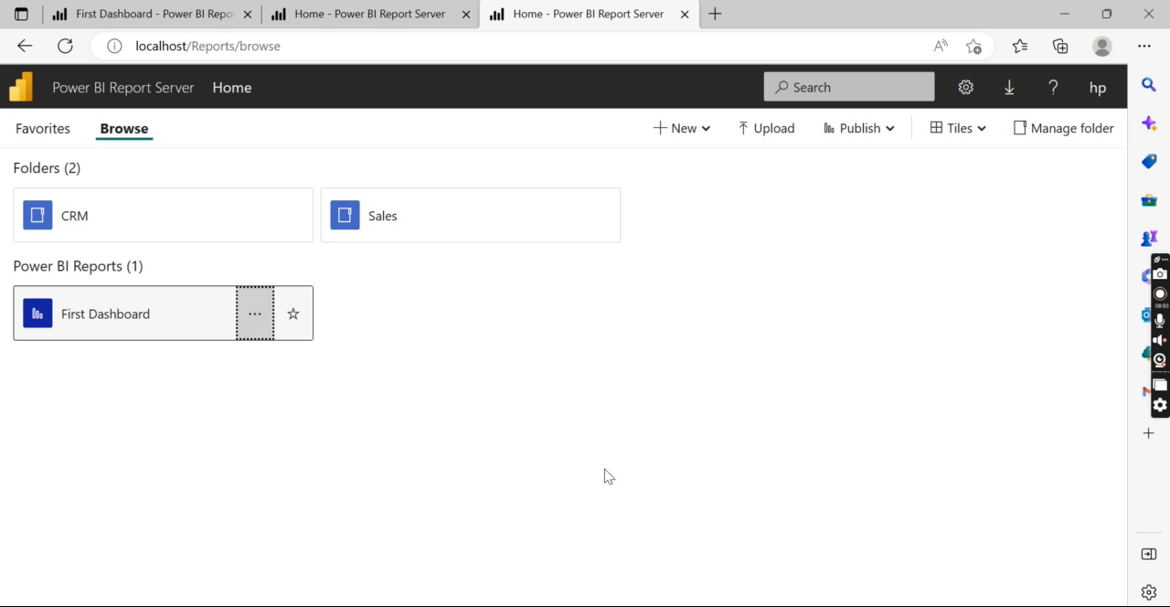
{"action": "mouse_move", "coordinate": [687, 595]}
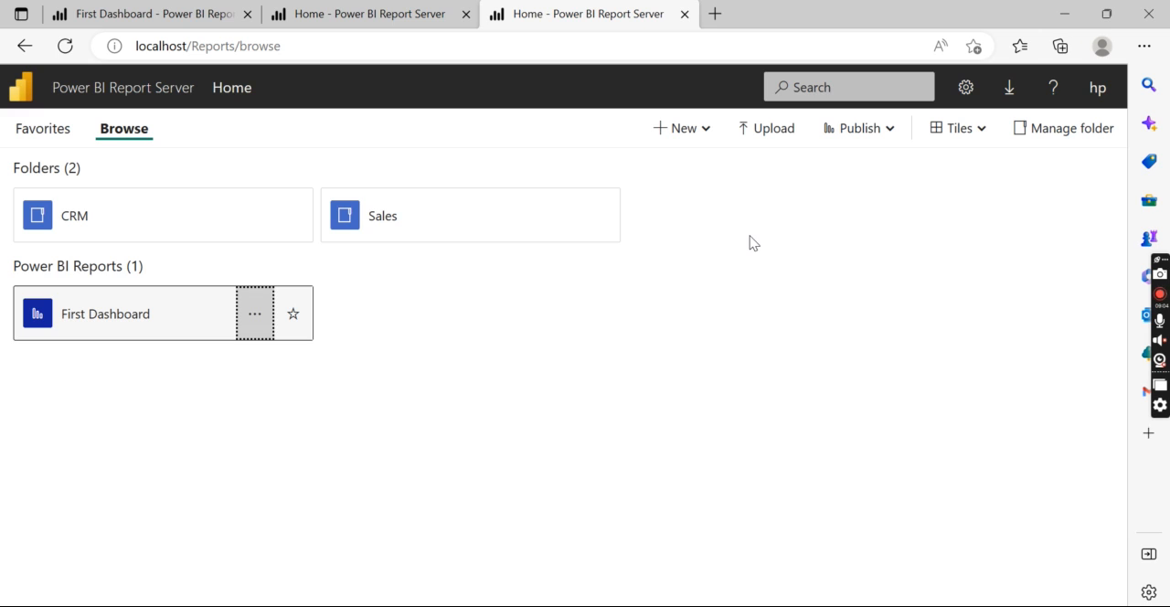
{"action": "mouse_move", "coordinate": [1049, 292]}
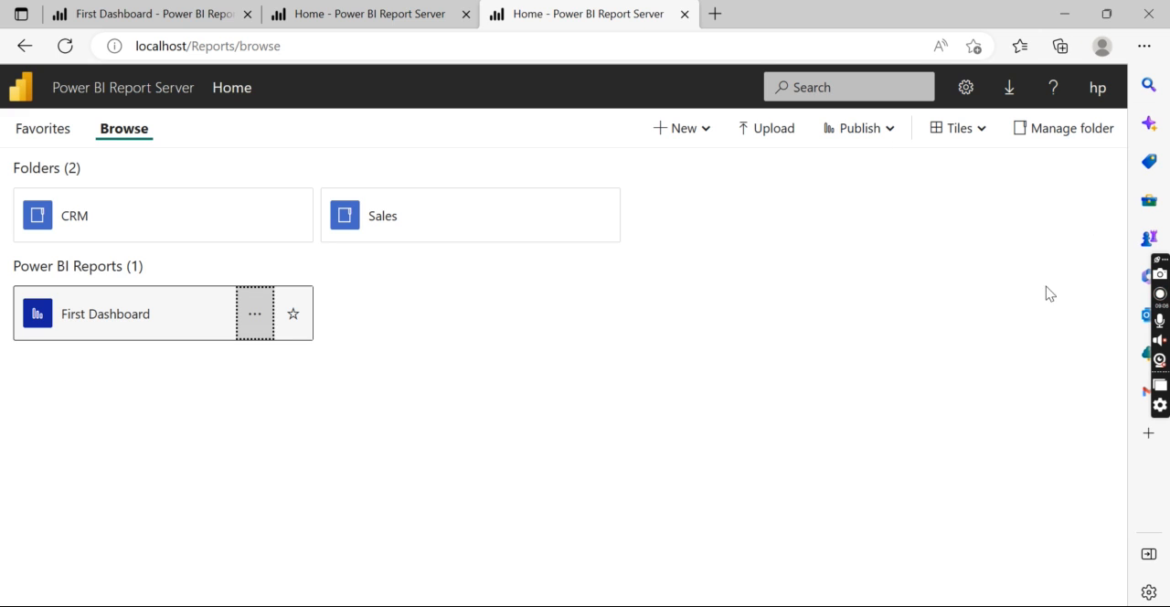
{"action": "mouse_move", "coordinate": [715, 403]}
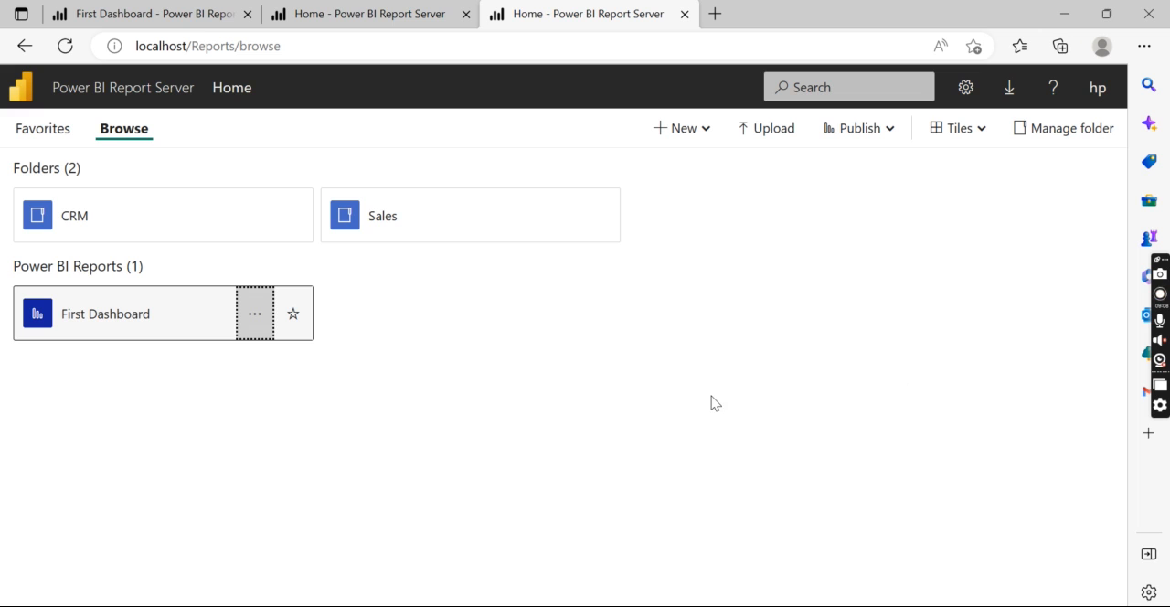
{"action": "mouse_move", "coordinate": [996, 300]}
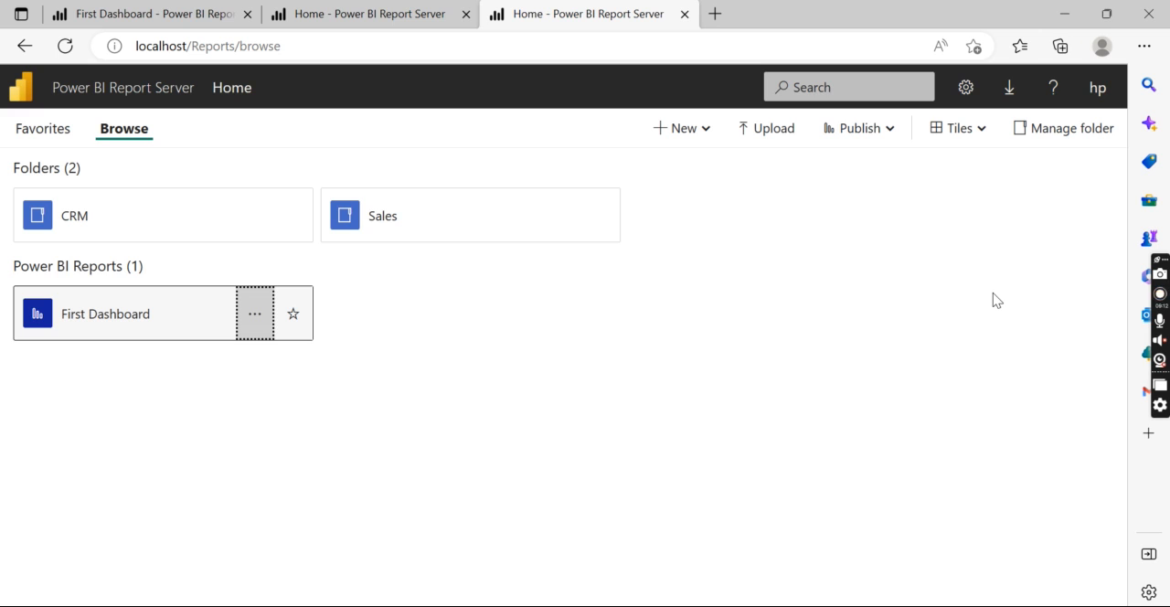
{"action": "mouse_move", "coordinate": [1028, 268]}
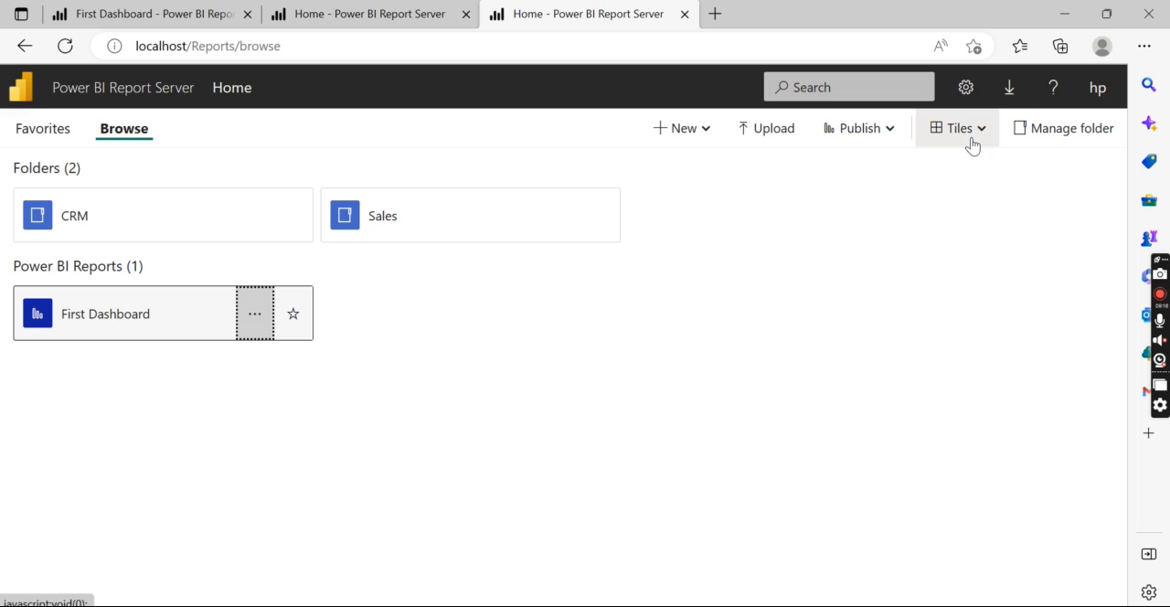
{"action": "mouse_move", "coordinate": [976, 274]}
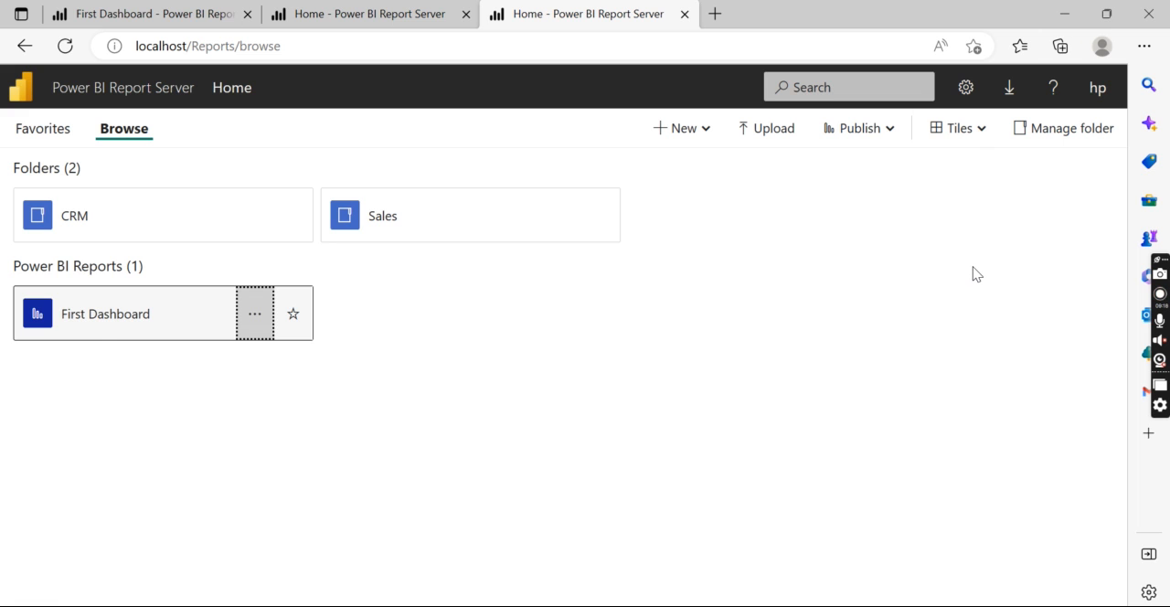